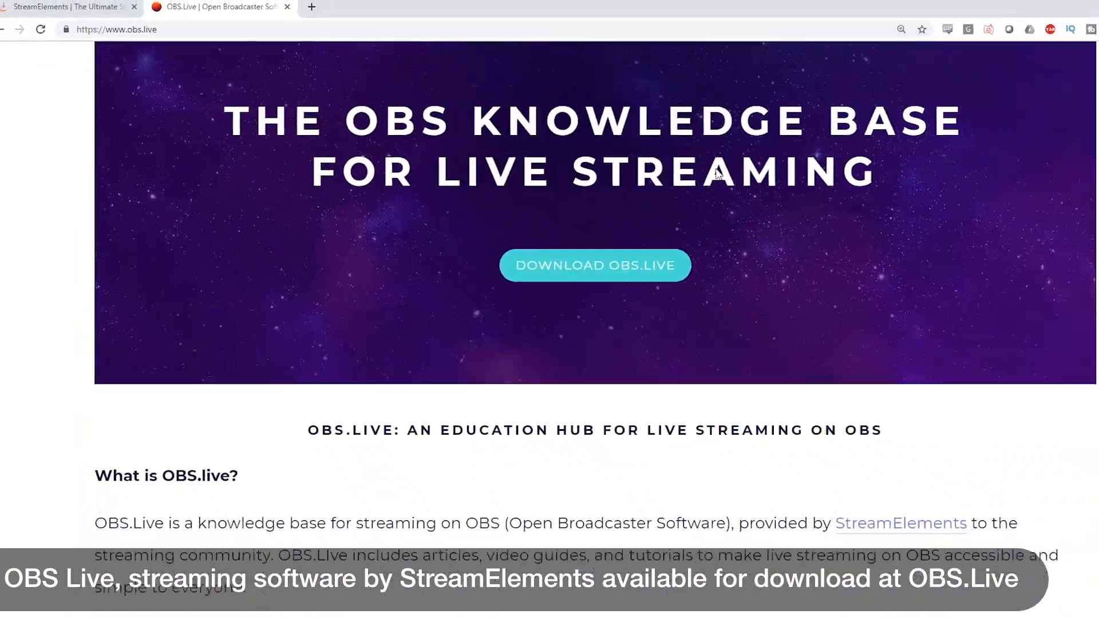
Scroll down the OBS.Live homepage past the header to the Latest articles section.
{"action": "scroll", "scroll_direction": "down", "scroll_amount": 3}
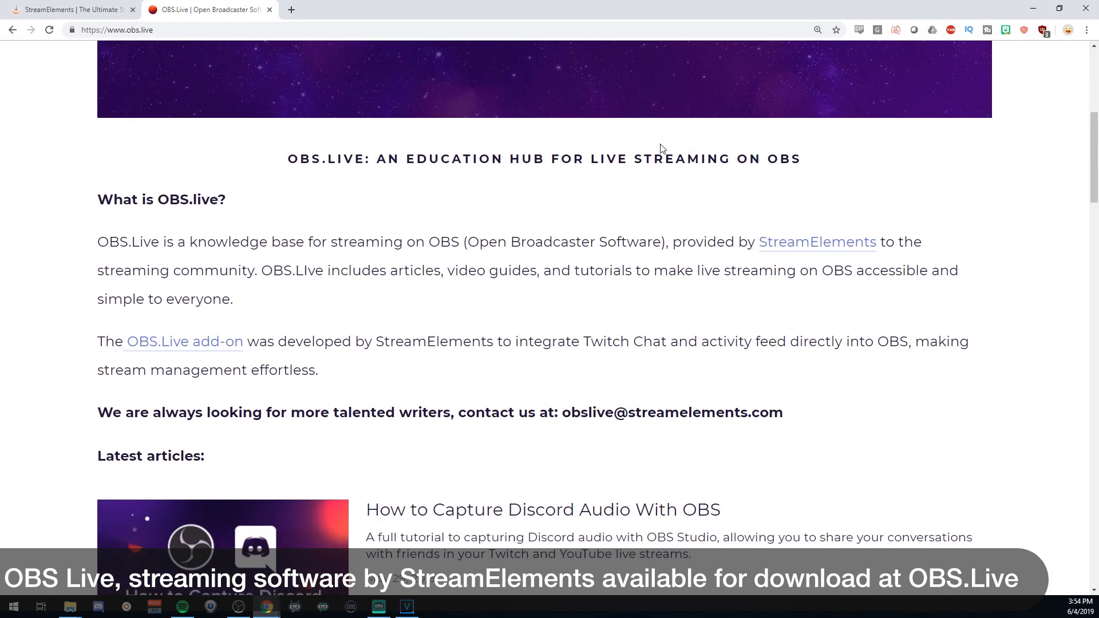
{"action": "scroll", "scroll_direction": "down", "scroll_amount": 3}
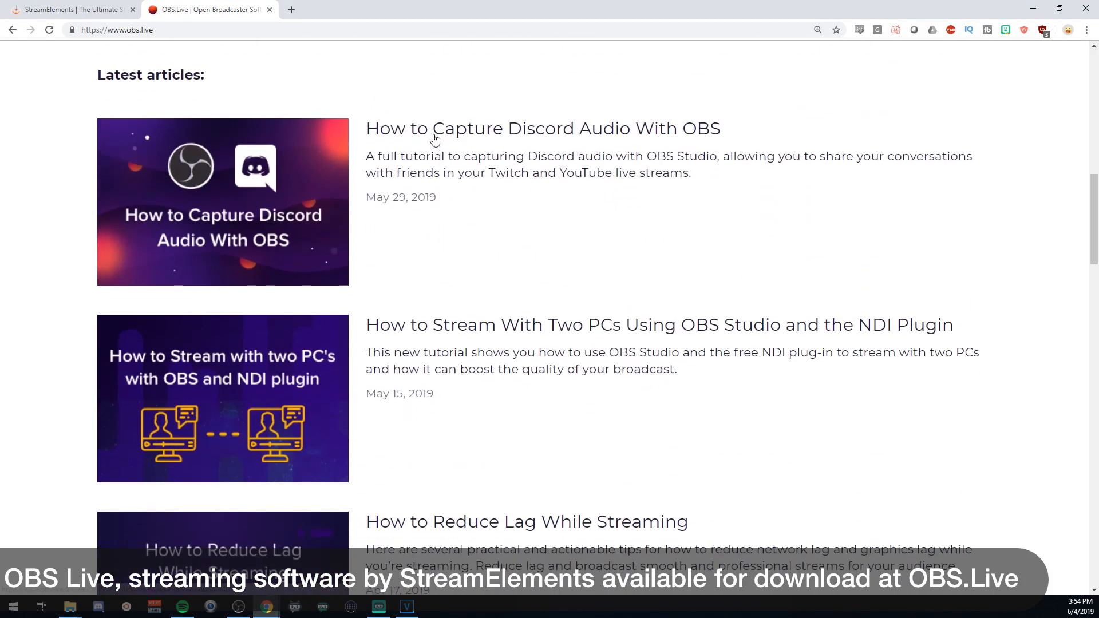
{"action": "scroll", "scroll_direction": "down", "scroll_amount": 3}
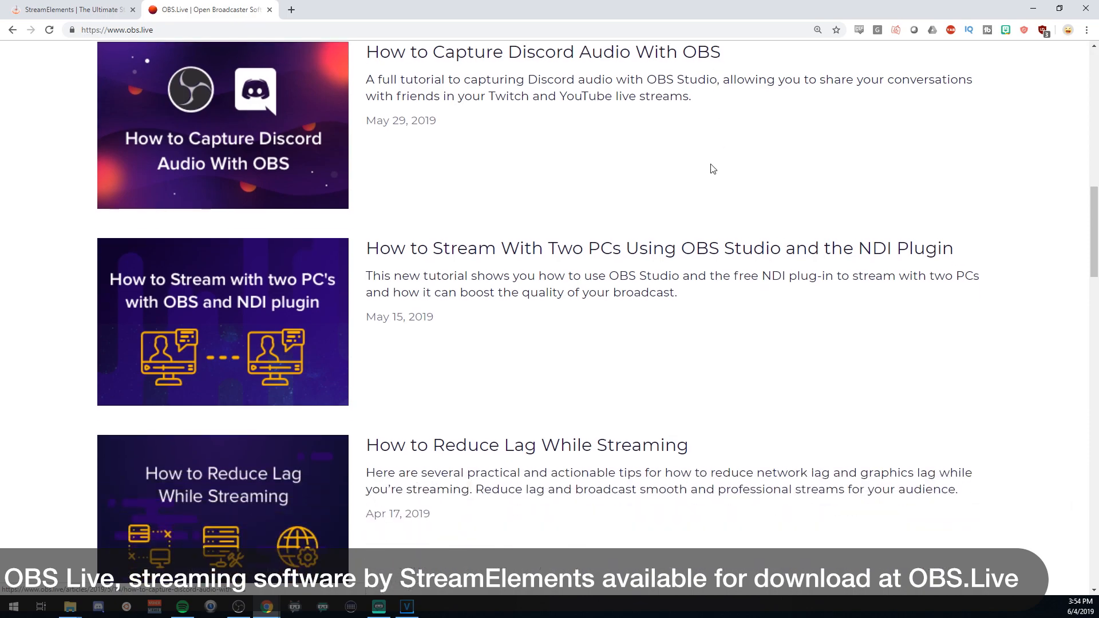
{"action": "scroll", "scroll_direction": "down", "scroll_amount": 3}
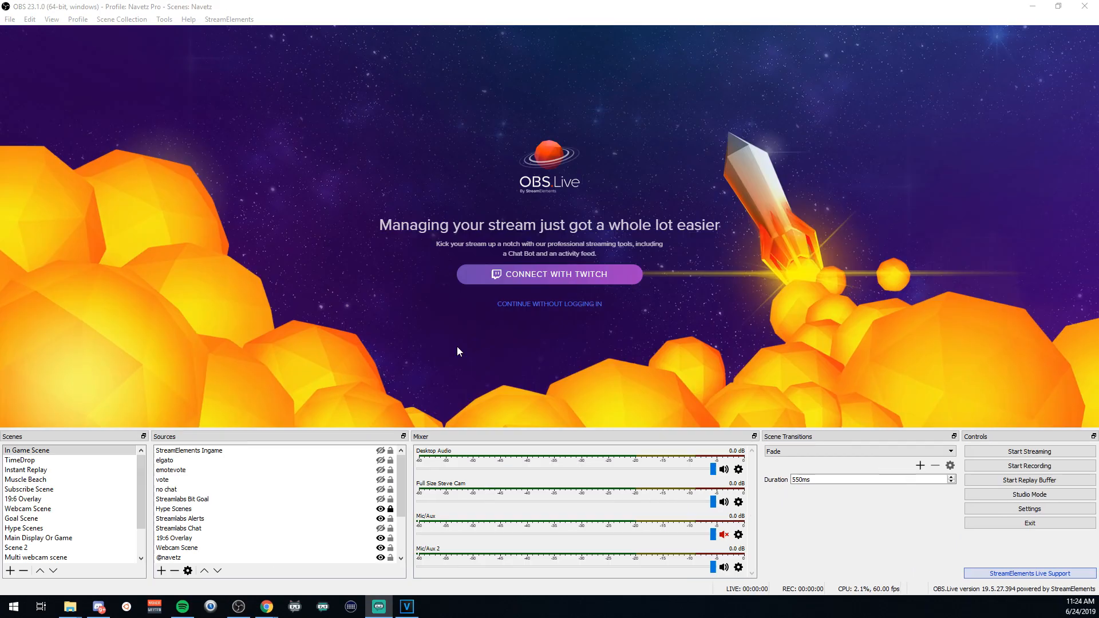
Choose Connect with Twitch and enter the username 'navetz' in the Twitch login.
{"action": "left_click", "coordinate": [549, 275]}
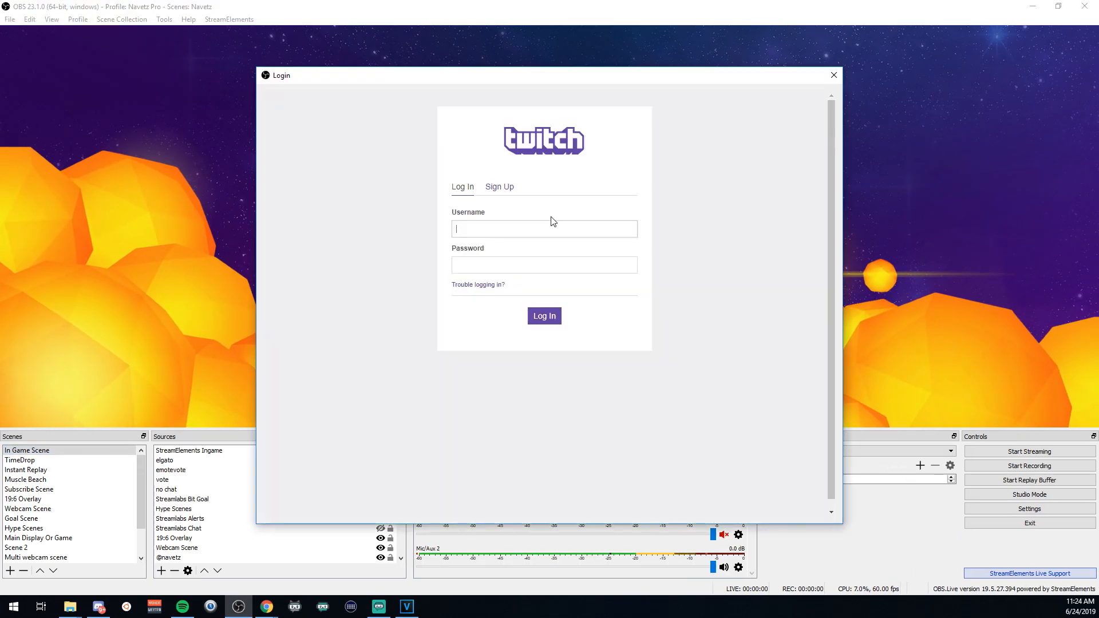
{"action": "type", "text": "navdtzas"}
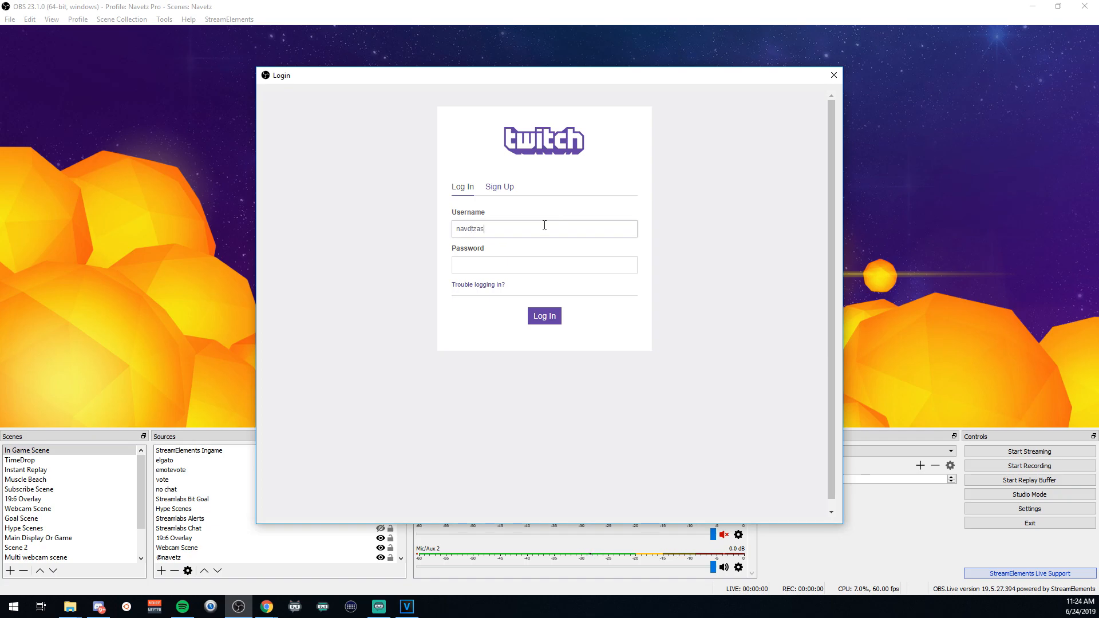
{"action": "type", "text": "navetz"}
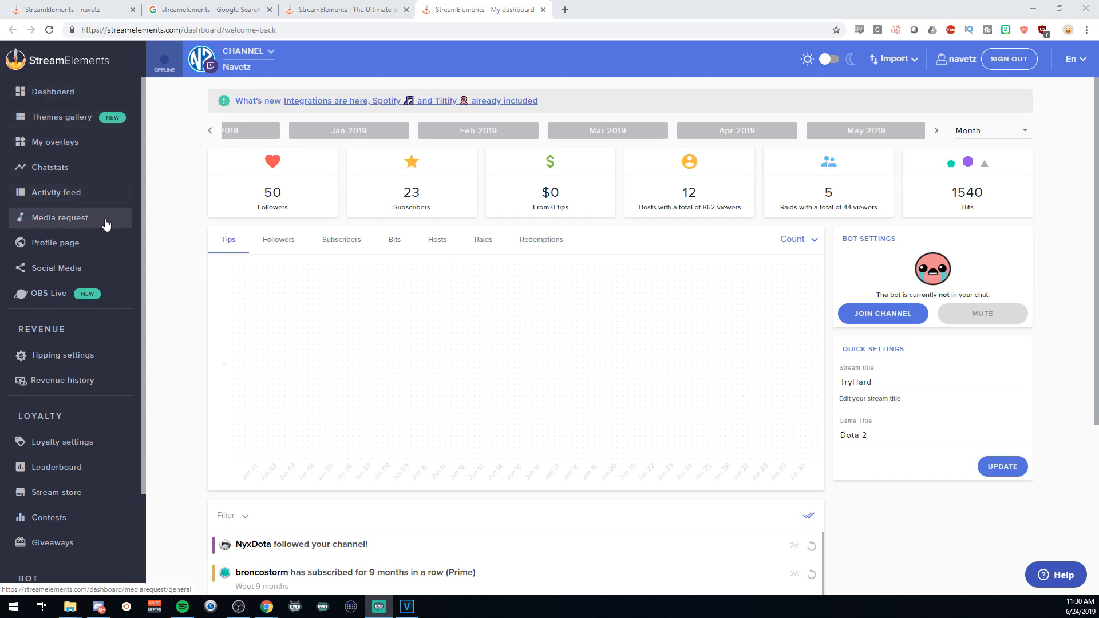
Scroll the dashboard sidebar and open the Themes gallery to the Blue Moonstone themes.
{"action": "scroll", "scroll_direction": "down", "scroll_amount": 3}
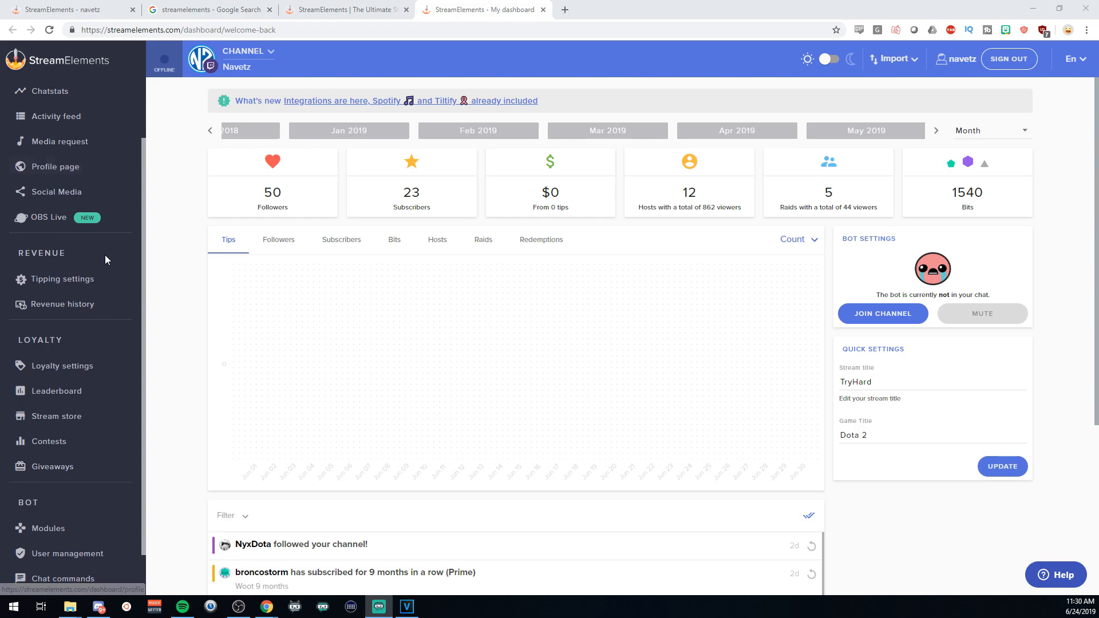
{"action": "scroll", "scroll_direction": "down", "scroll_amount": 3}
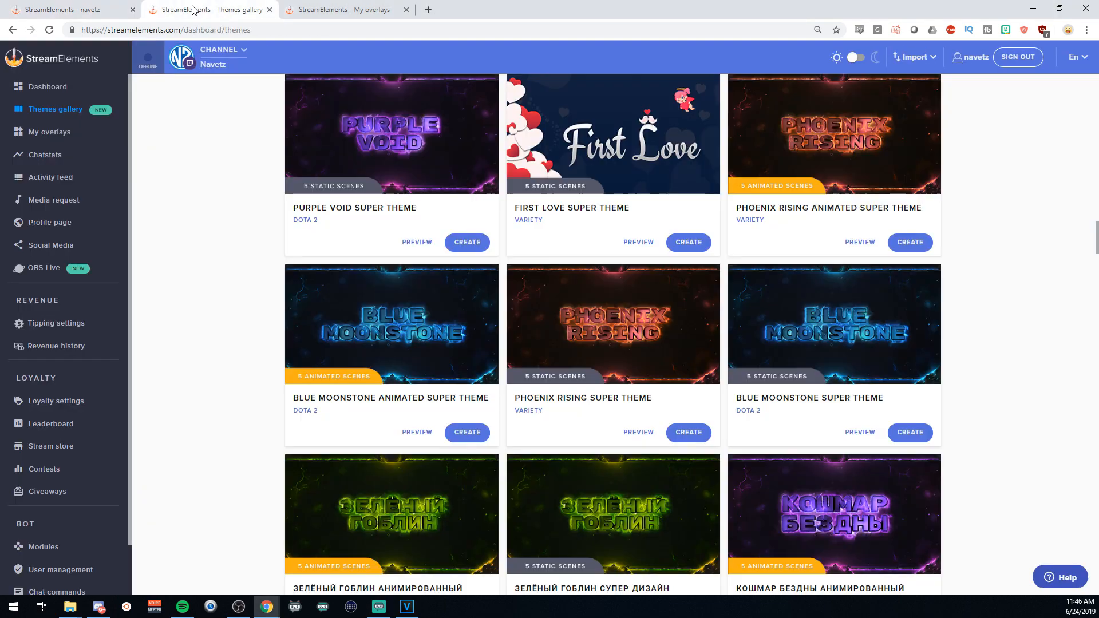
{"action": "left_click", "coordinate": [860, 433]}
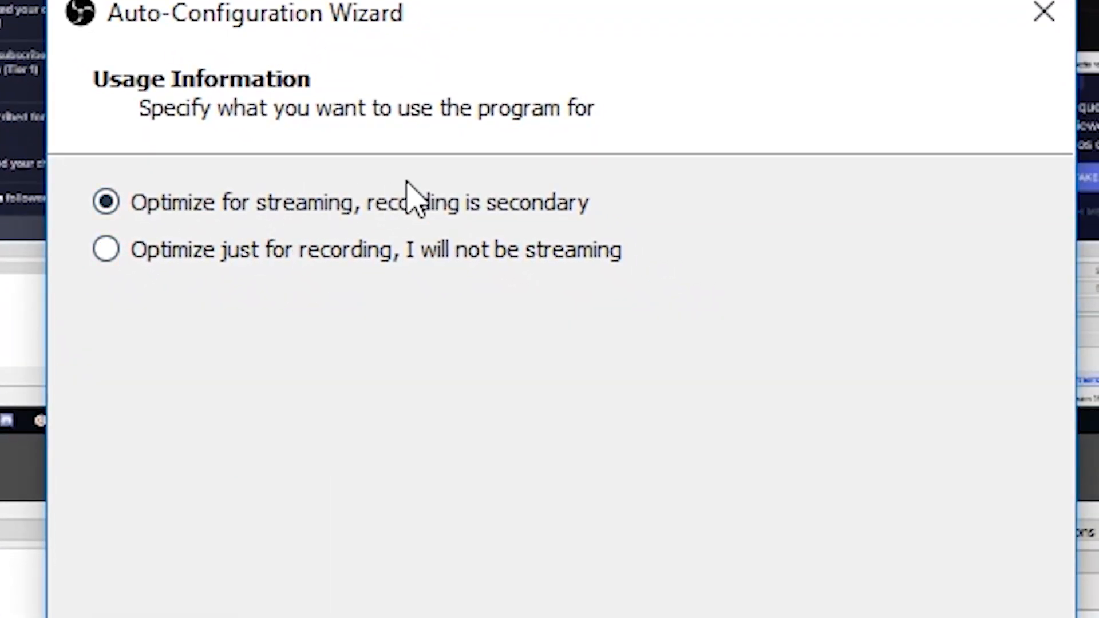
Run the Auto-Configuration Wizard for Twitch with a stream key, applying 1920x1080 at 60 FPS.
{"action": "left_click", "coordinate": [698, 609]}
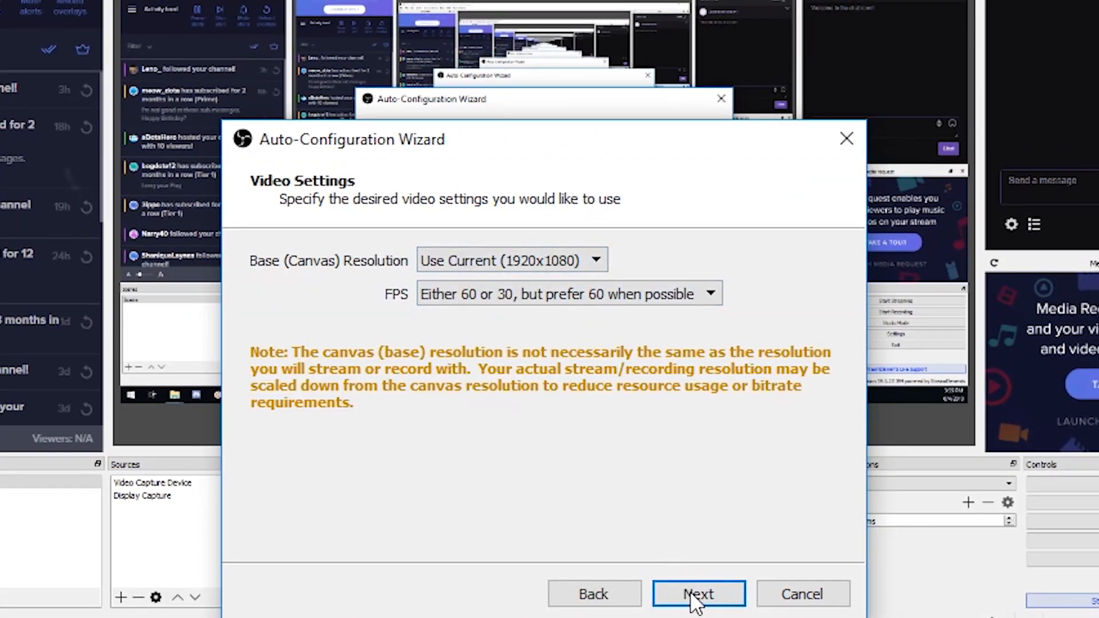
{"action": "left_click", "coordinate": [698, 609]}
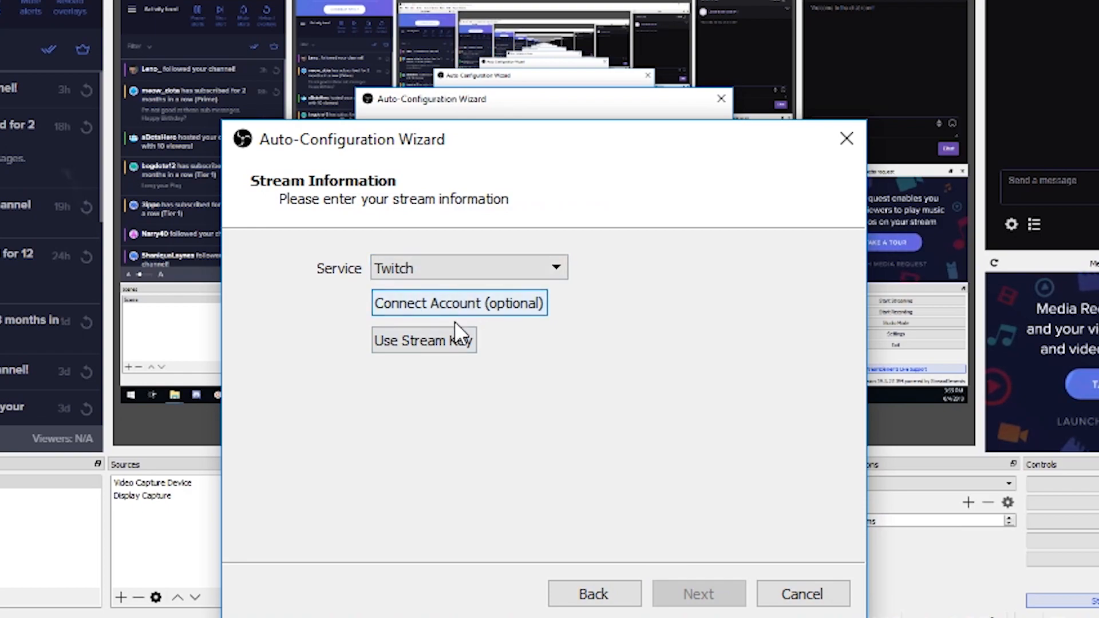
{"action": "left_click", "coordinate": [423, 340]}
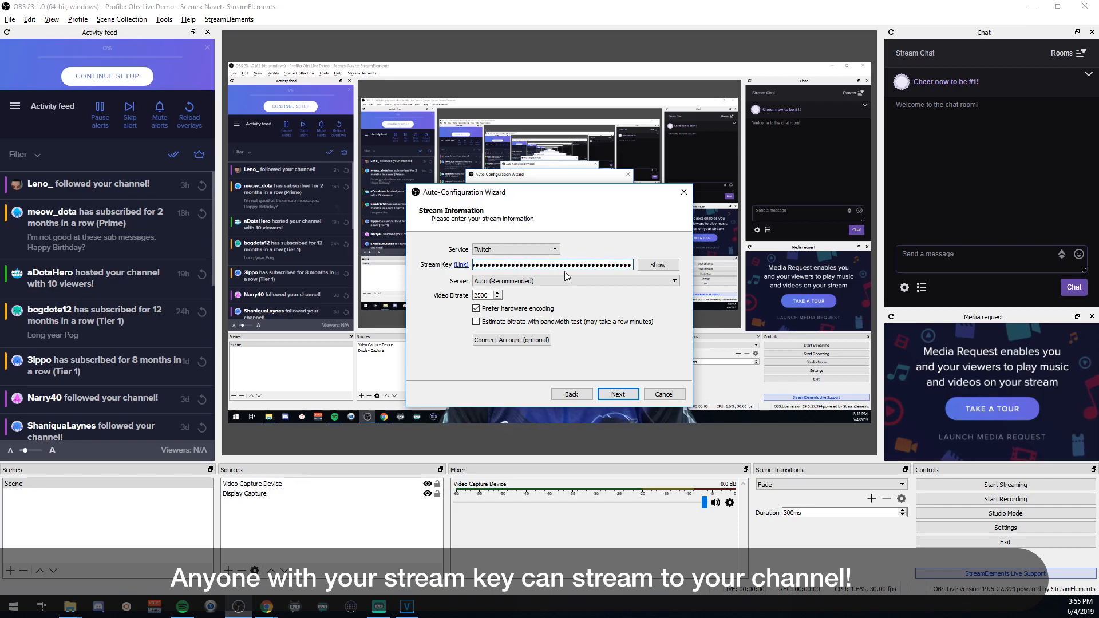
{"action": "left_click", "coordinate": [618, 393]}
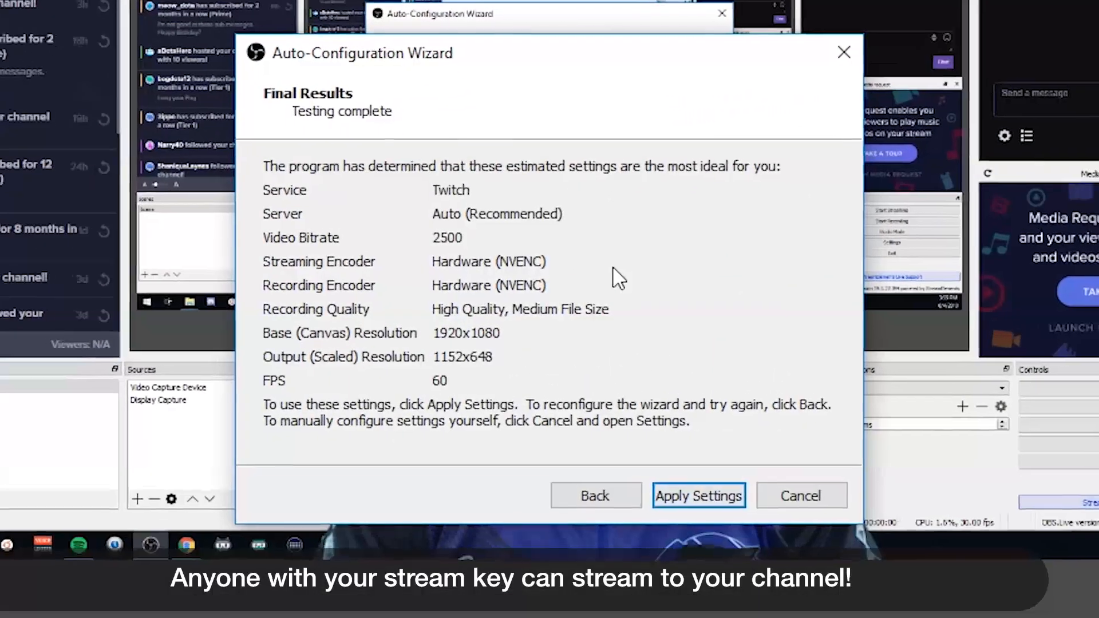
{"action": "left_click", "coordinate": [698, 495]}
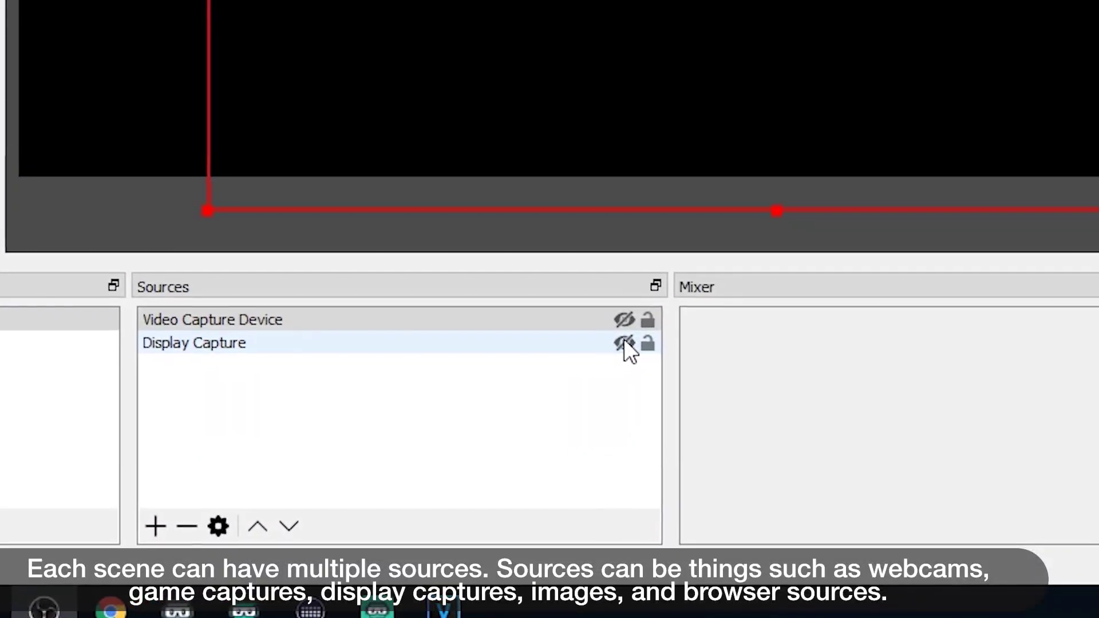
Unhide the Display Capture and Video Capture Device sources, and add a second scene.
{"action": "left_click", "coordinate": [212, 319]}
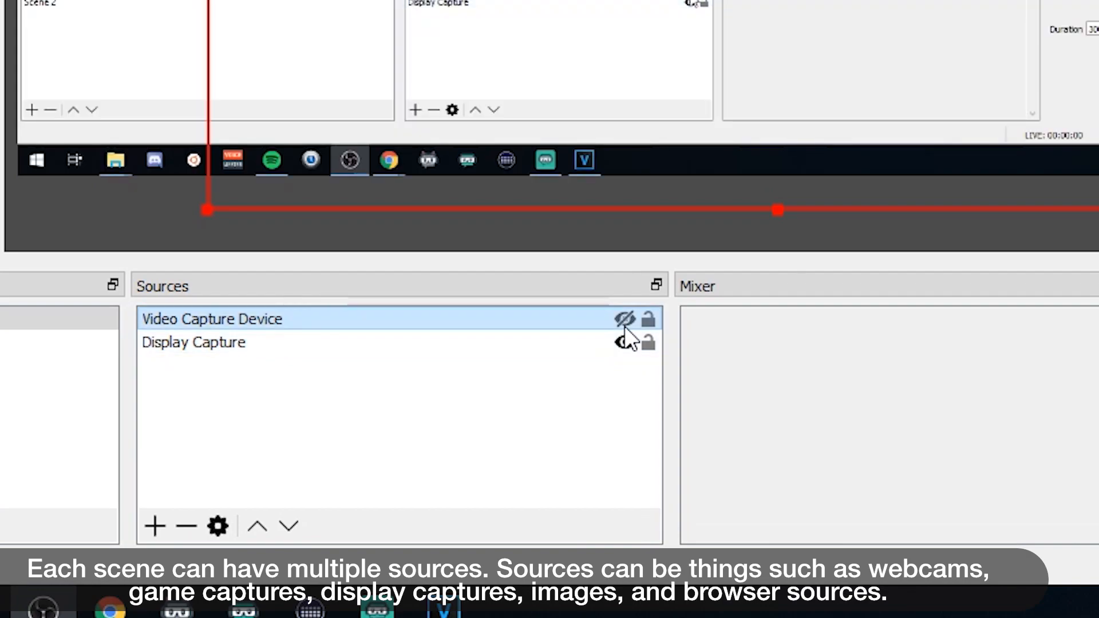
{"action": "left_click", "coordinate": [626, 319]}
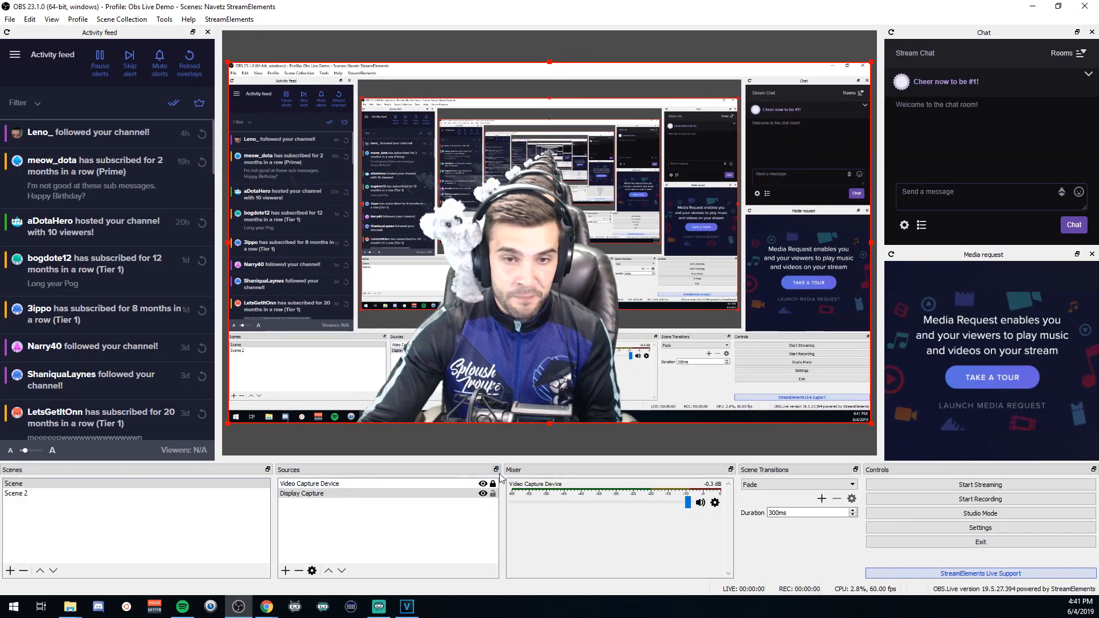
{"action": "mouse_move", "coordinate": [530, 378]}
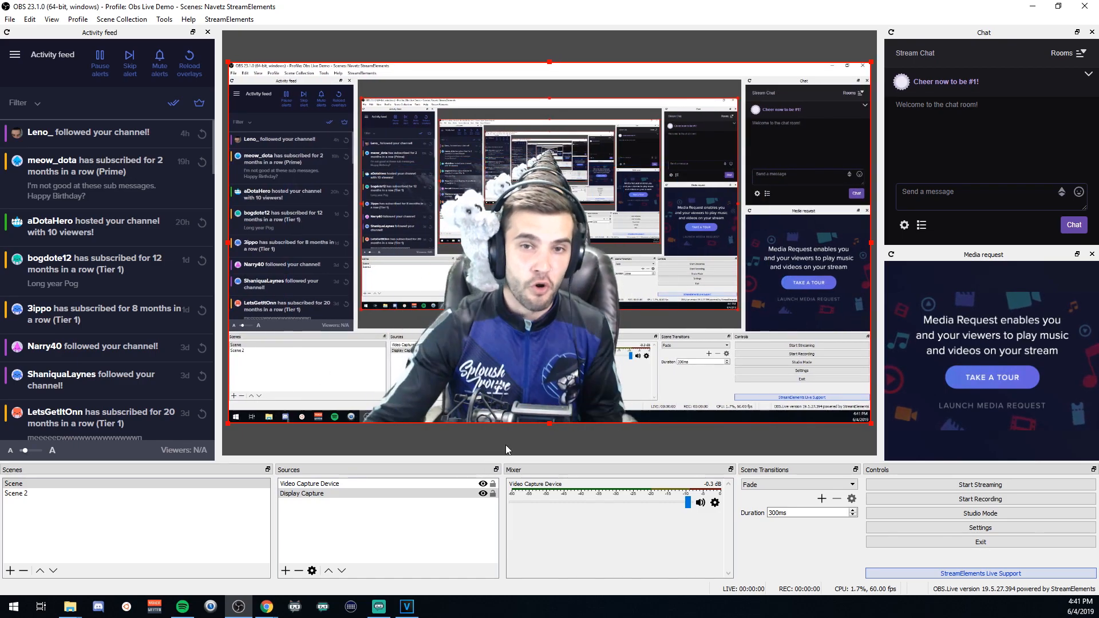
{"action": "left_click", "coordinate": [14, 483]}
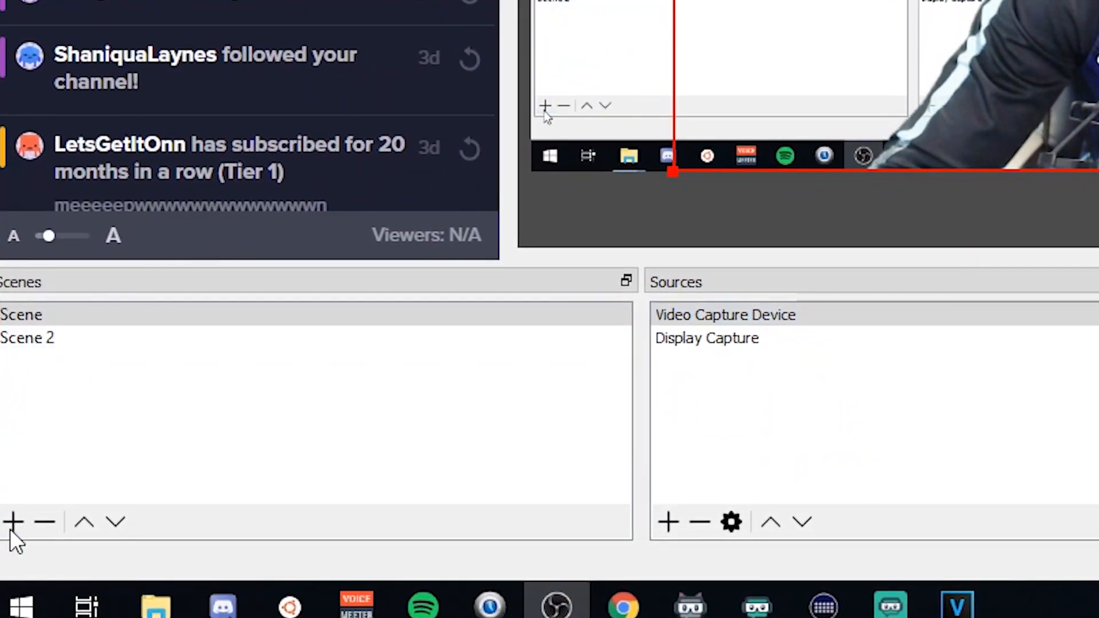
Add Scene 3 and reuse the existing Video Capture Device webcam source in it.
{"action": "left_click", "coordinate": [16, 520]}
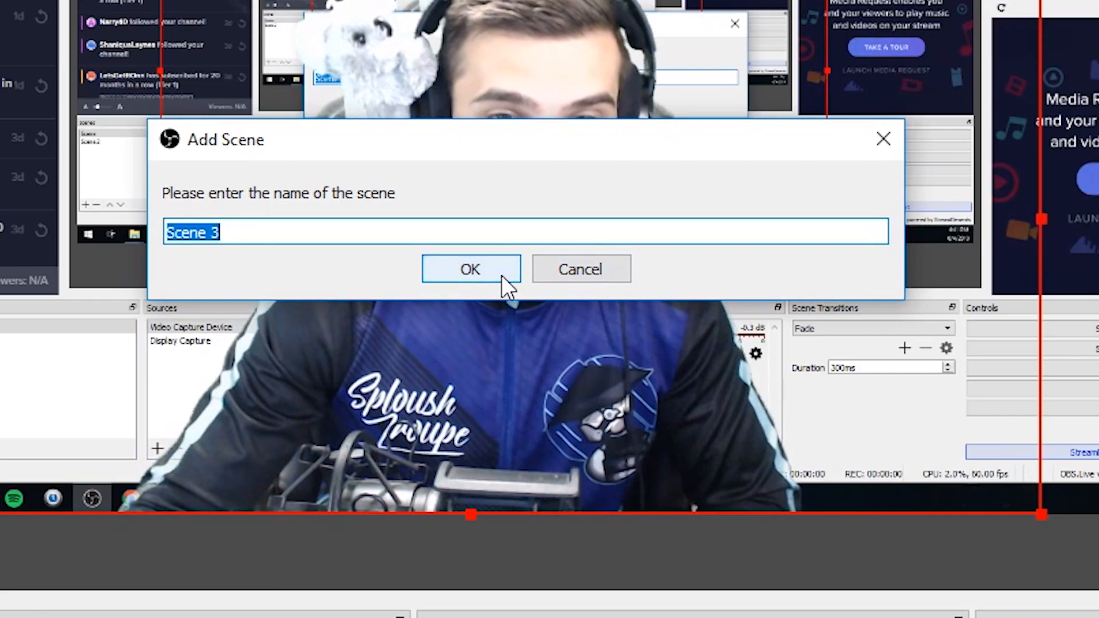
{"action": "left_click", "coordinate": [471, 269]}
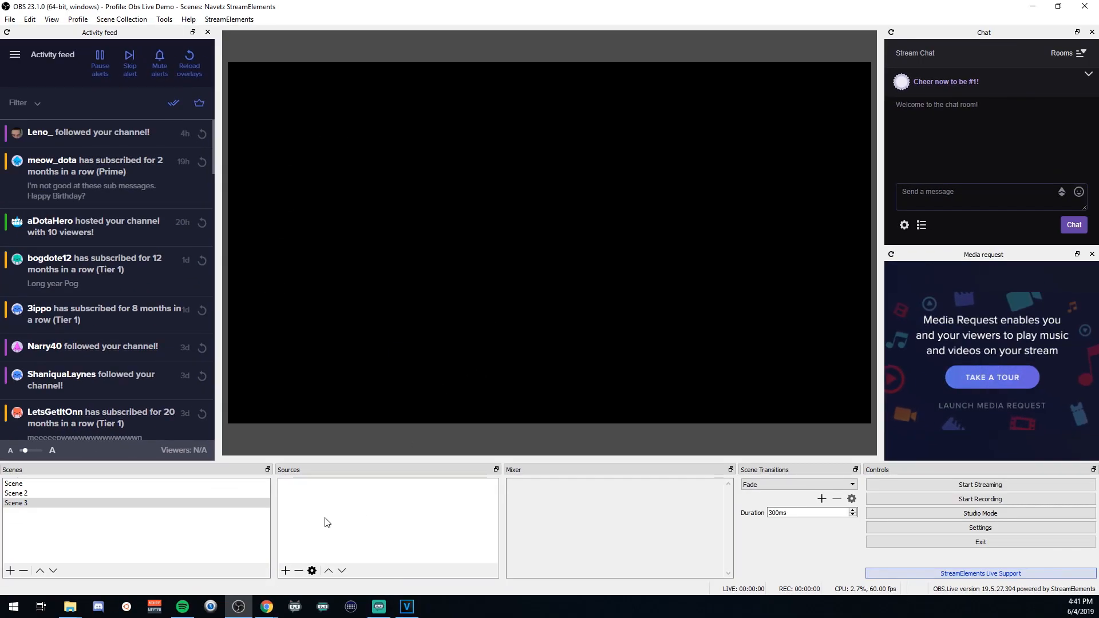
{"action": "left_click", "coordinate": [285, 570]}
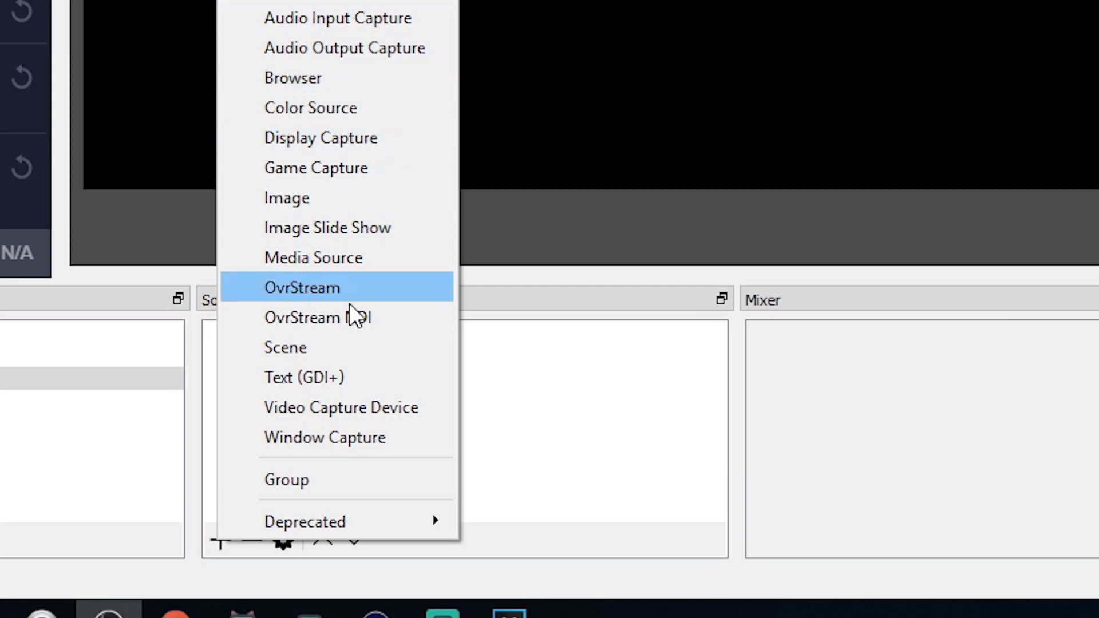
{"action": "mouse_move", "coordinate": [323, 126]}
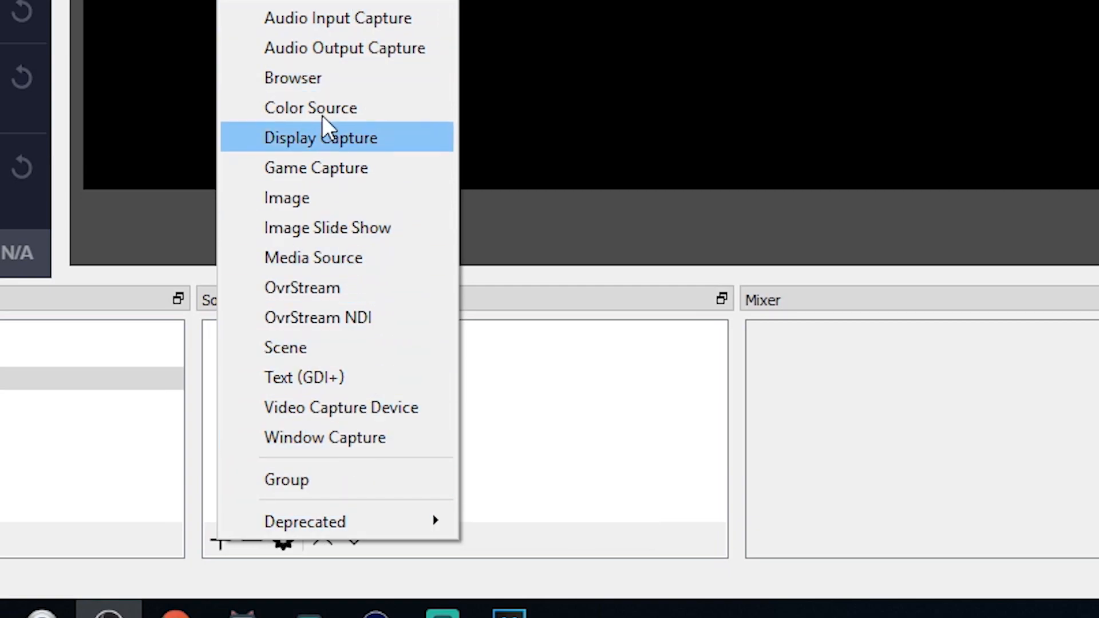
{"action": "mouse_move", "coordinate": [370, 410]}
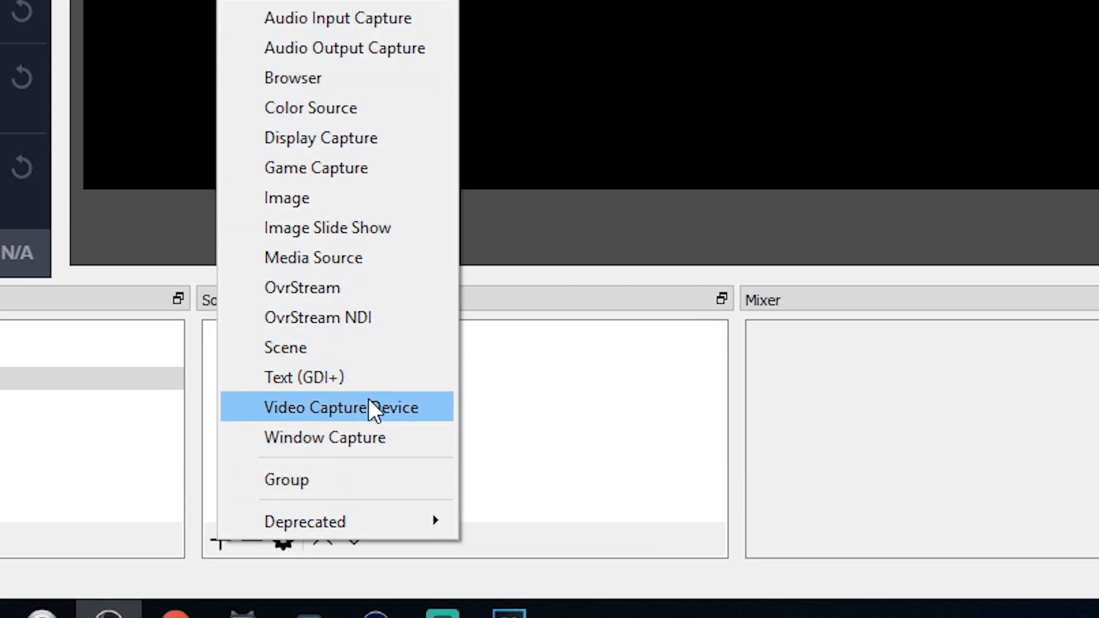
{"action": "left_click", "coordinate": [341, 408]}
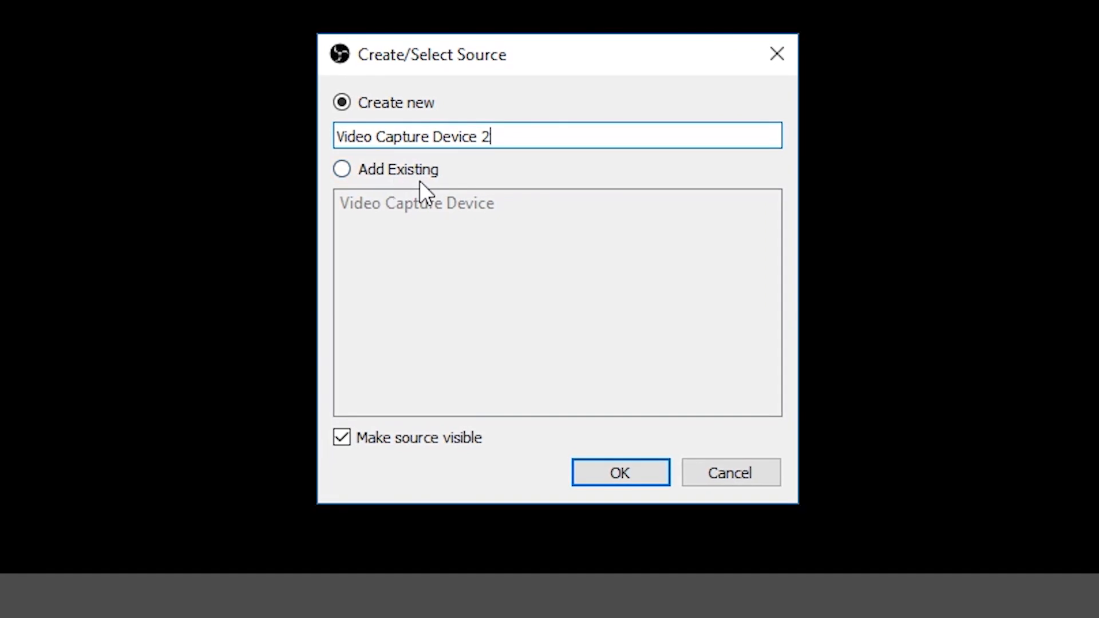
{"action": "left_click", "coordinate": [340, 169]}
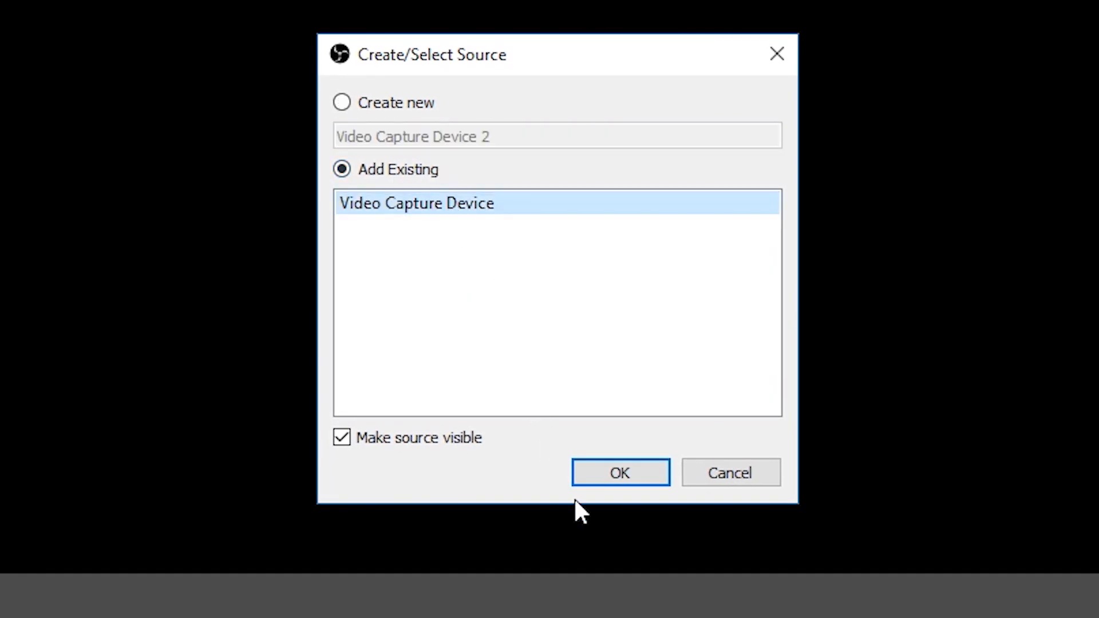
{"action": "left_click", "coordinate": [620, 473]}
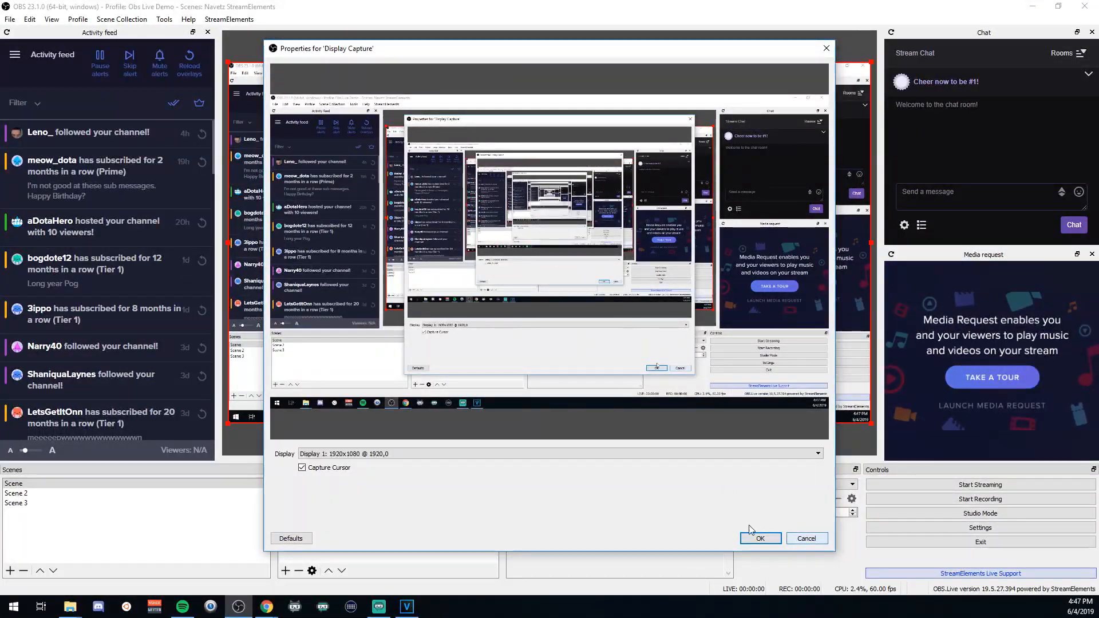
{"action": "mouse_move", "coordinate": [806, 538]}
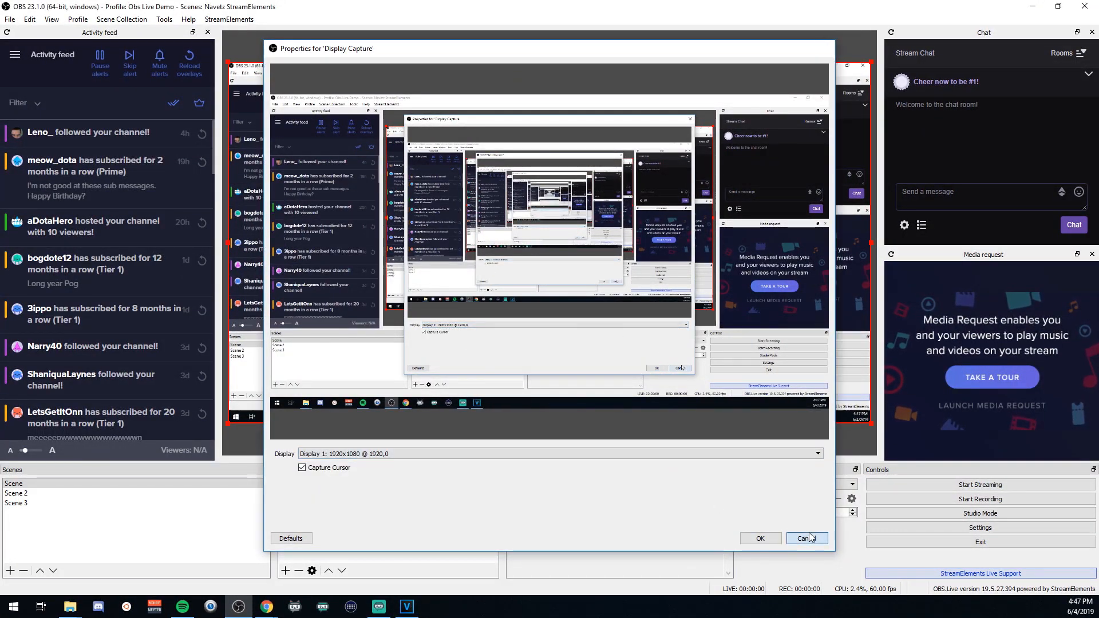
{"action": "left_click", "coordinate": [805, 538]}
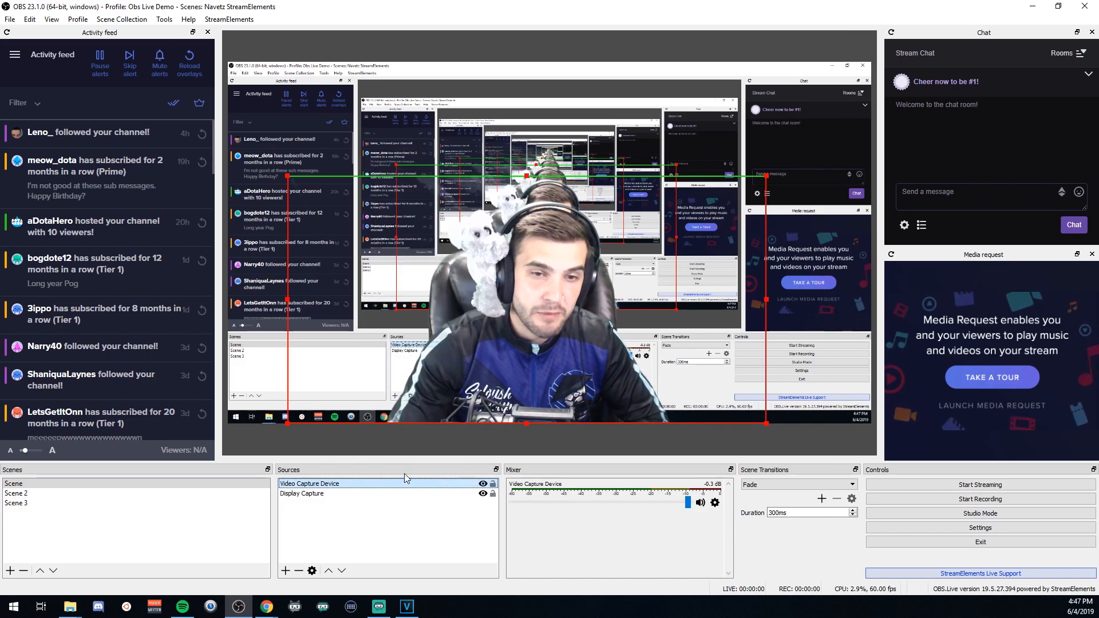
{"action": "double_click", "coordinate": [309, 484]}
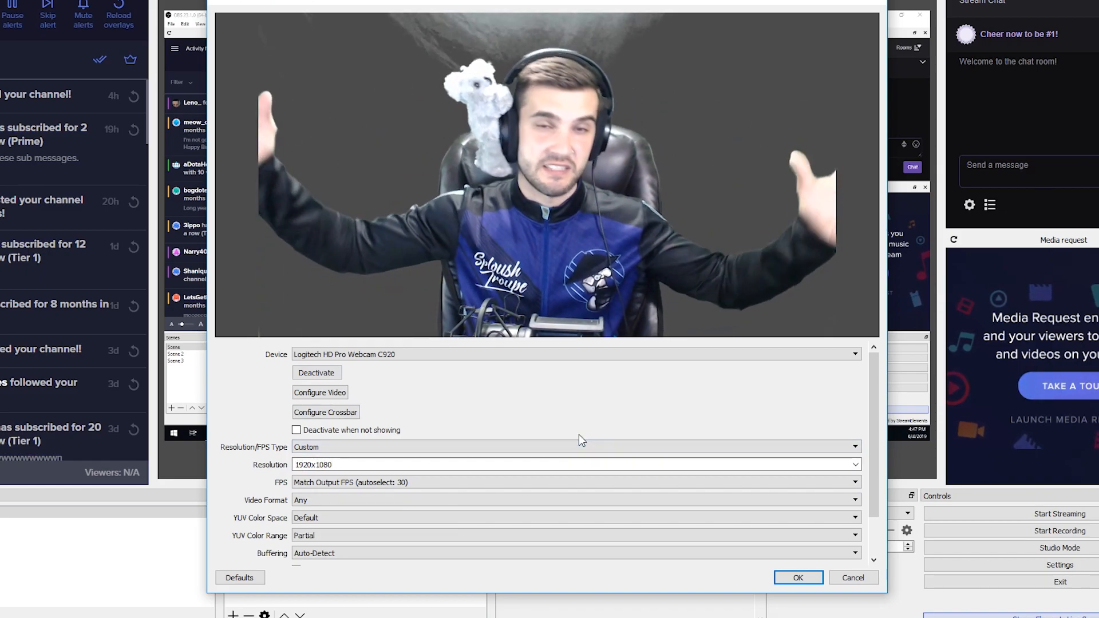
{"action": "left_click", "coordinate": [798, 578]}
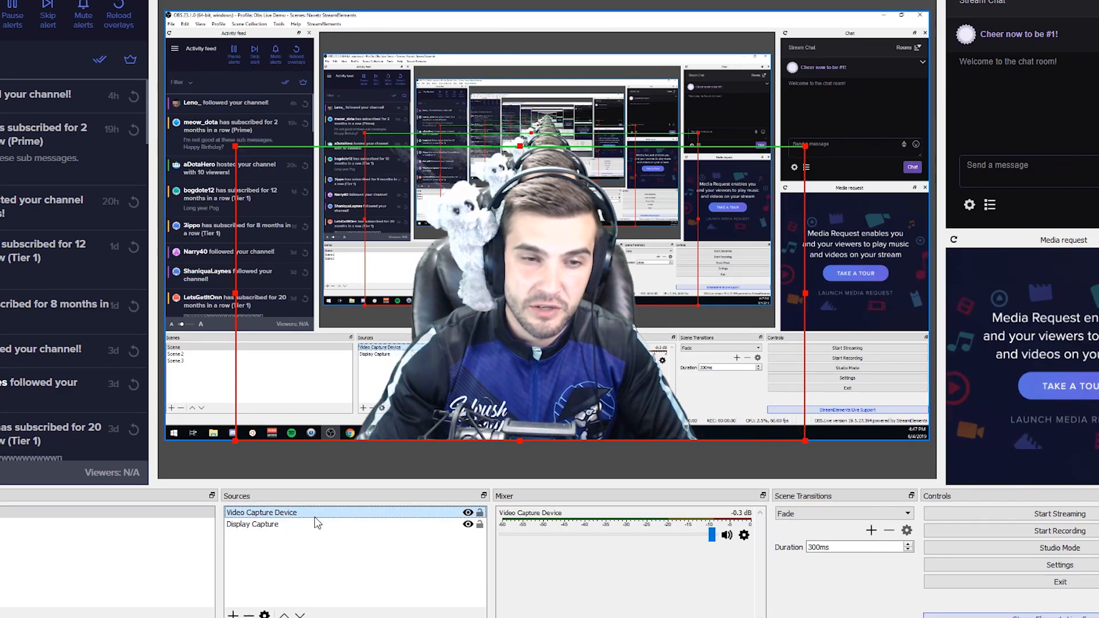
{"action": "right_click", "coordinate": [261, 512]}
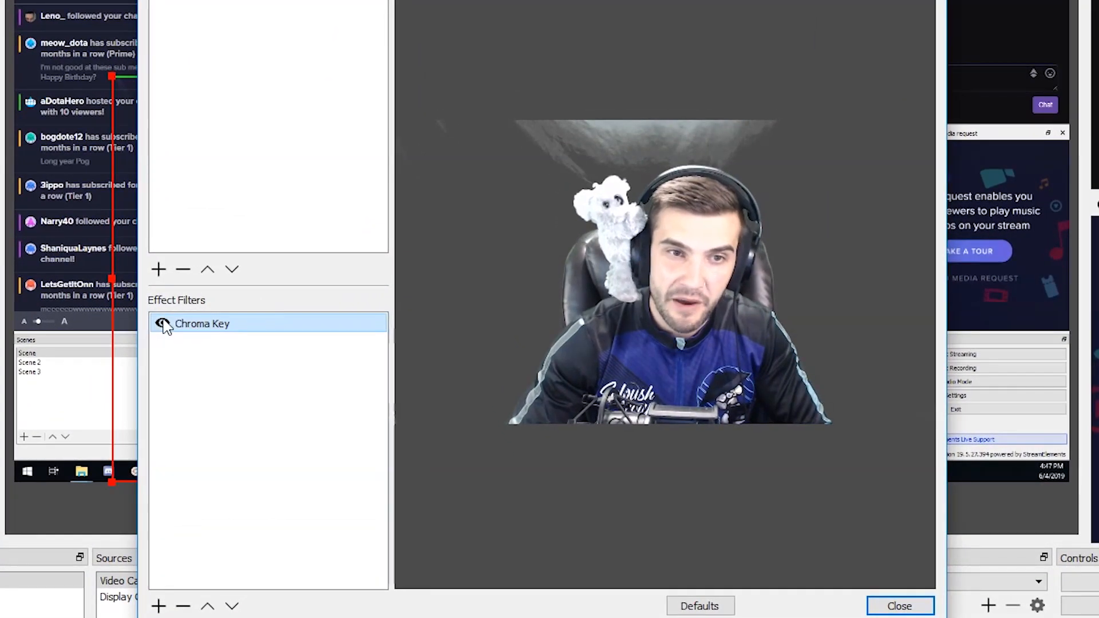
Toggle the webcam's Chroma Key off and on, dismissing the duplicate Chroma Key name warning.
{"action": "left_click", "coordinate": [162, 323]}
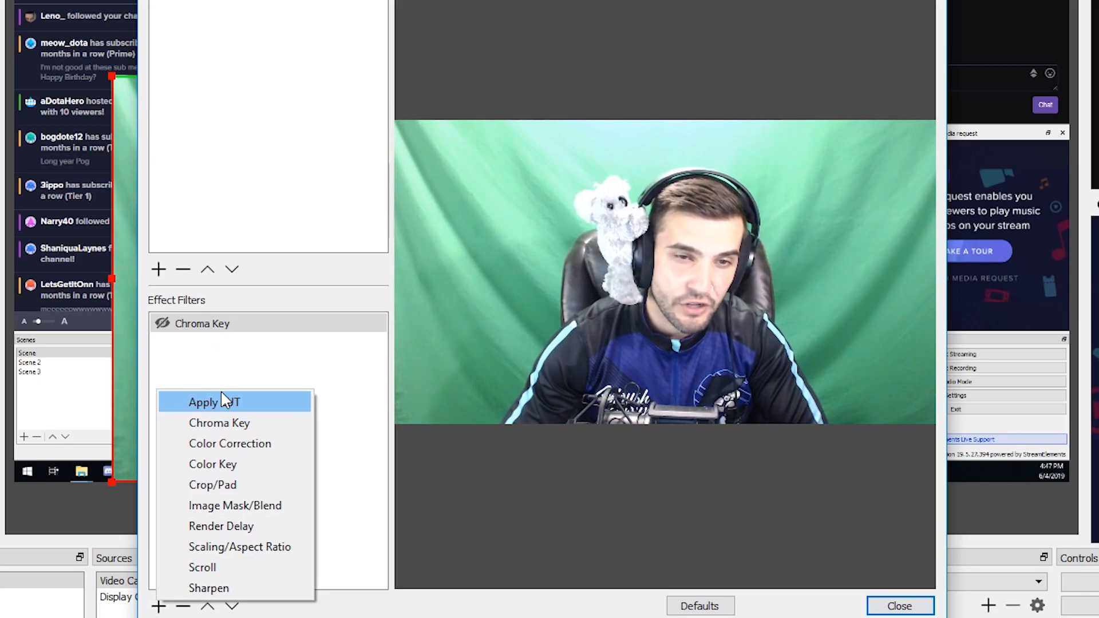
{"action": "mouse_move", "coordinate": [230, 487]}
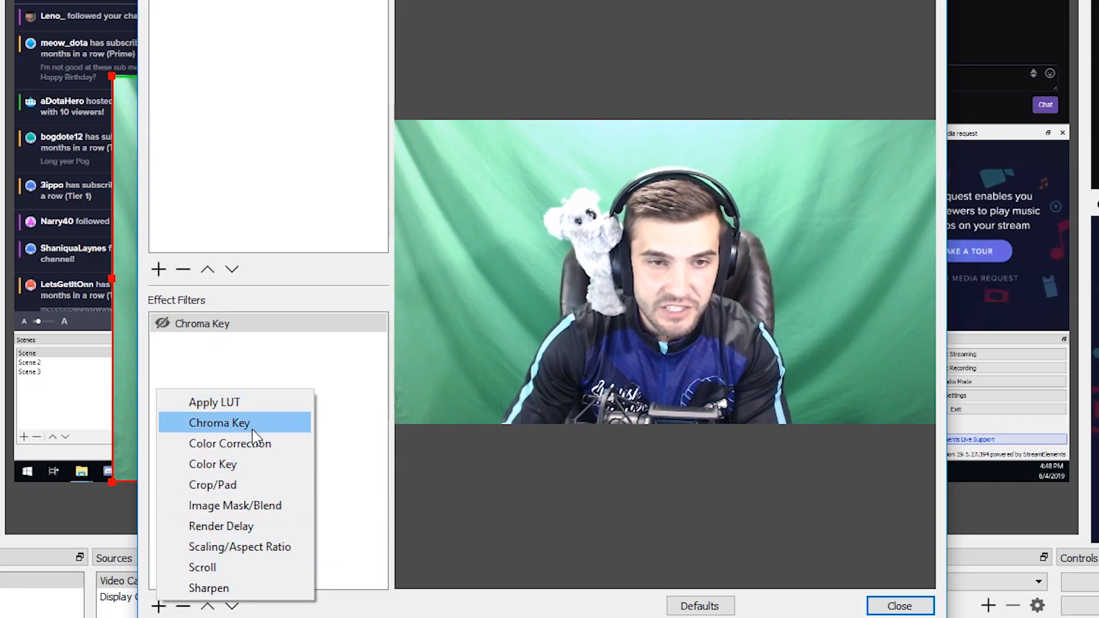
{"action": "left_click", "coordinate": [219, 423]}
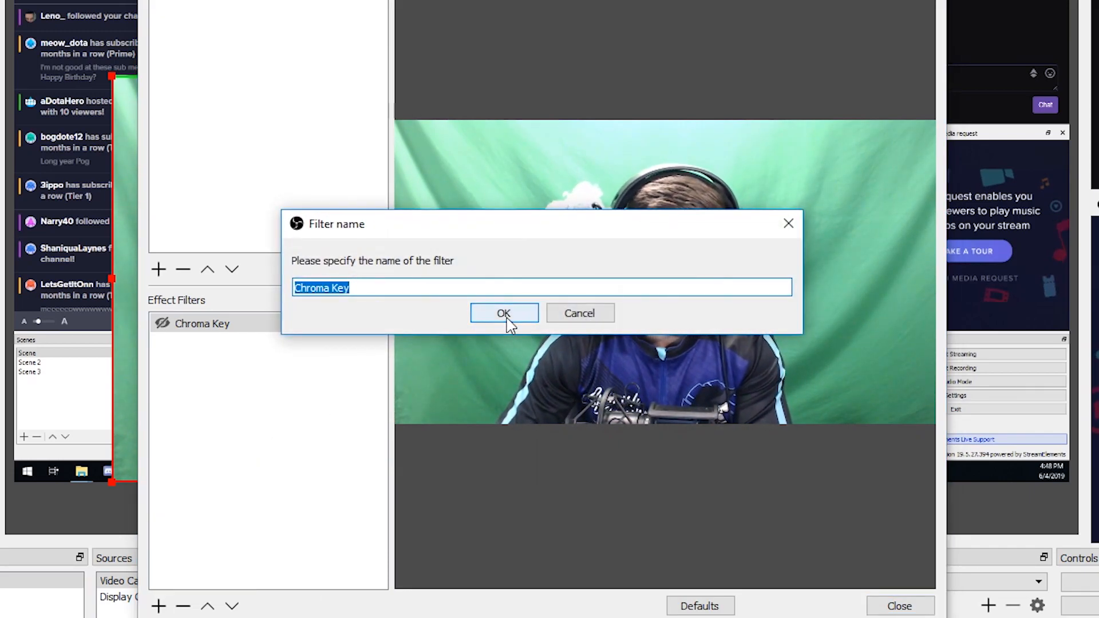
{"action": "left_click", "coordinate": [503, 313]}
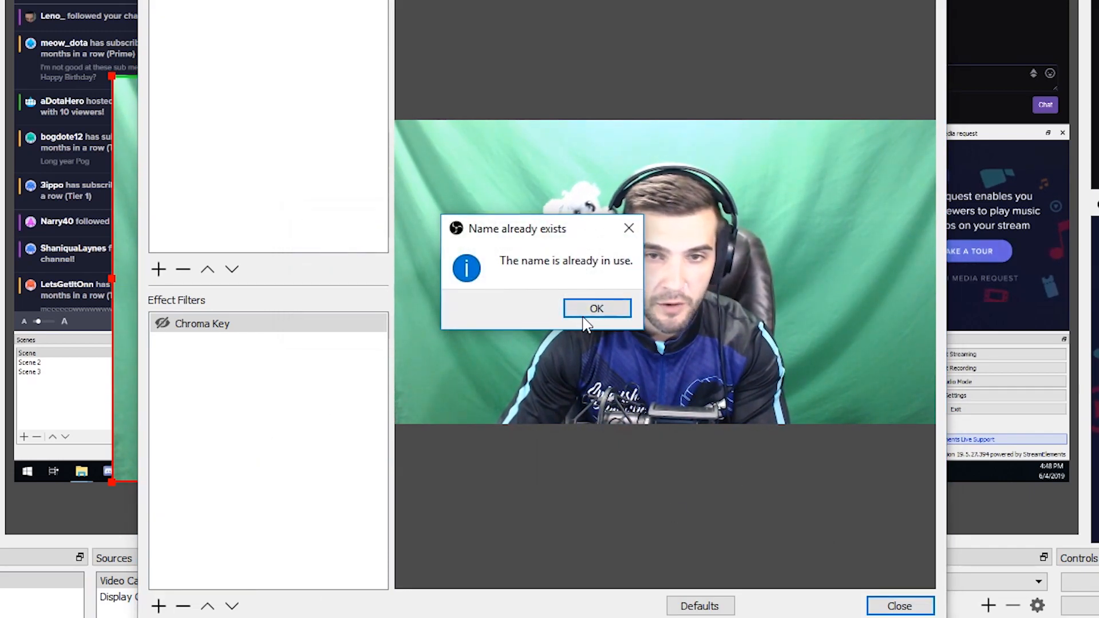
{"action": "left_click", "coordinate": [597, 308]}
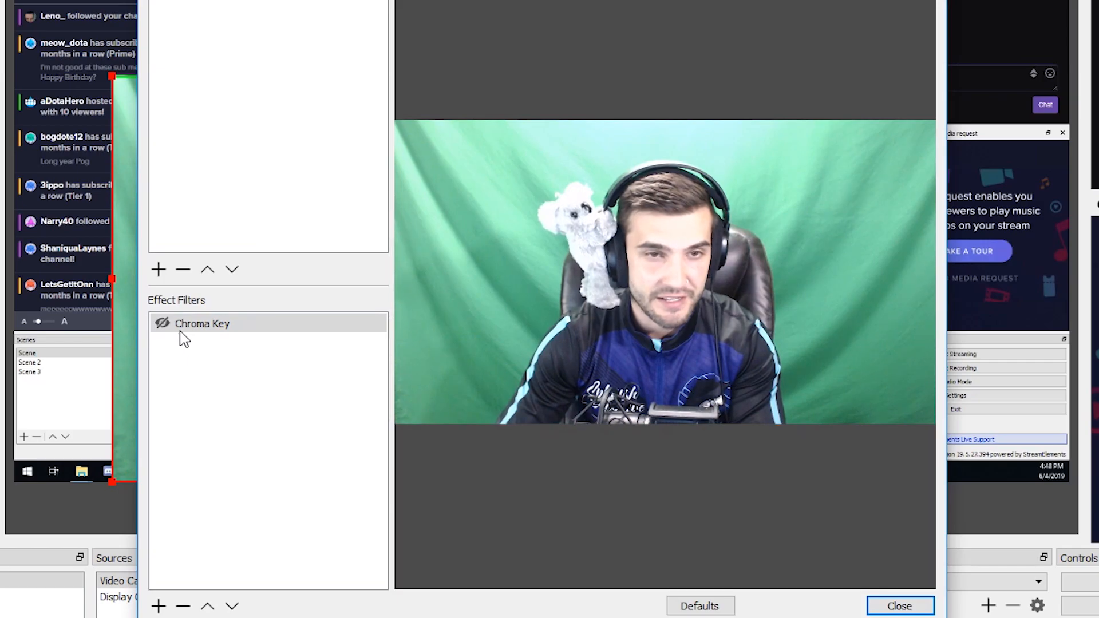
{"action": "left_click", "coordinate": [900, 605]}
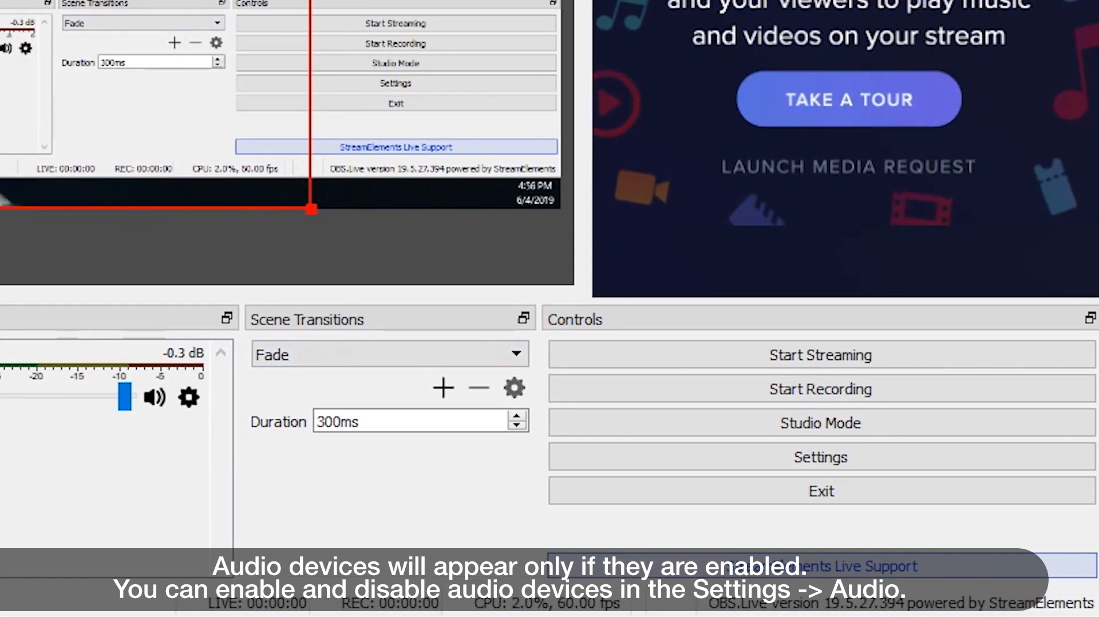
Close the webcam's Filters window to return to the main OBS view.
{"action": "left_click", "coordinate": [390, 354]}
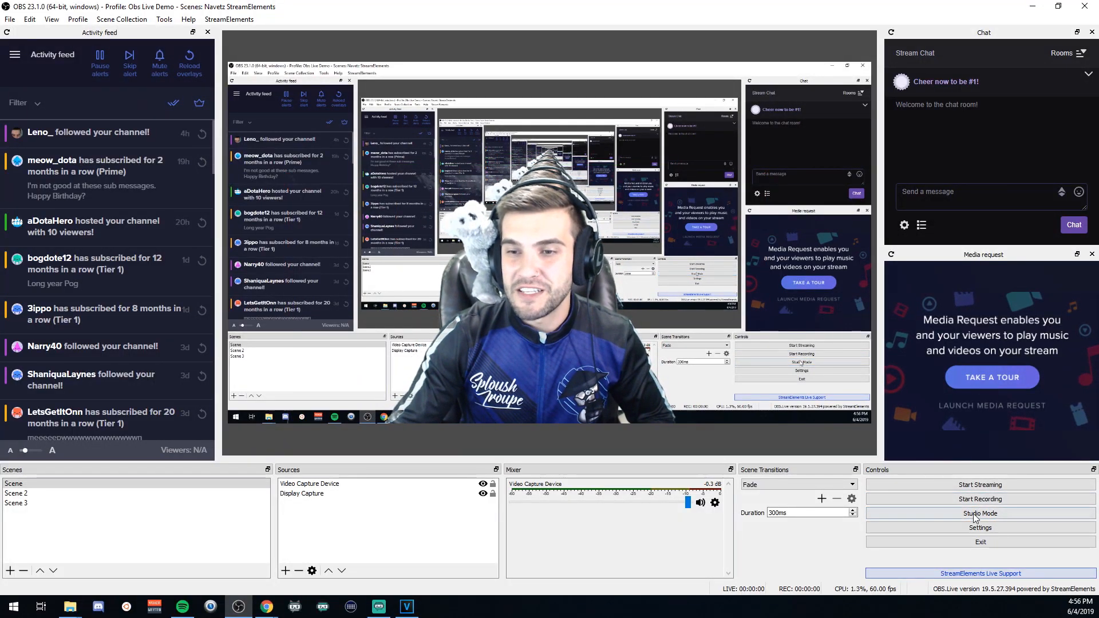
Enable Desktop Audio so it appears as a track in the Mixer dock.
{"action": "left_click", "coordinate": [980, 514]}
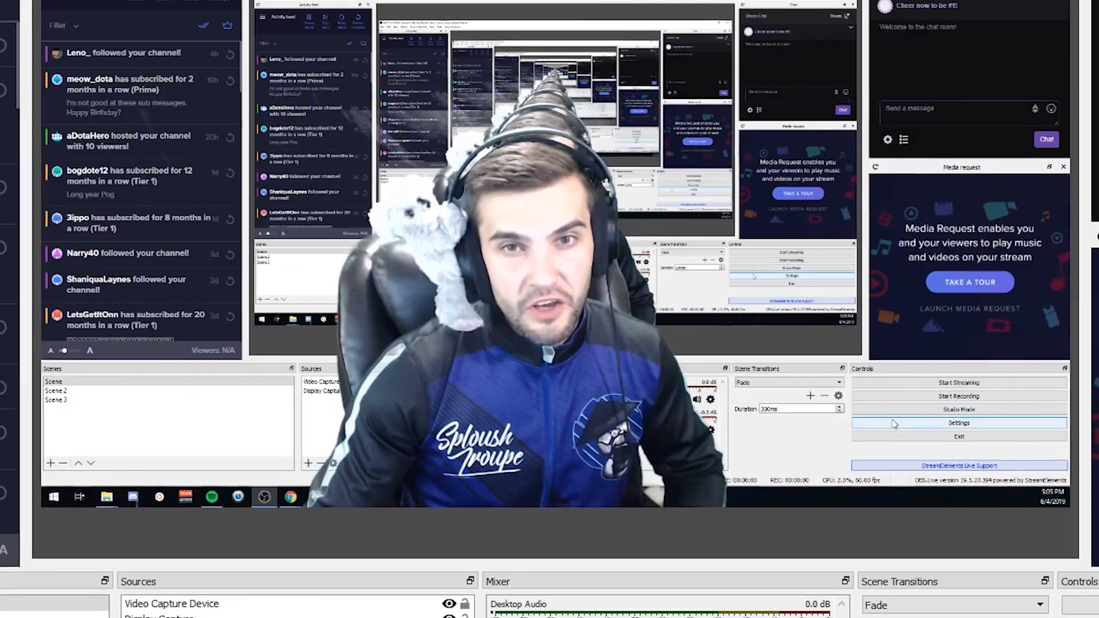
Check the Stream settings: Twitch, automatic server, stream key filled in.
{"action": "left_click", "coordinate": [959, 423]}
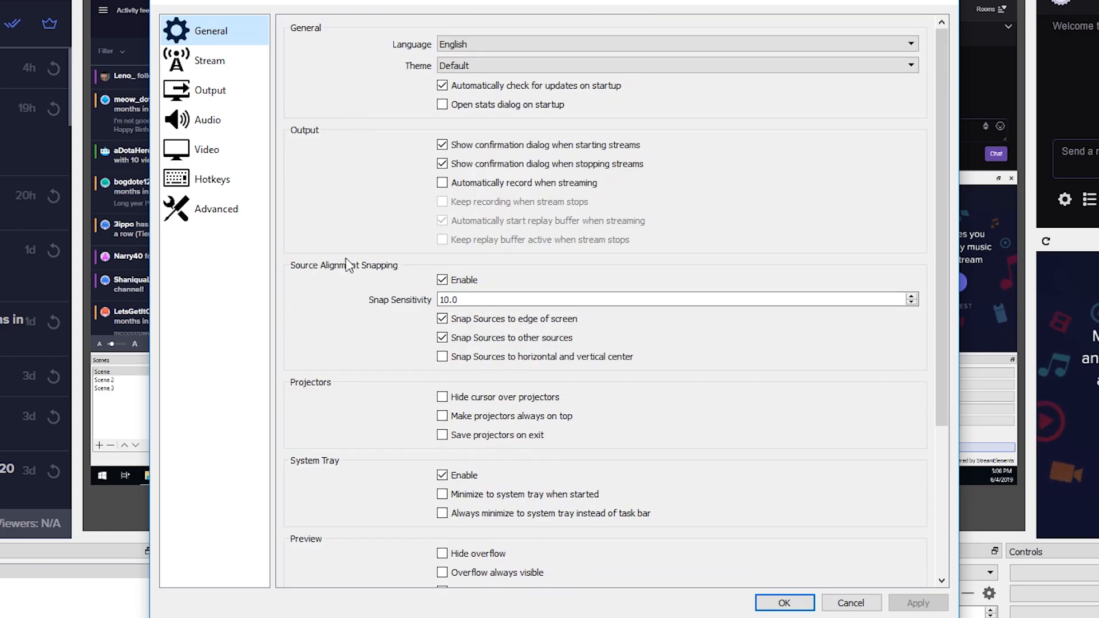
{"action": "mouse_move", "coordinate": [367, 430]}
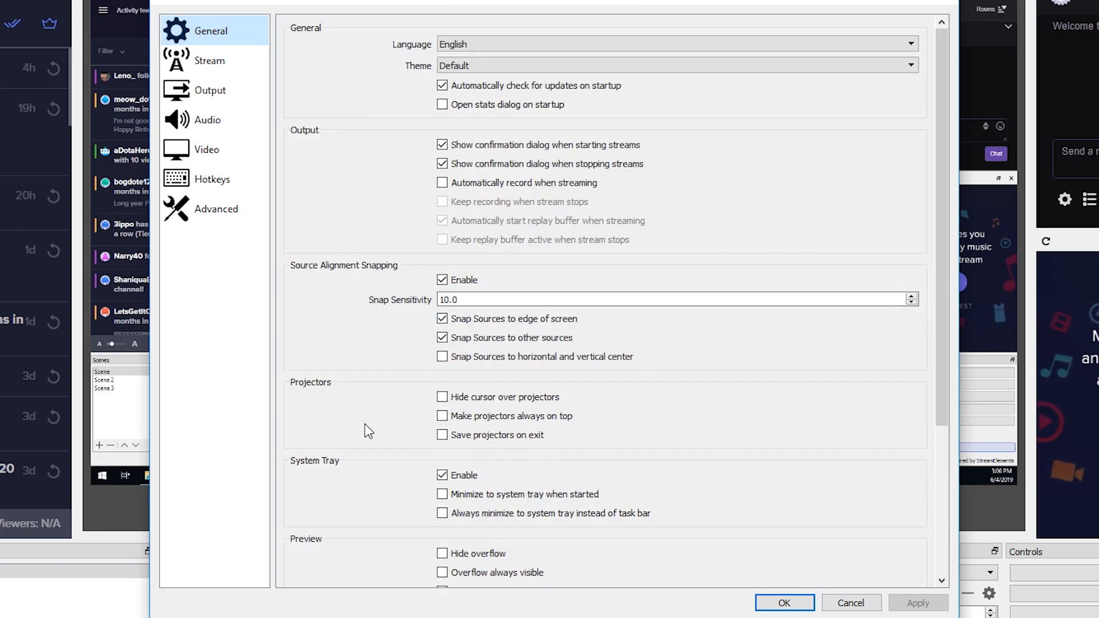
{"action": "left_click", "coordinate": [209, 60]}
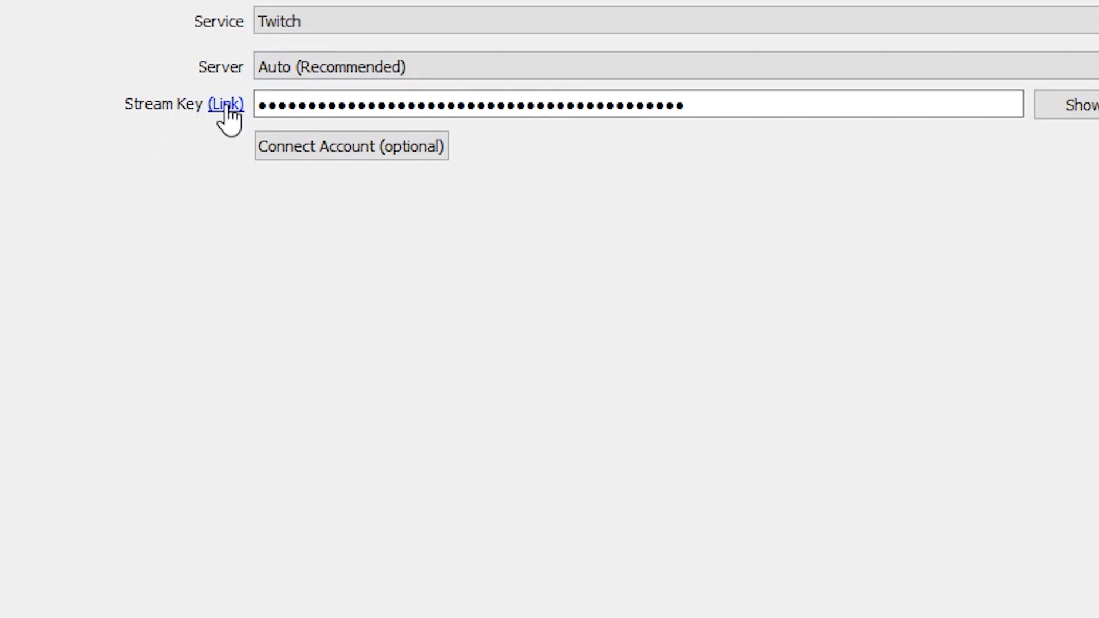
{"action": "mouse_move", "coordinate": [895, 103]}
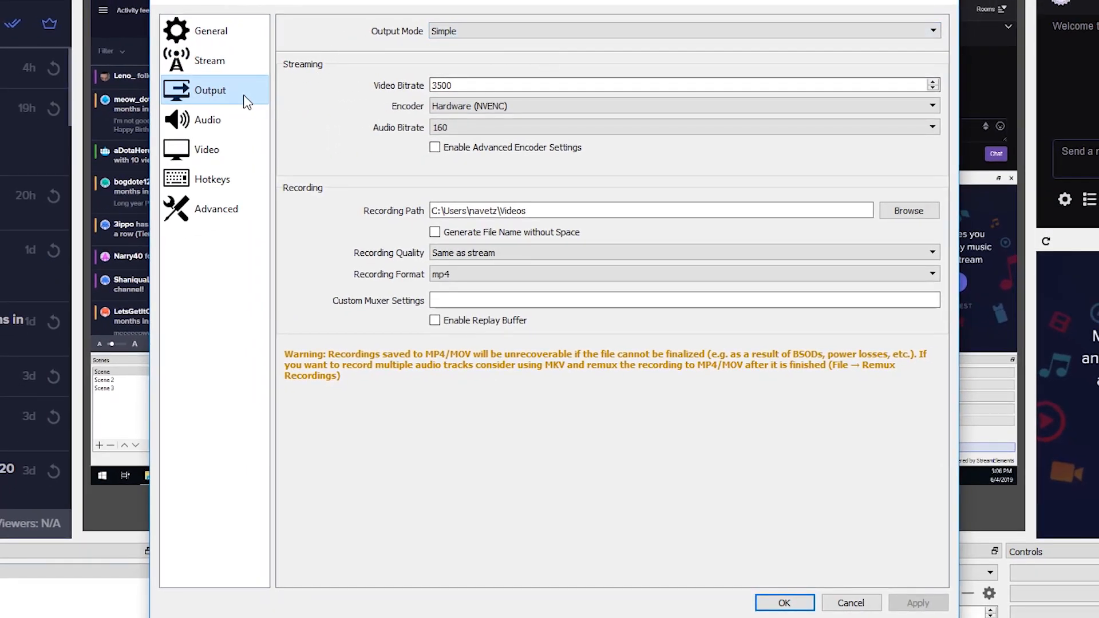
Set output to 3500 video bitrate with Hardware (NVENC), recording at stream quality in mp4.
{"action": "left_click", "coordinate": [520, 86]}
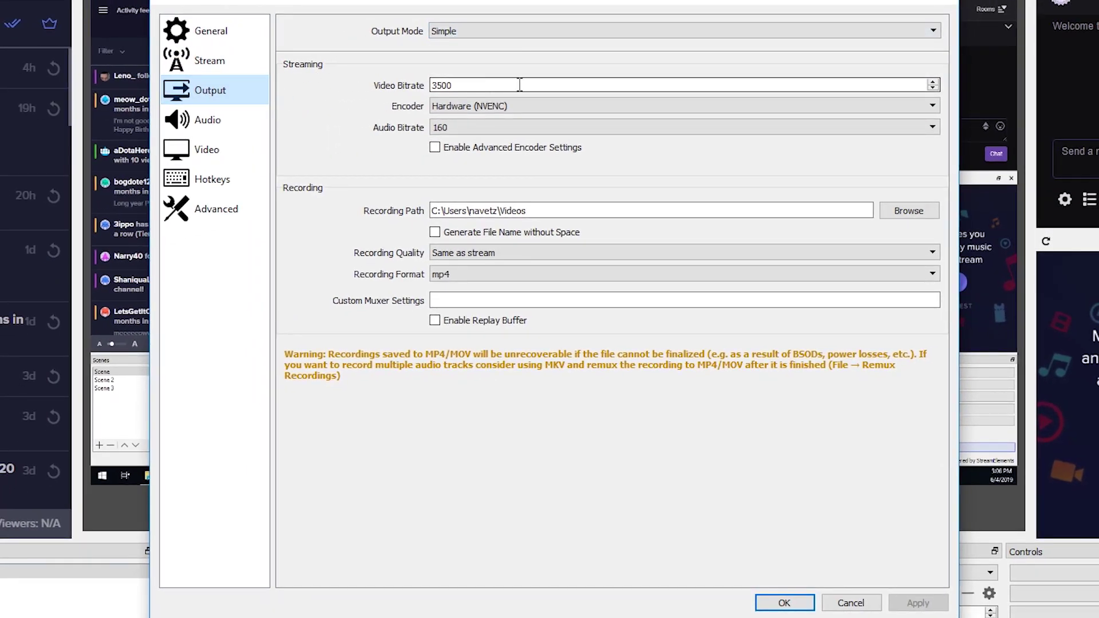
{"action": "mouse_move", "coordinate": [466, 6]}
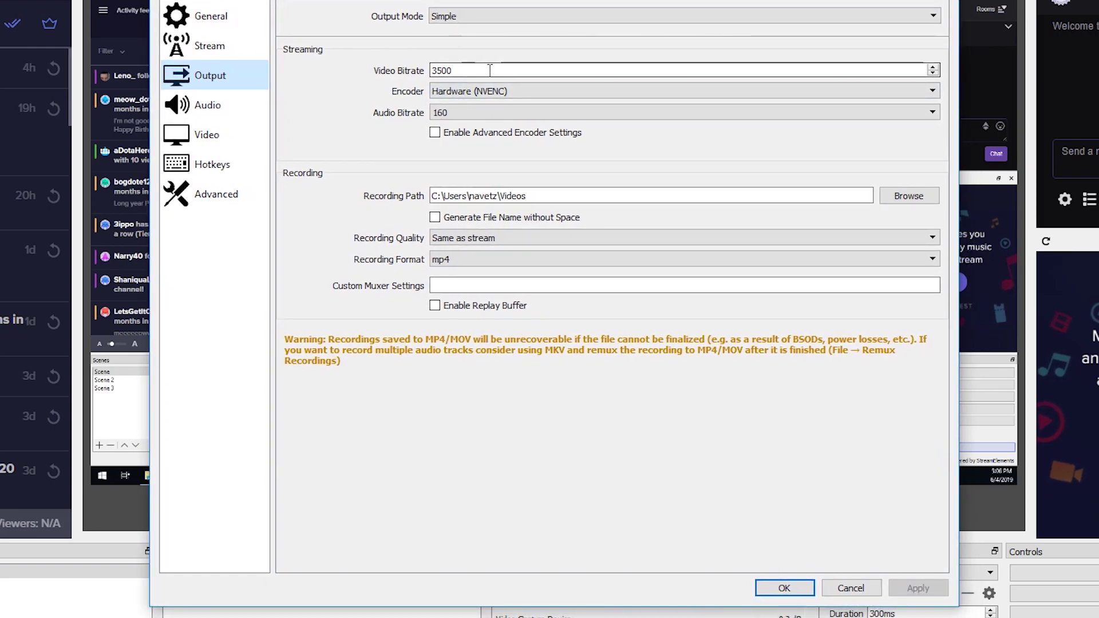
{"action": "triple_click", "coordinate": [453, 71]}
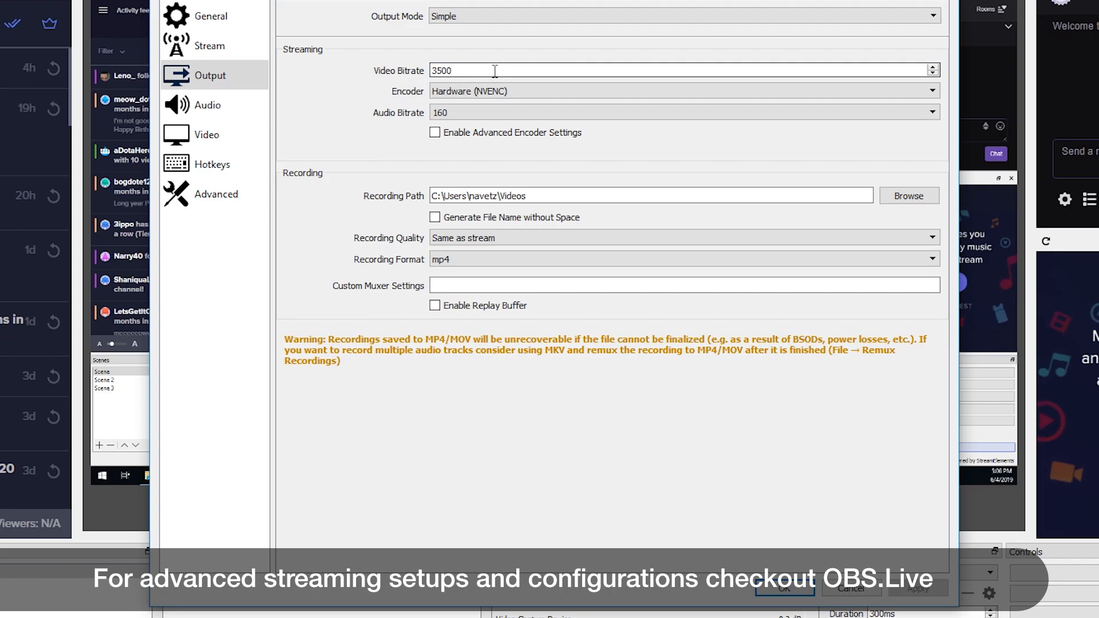
{"action": "left_click", "coordinate": [493, 71]}
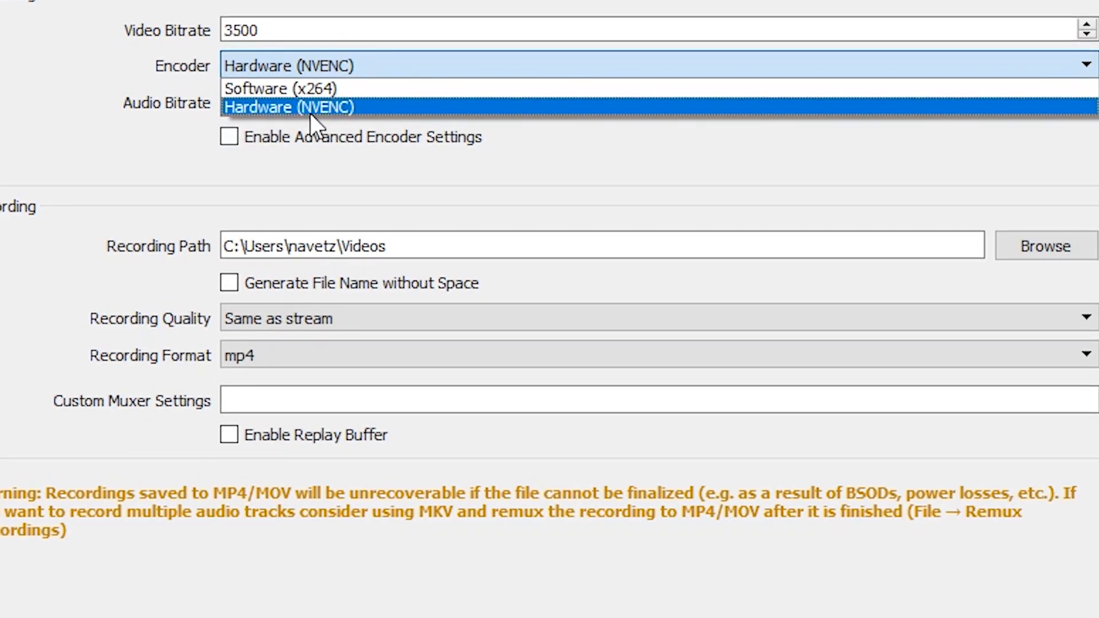
{"action": "left_click", "coordinate": [288, 107]}
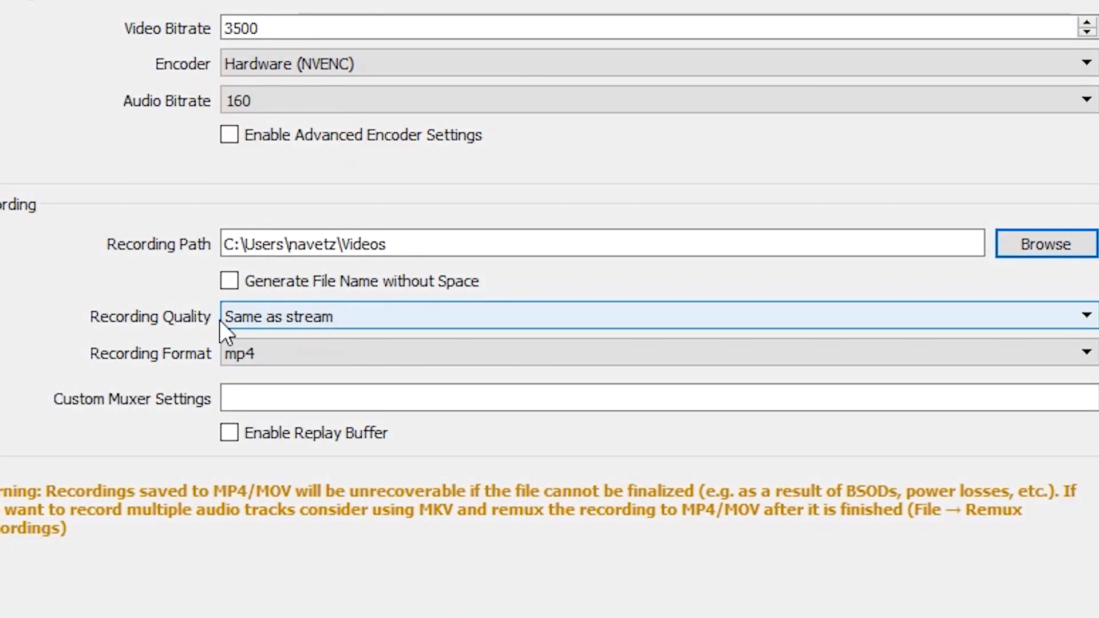
{"action": "left_click", "coordinate": [651, 314]}
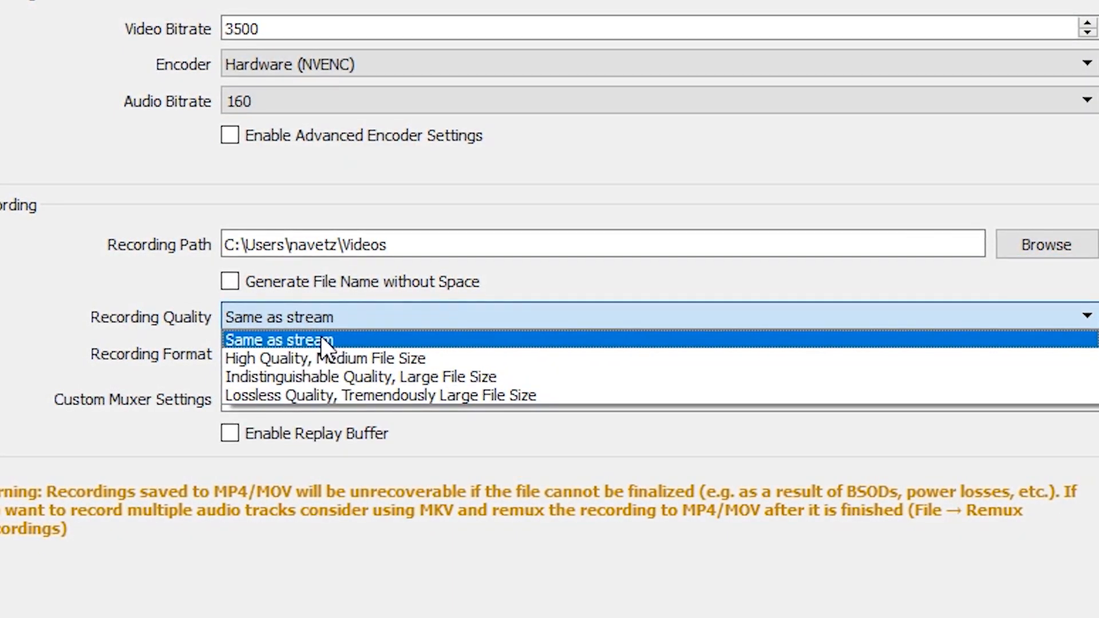
{"action": "left_click", "coordinate": [651, 354]}
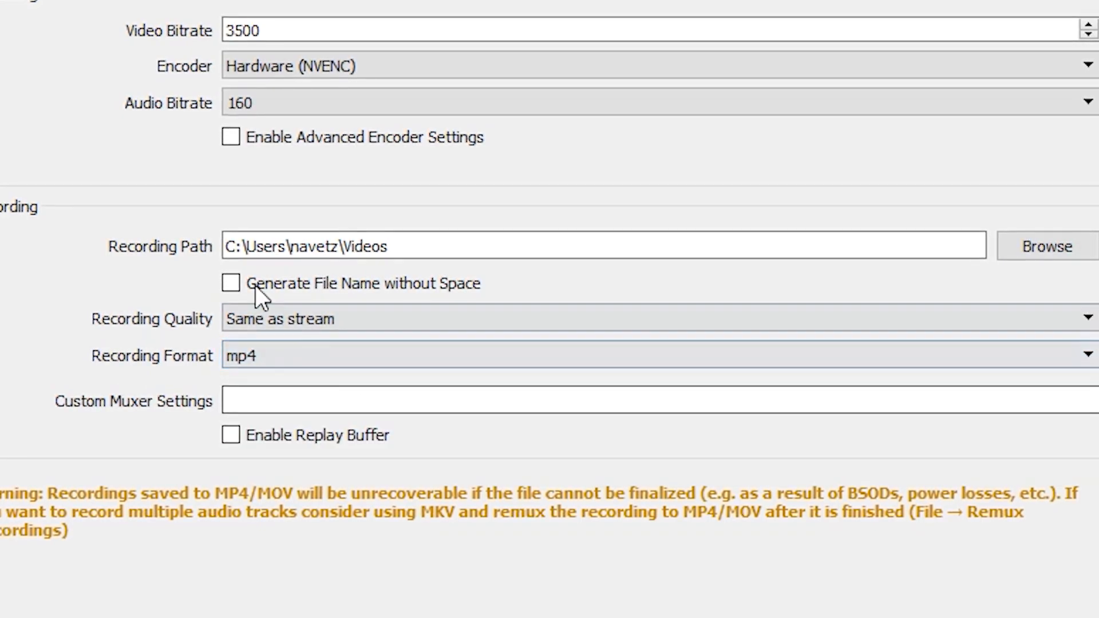
{"action": "left_click", "coordinate": [207, 104]}
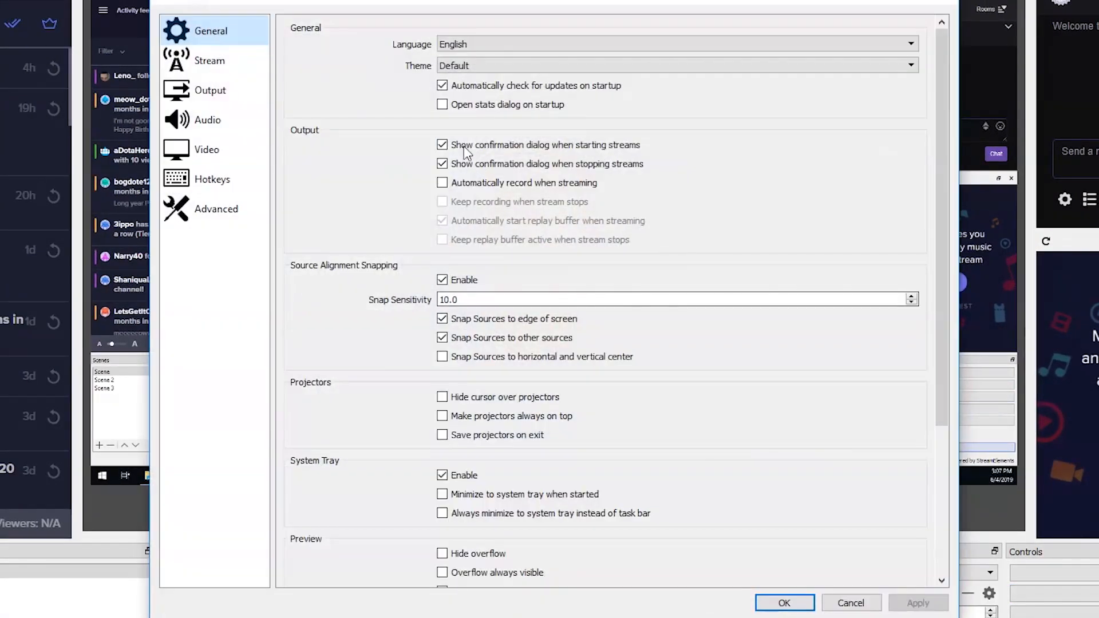
Open the Audio settings and choose the Desktop Audio device.
{"action": "left_click", "coordinate": [208, 119]}
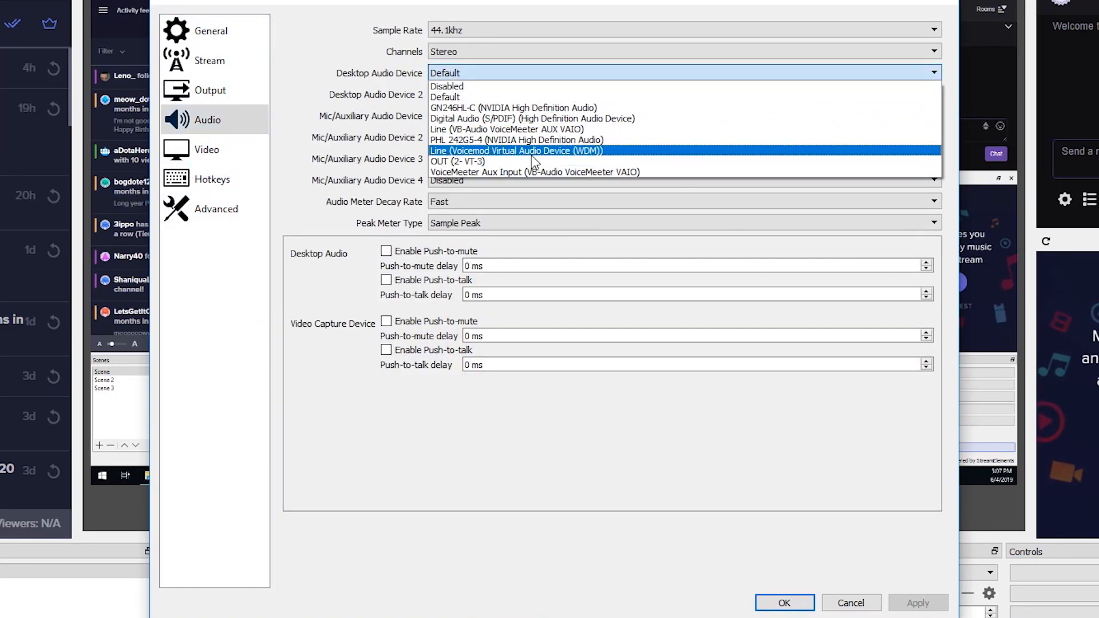
{"action": "left_click", "coordinate": [207, 149]}
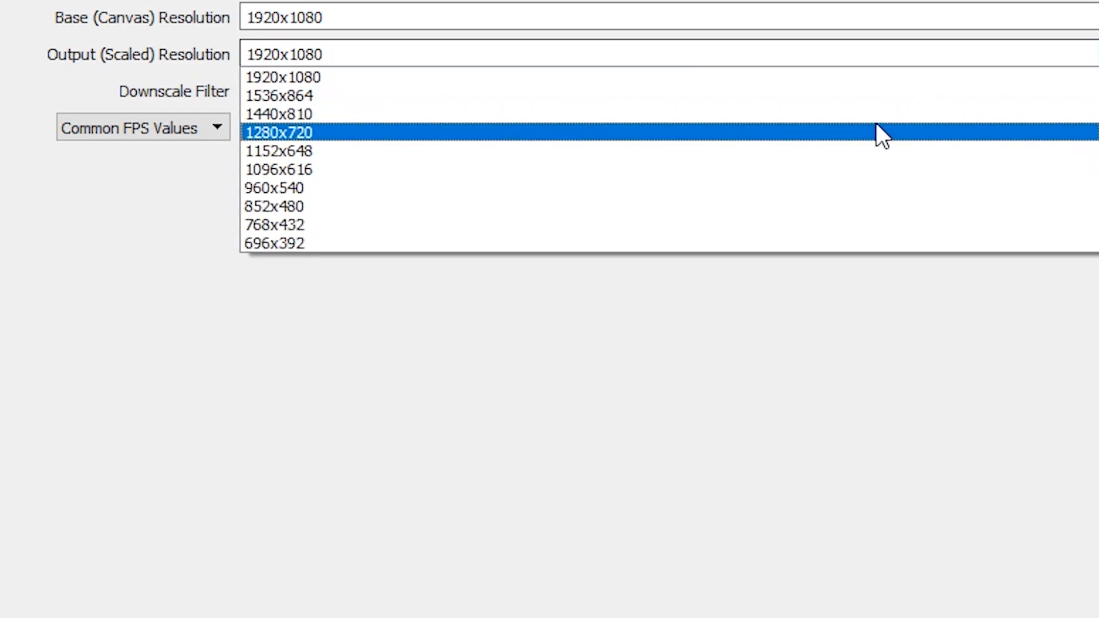
Set the Output (Scaled) Resolution to 1280x720 for the 1920x1080 canvas.
{"action": "left_click", "coordinate": [280, 133]}
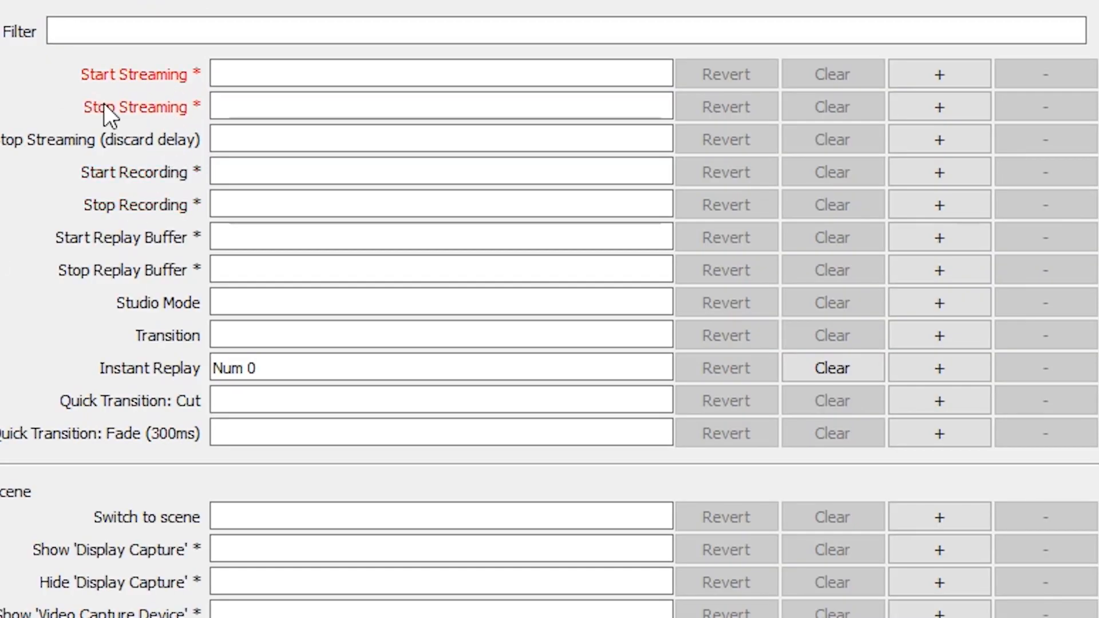
Show the Advanced settings page with process priority, renderer and auto-reconnect options.
{"action": "scroll", "scroll_direction": "down", "scroll_amount": 3}
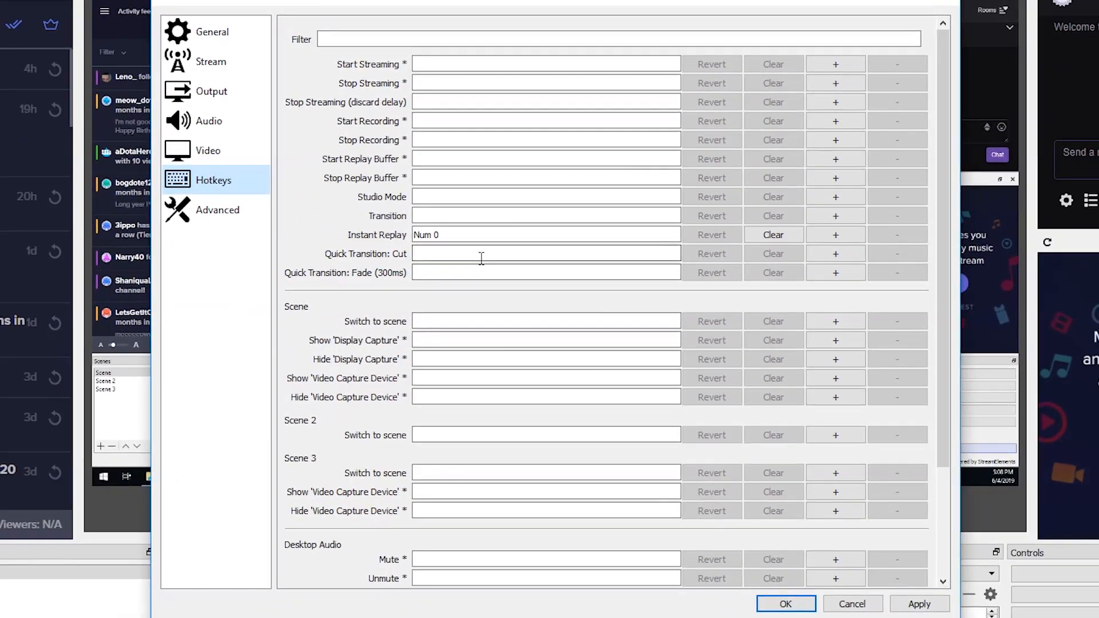
{"action": "left_click", "coordinate": [218, 210]}
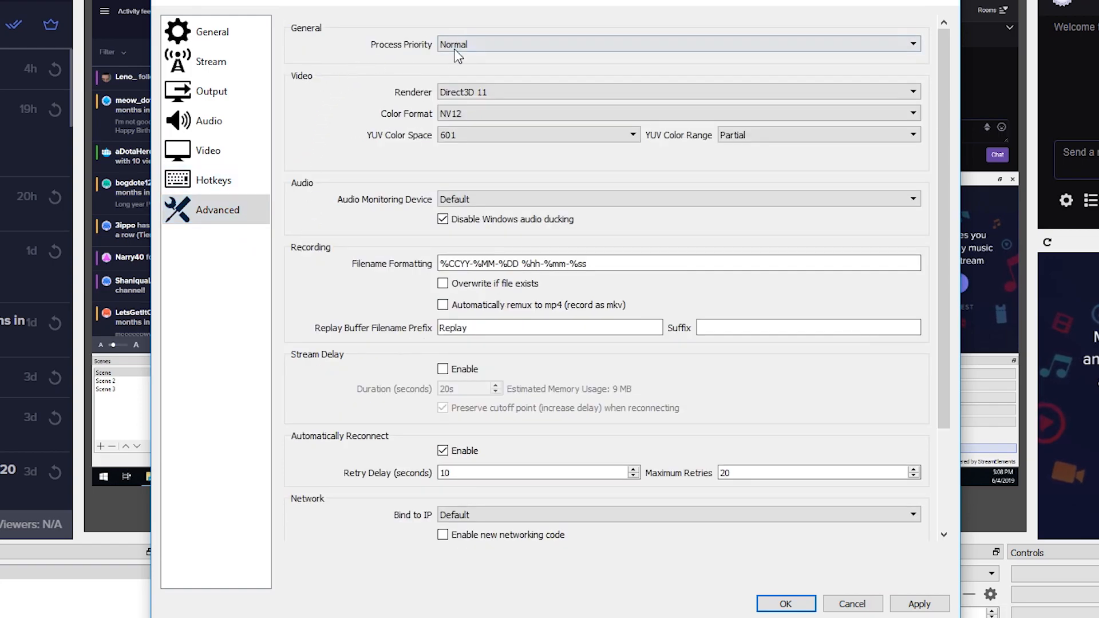
{"action": "mouse_move", "coordinate": [861, 594]}
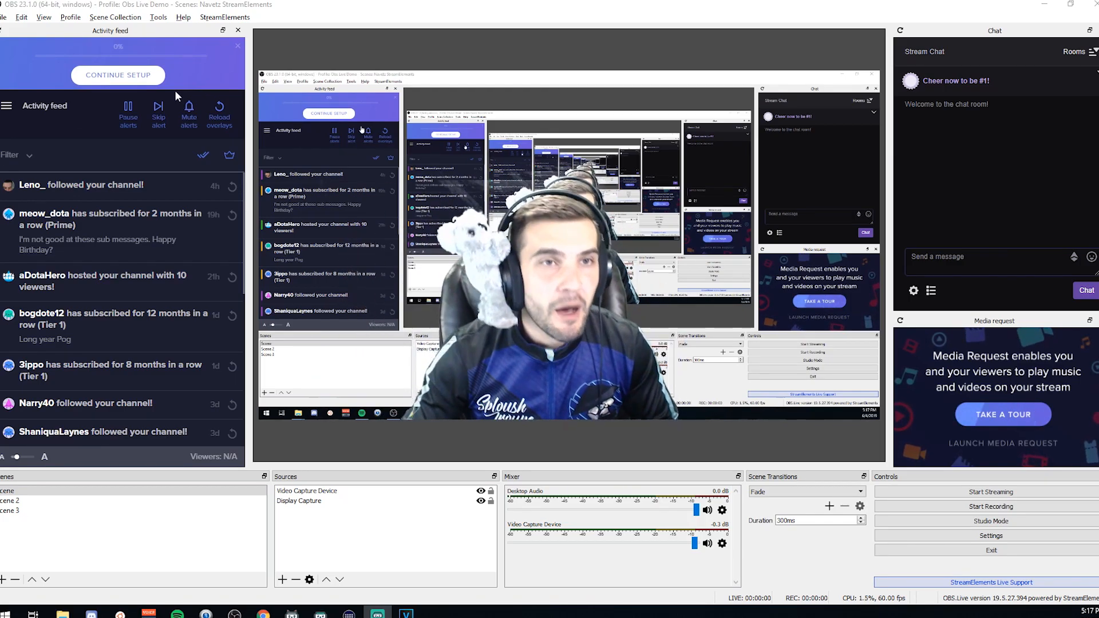
Choose Activate Overlays from the StreamElements menu to open the themes gallery.
{"action": "left_click", "coordinate": [223, 18]}
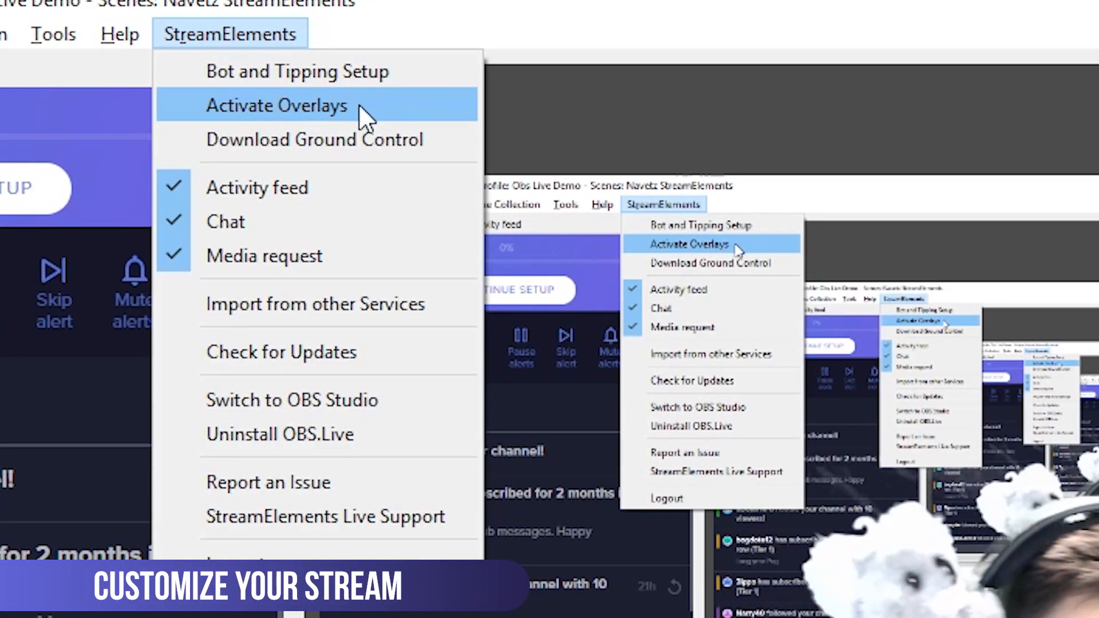
{"action": "left_click", "coordinate": [277, 106]}
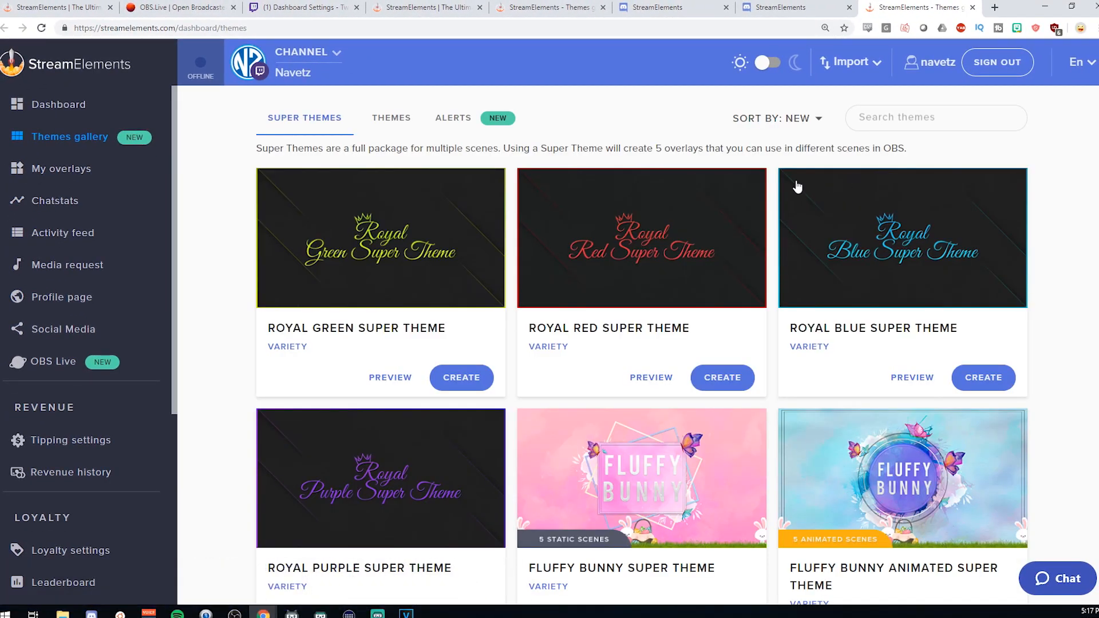
Sort the StreamElements themes by game and search for Dota 2.
{"action": "scroll", "scroll_direction": "down", "scroll_amount": 3}
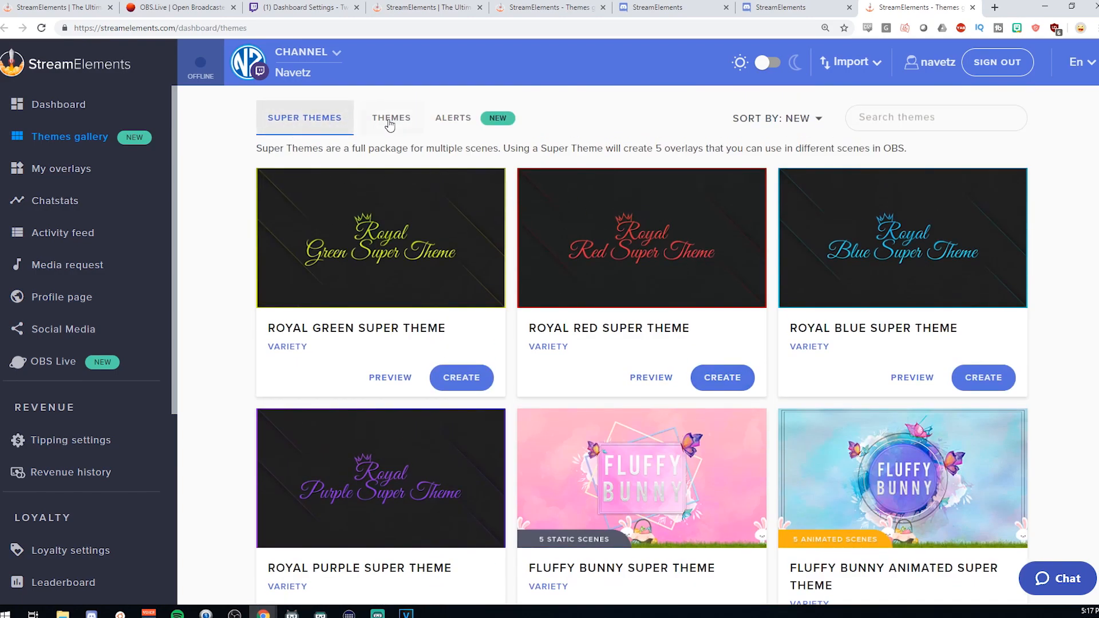
{"action": "left_click", "coordinate": [797, 119]}
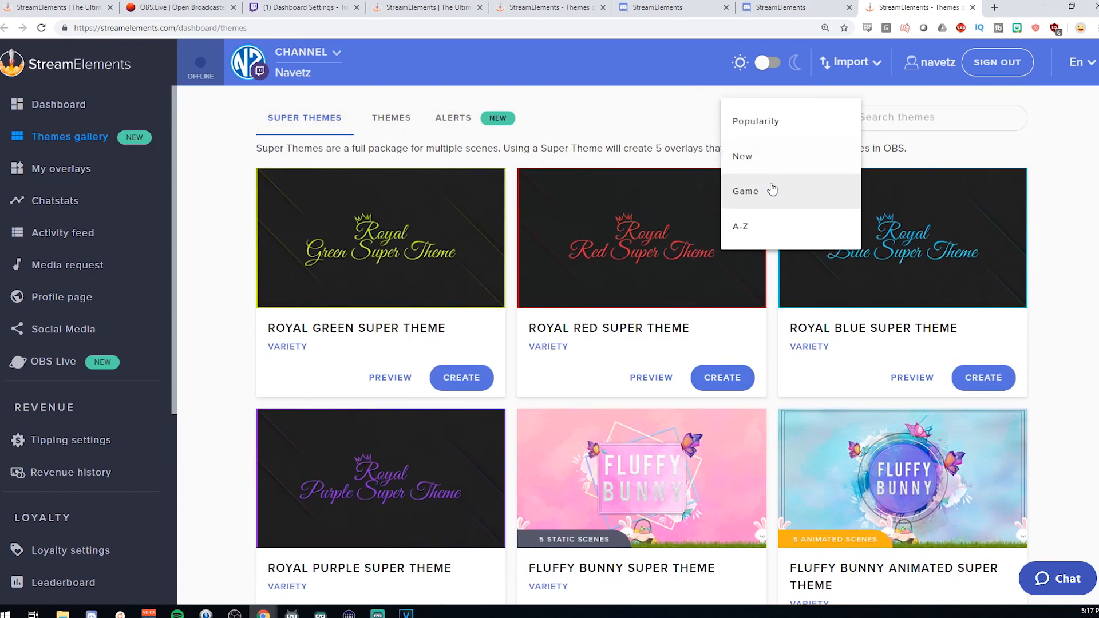
{"action": "left_click", "coordinate": [745, 191]}
{"action": "type", "text": "ga"}
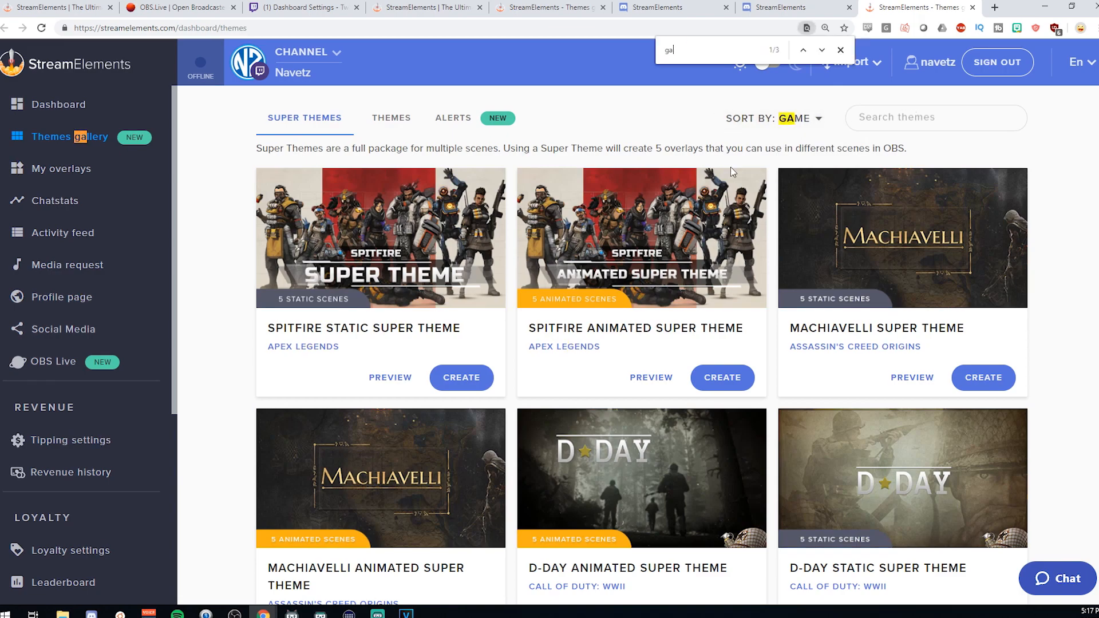
{"action": "type", "text": "dota 2"}
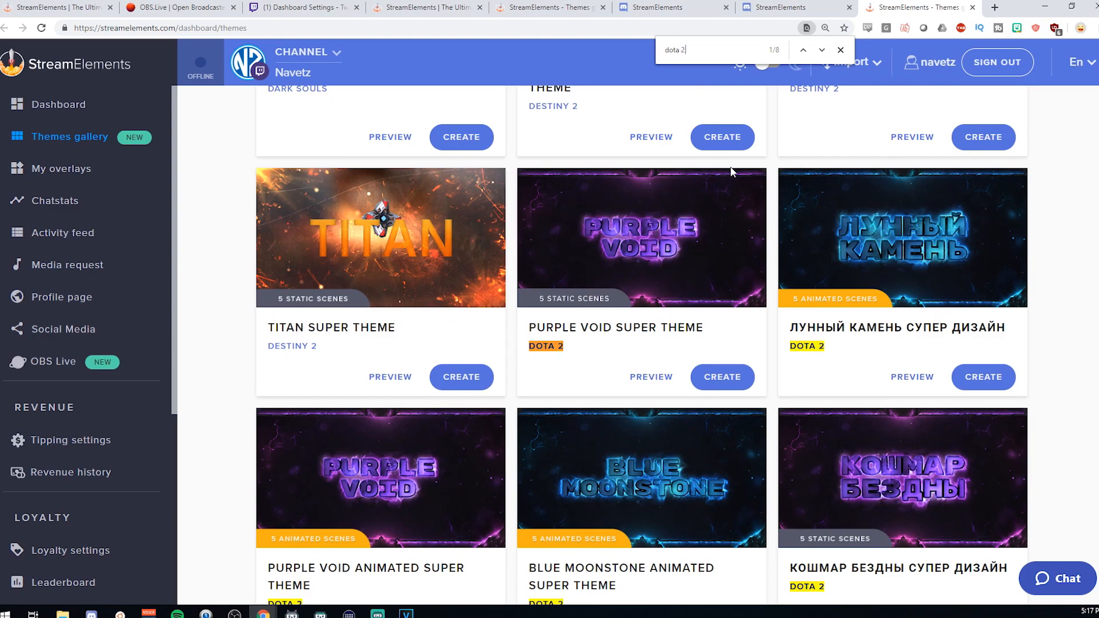
Preview the Blue Moonstone theme's in-game scene, then close the preview.
{"action": "scroll", "scroll_direction": "down", "scroll_amount": 3}
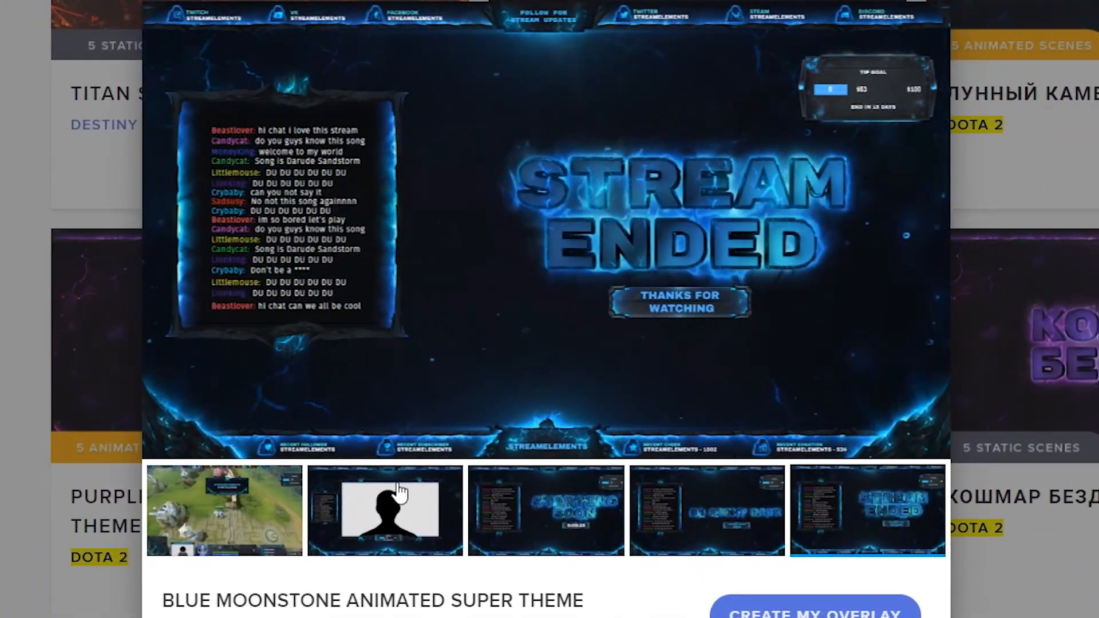
{"action": "left_click", "coordinate": [384, 515]}
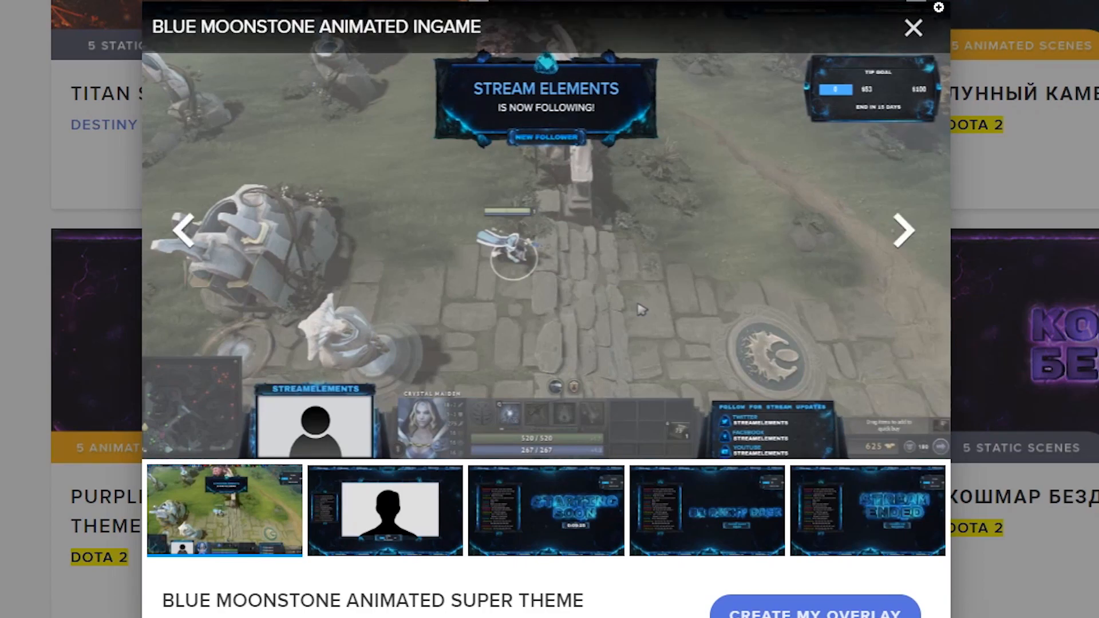
{"action": "left_click", "coordinate": [912, 28]}
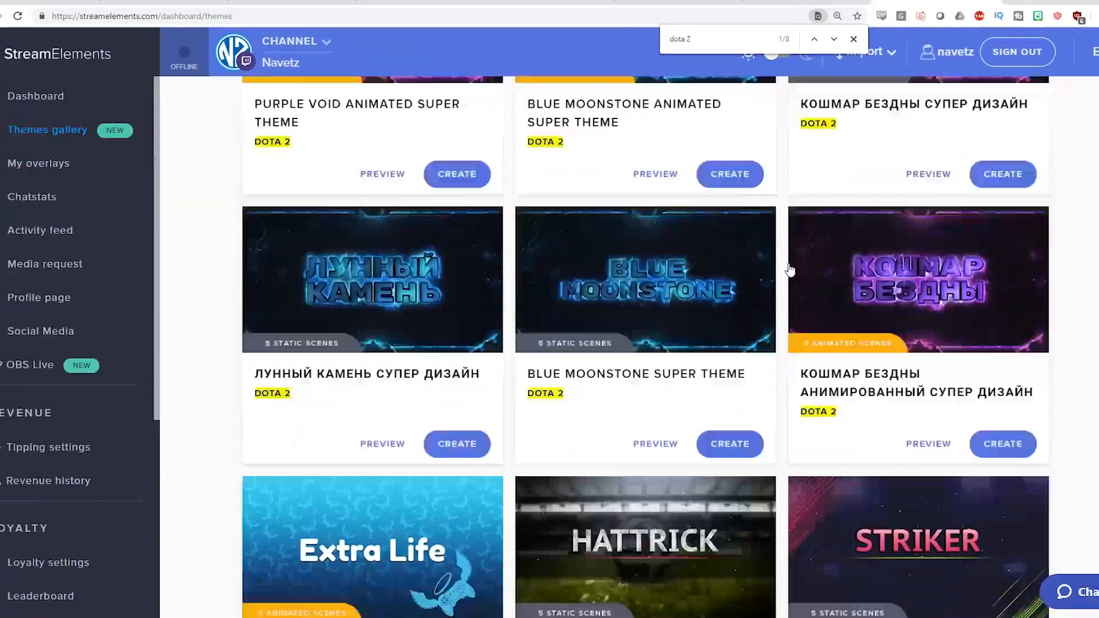
{"action": "scroll", "scroll_direction": "down", "scroll_amount": 3}
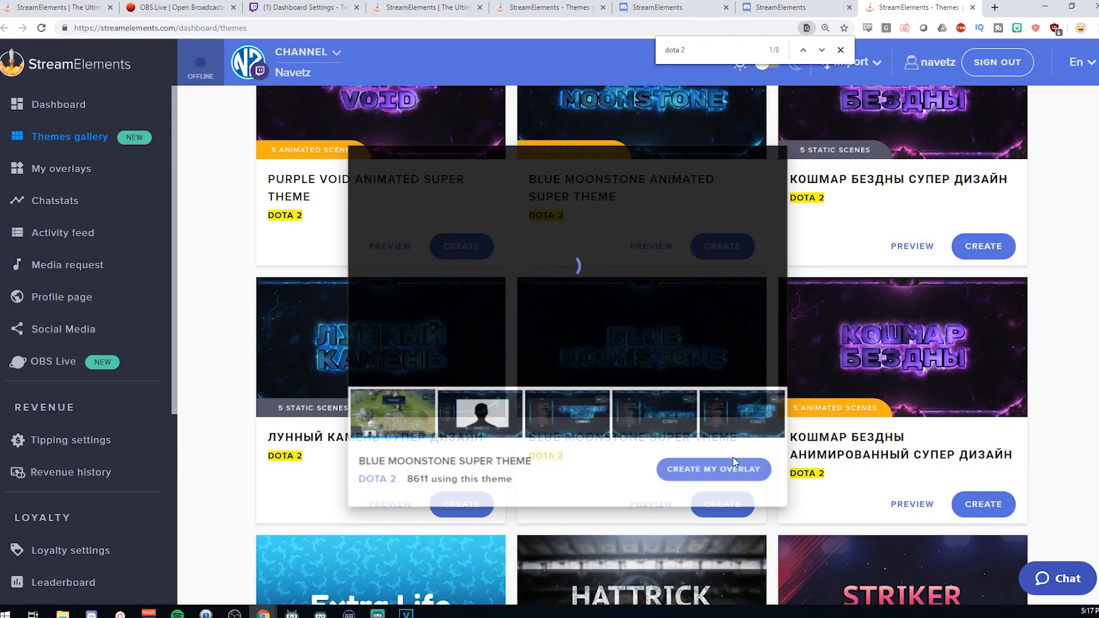
Create a Blue Moonstone overlay named 'Blue Dota 2 Overlay'.
{"action": "left_click", "coordinate": [714, 468]}
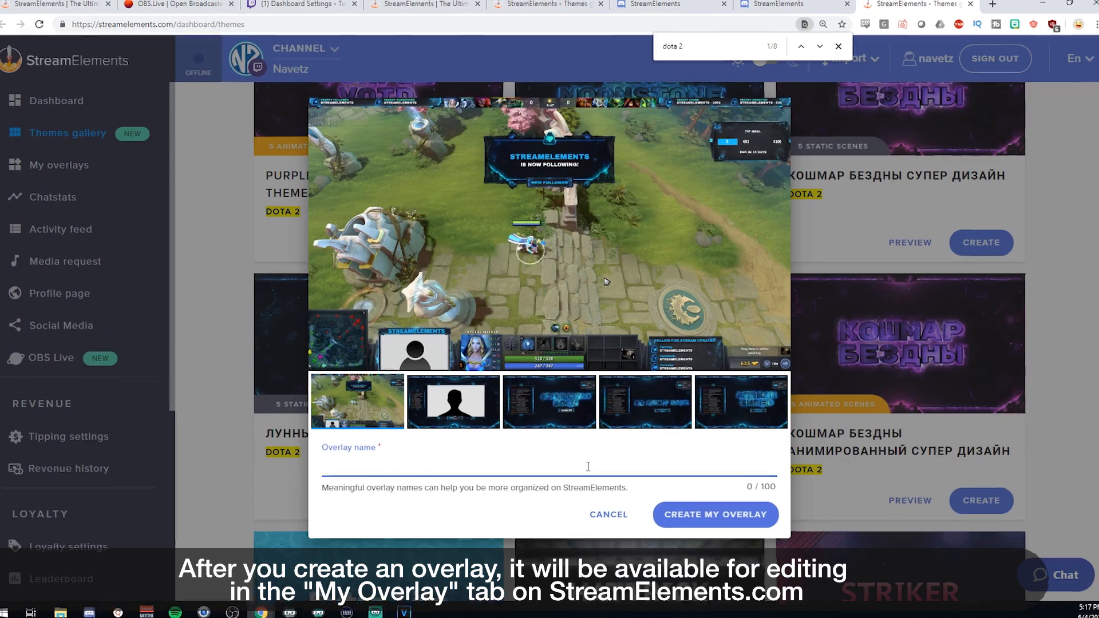
{"action": "type", "text": "Blue Dota 2"}
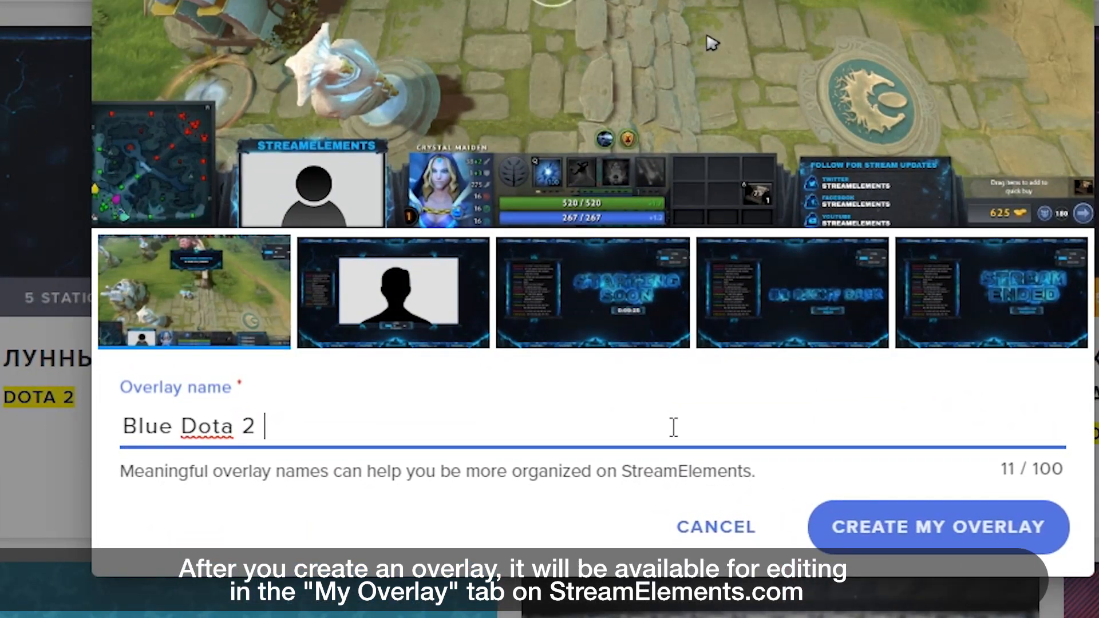
{"action": "type", "text": "Overlay"}
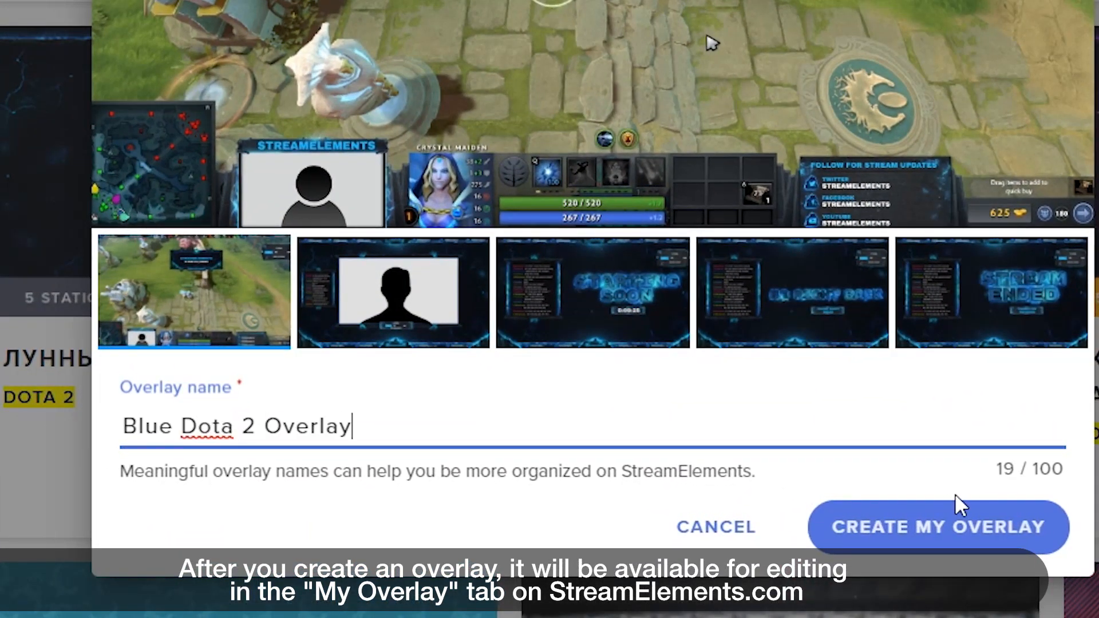
{"action": "left_click", "coordinate": [938, 527]}
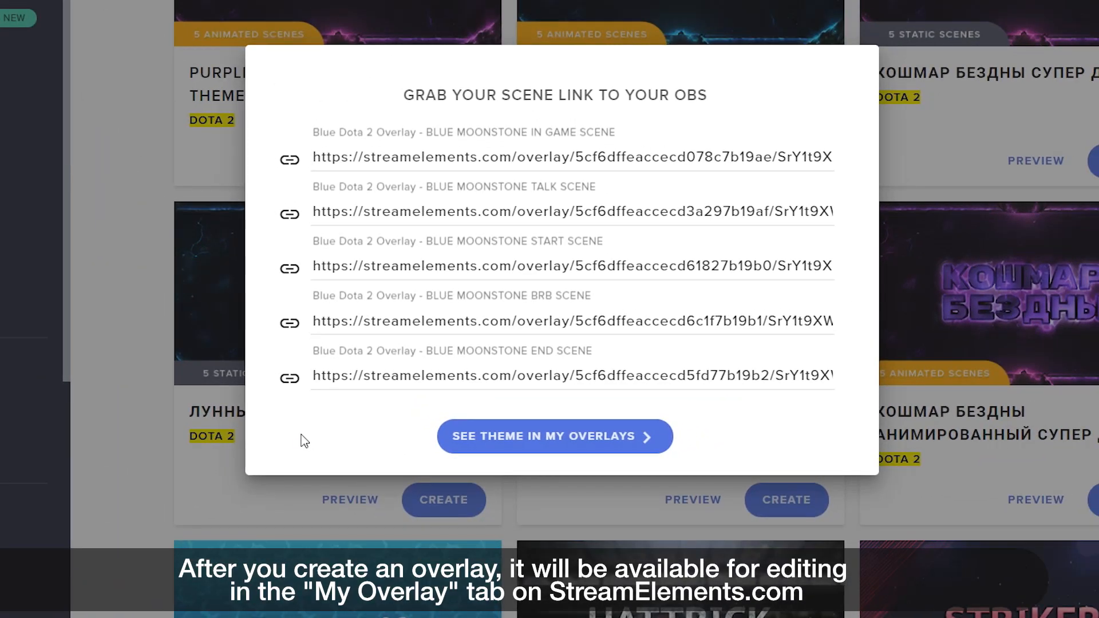
{"action": "mouse_move", "coordinate": [290, 377]}
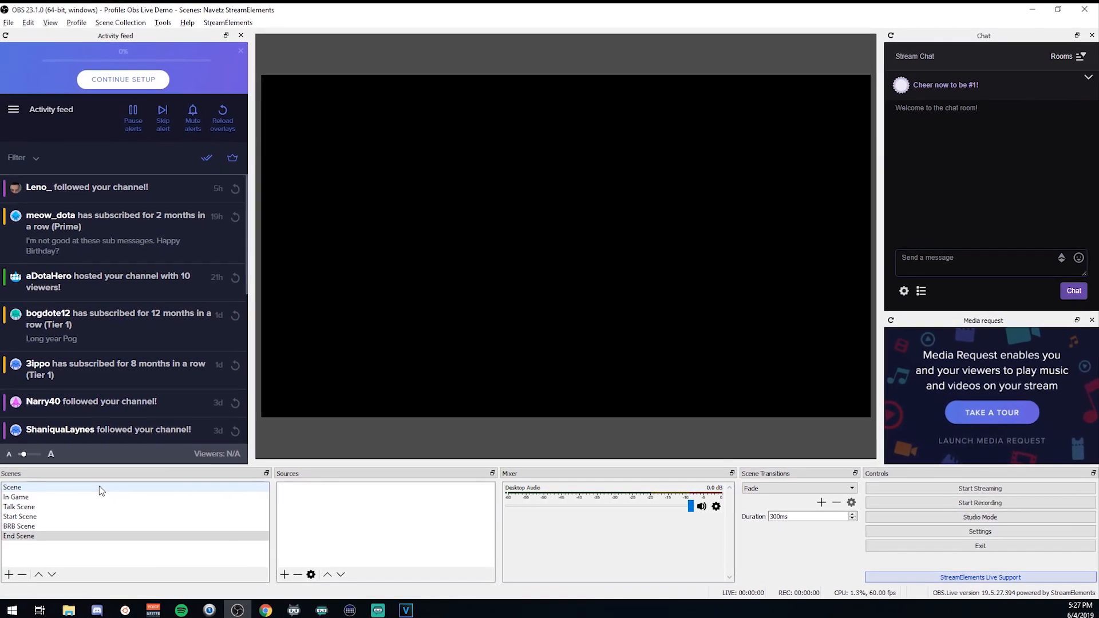
Add a browser source named 'End Scene Browser' to the End Scene.
{"action": "left_click", "coordinate": [19, 507]}
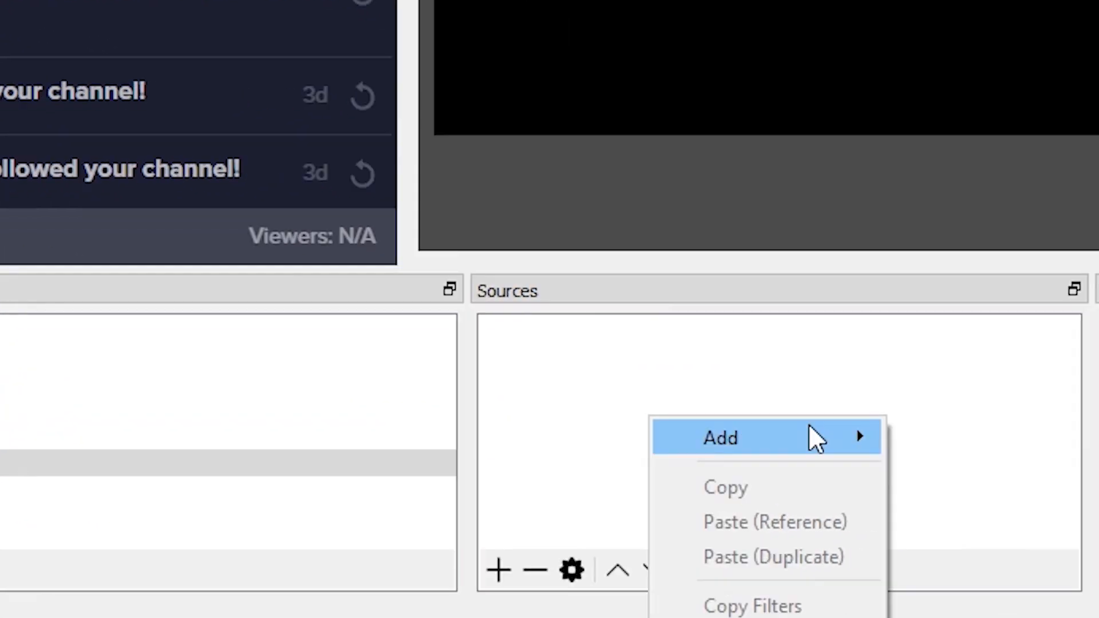
{"action": "left_click", "coordinate": [719, 437]}
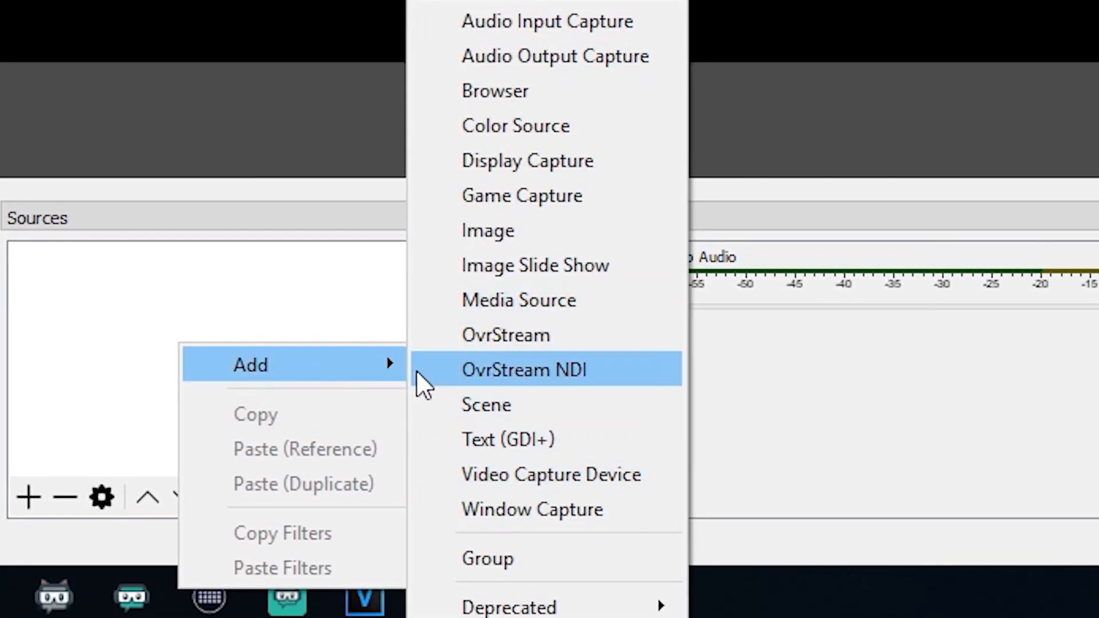
{"action": "mouse_move", "coordinate": [491, 378]}
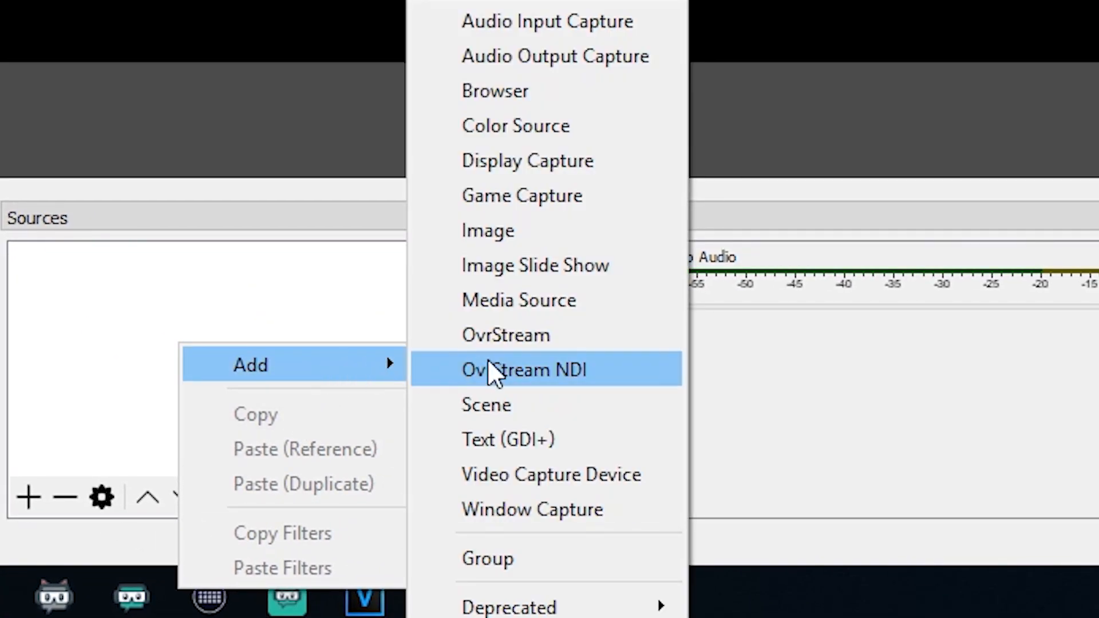
{"action": "left_click", "coordinate": [524, 369]}
{"action": "type", "text": "End S"}
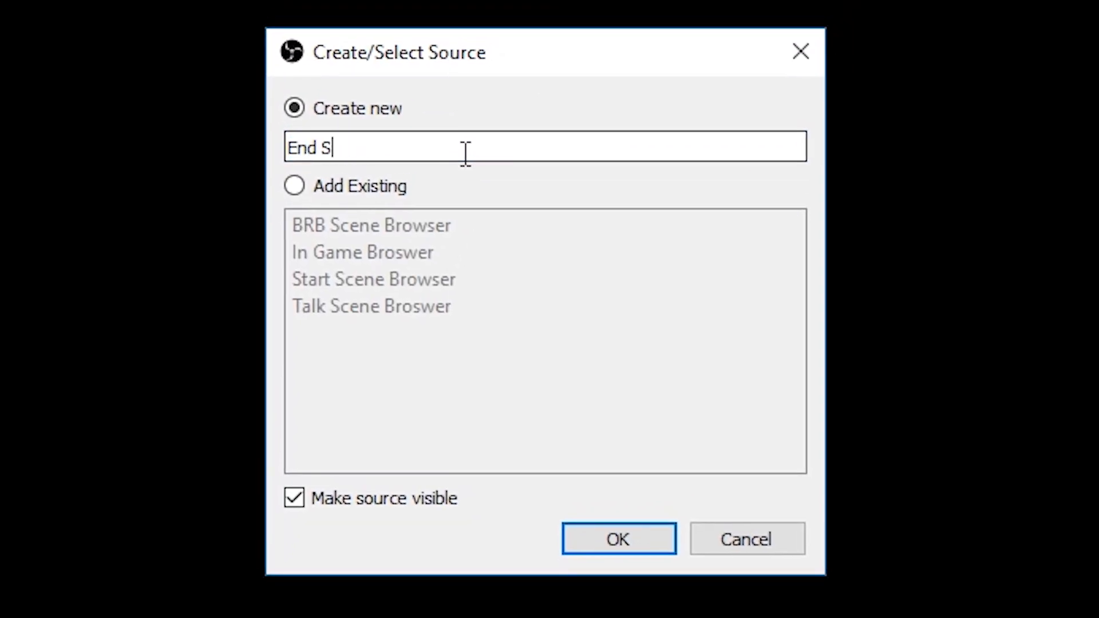
{"action": "type", "text": "cene Browser"}
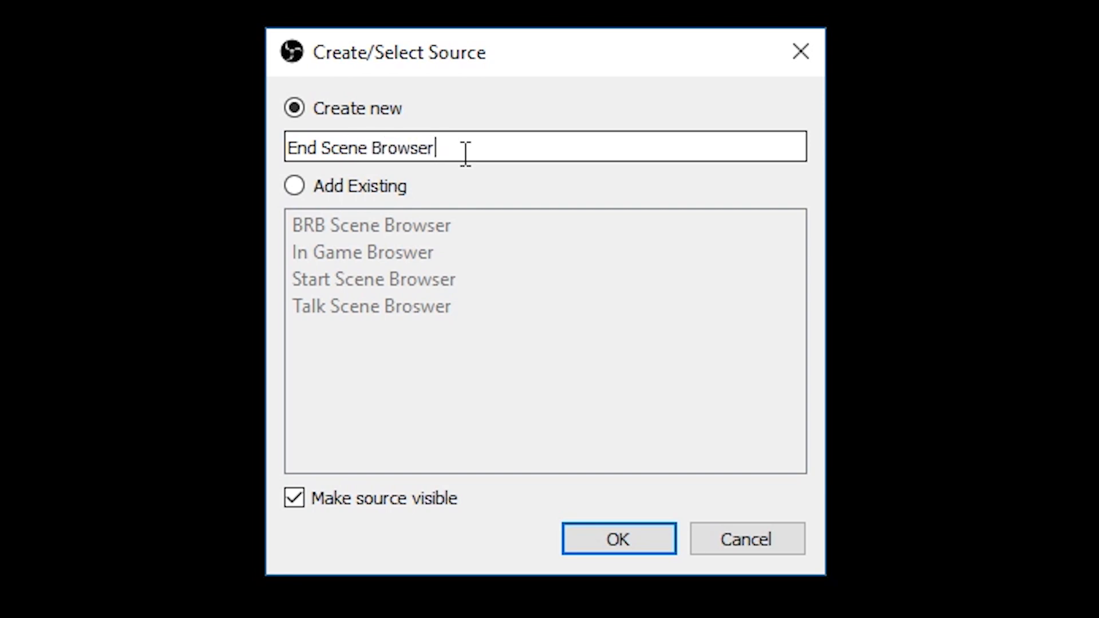
{"action": "left_click", "coordinate": [618, 538]}
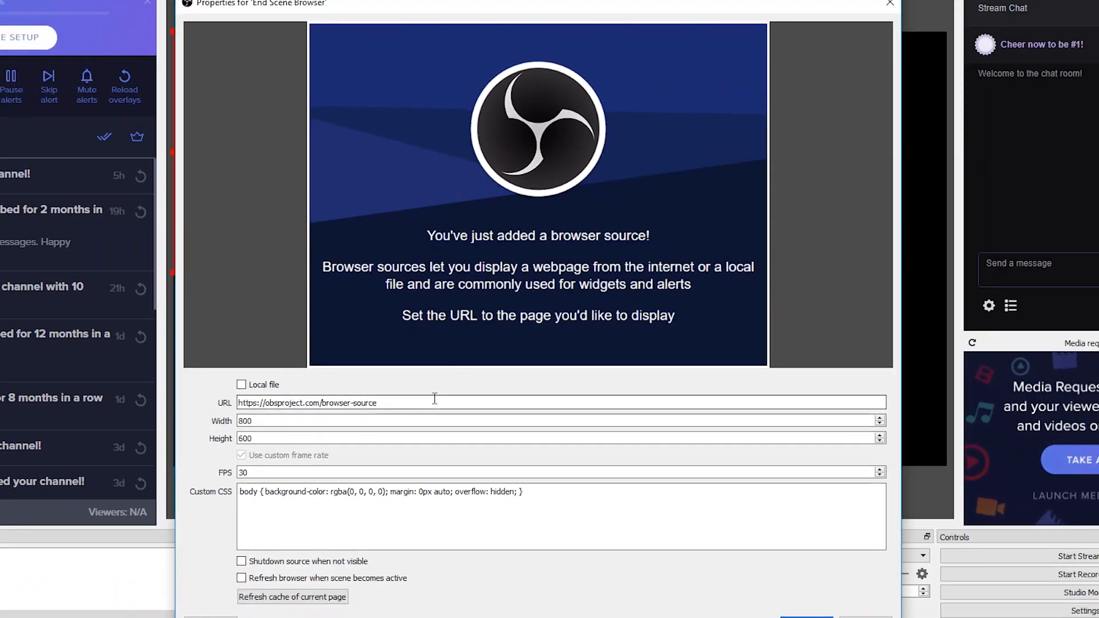
Give the browser source the end scene overlay URL at 1920x1080, then check BRB Scene.
{"action": "type", "text": "https://streamelements.com/overlay/5cf6dffeaccecd5fd77b19b2/SrY1t9XWErmYrU8I0OUr"}
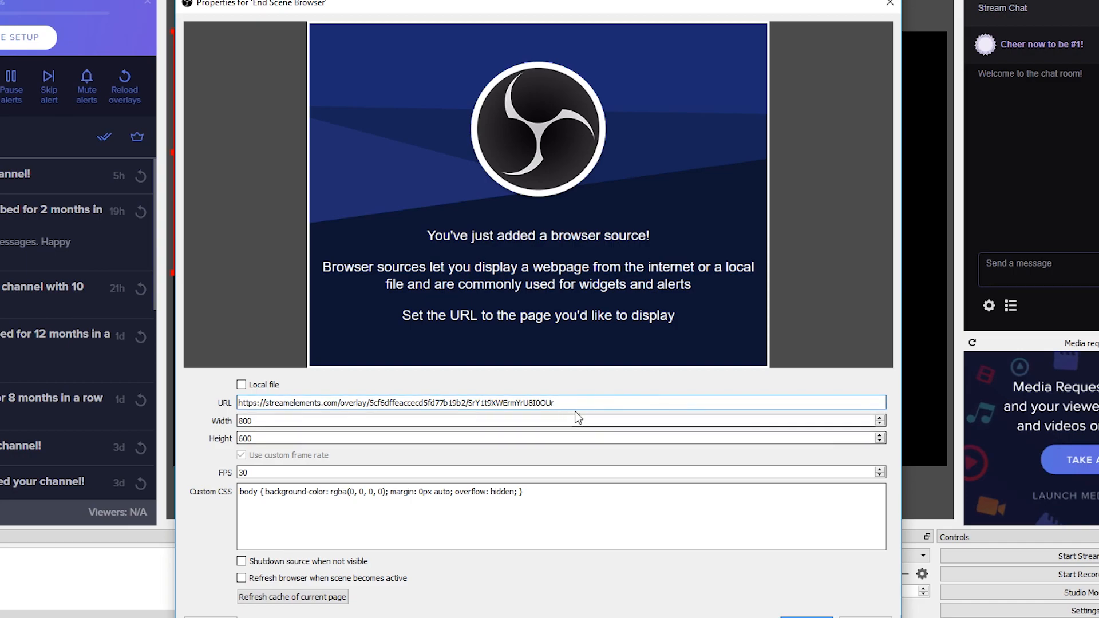
{"action": "double_click", "coordinate": [245, 420]}
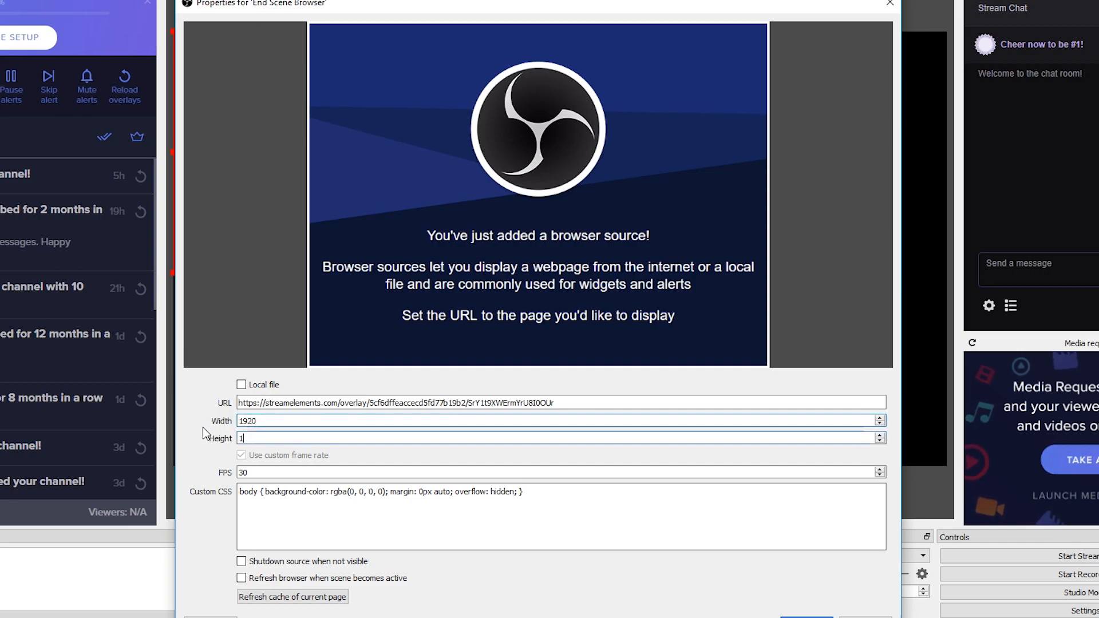
{"action": "type", "text": "080"}
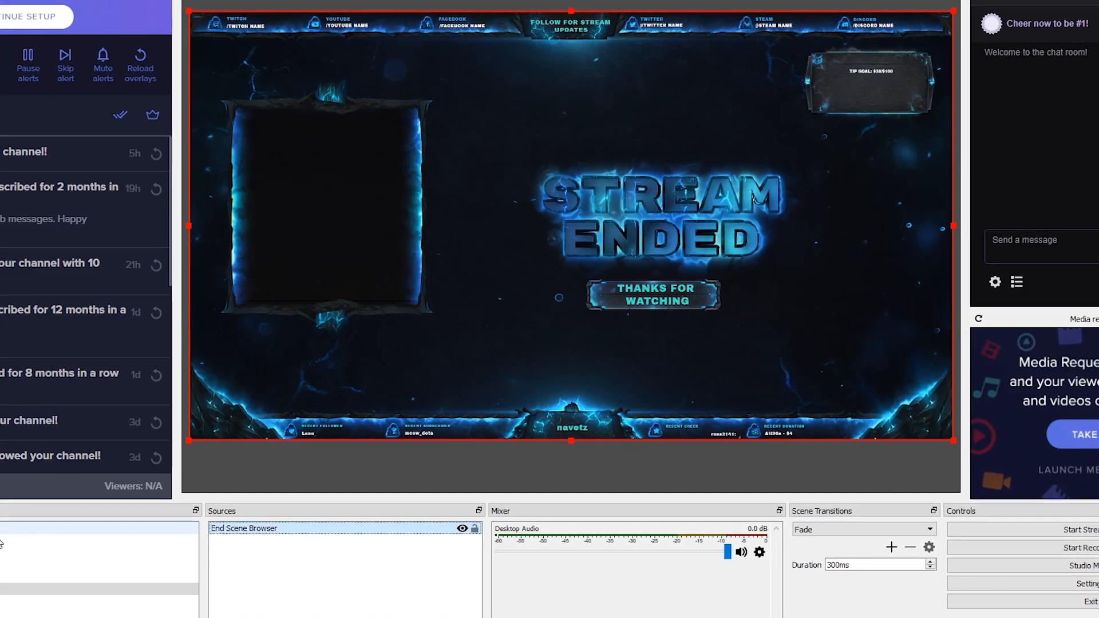
{"action": "left_click", "coordinate": [20, 523]}
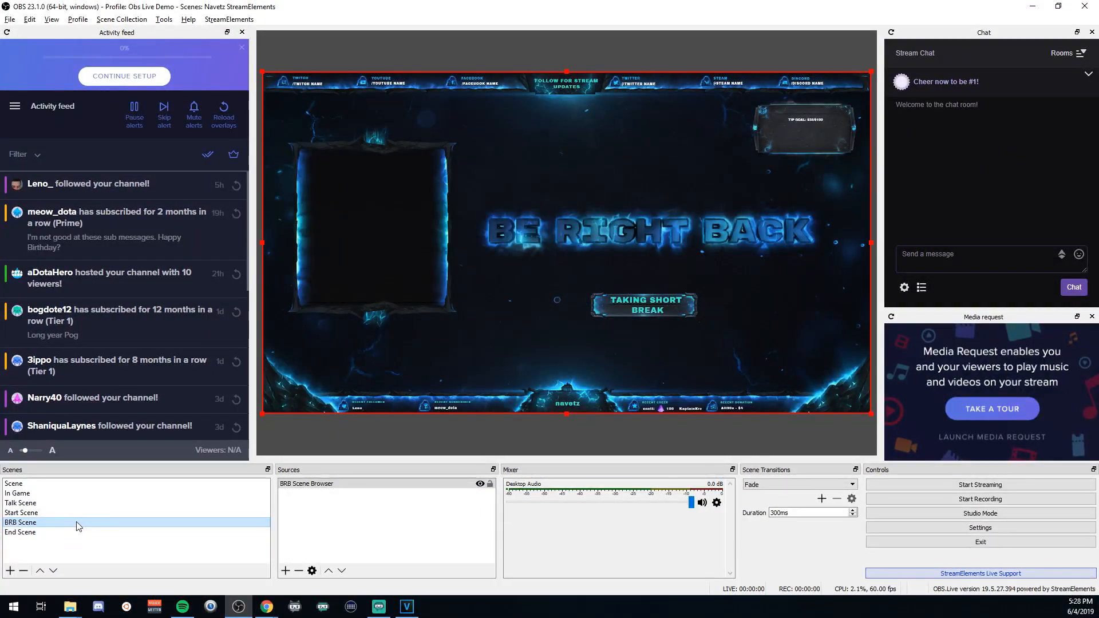
Select the Talk Scene and add the existing Video Capture Device webcam.
{"action": "left_click", "coordinate": [21, 512]}
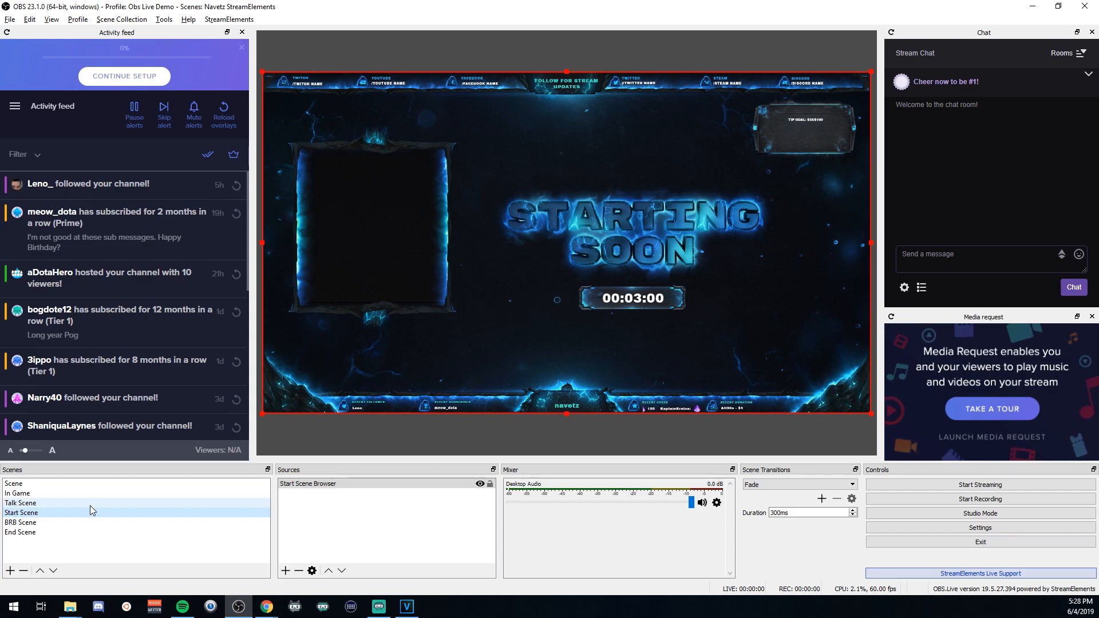
{"action": "mouse_move", "coordinate": [112, 504]}
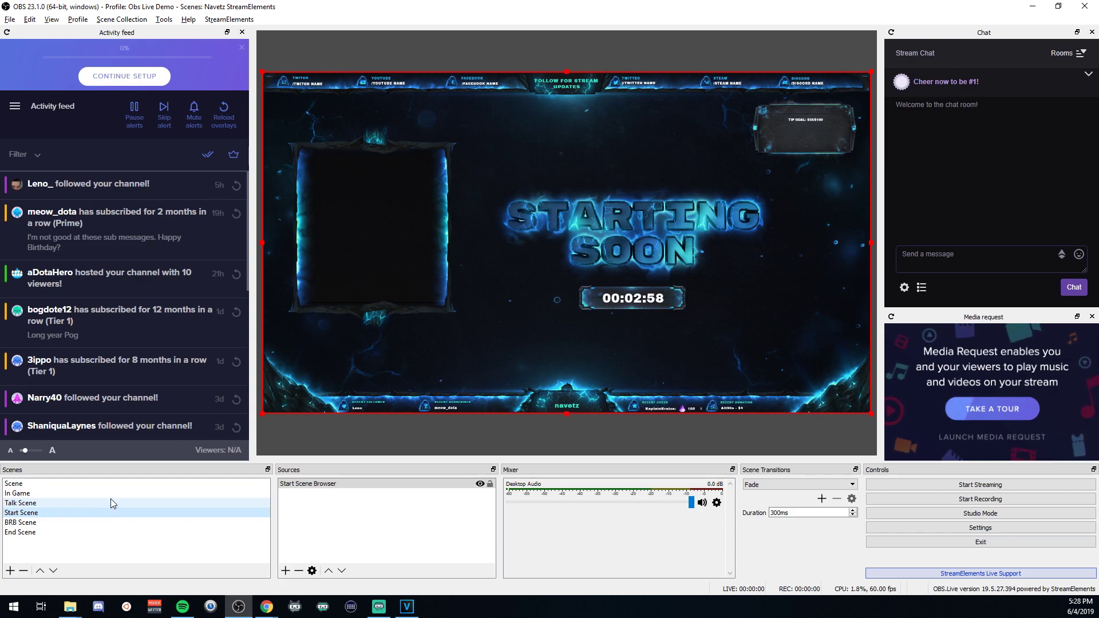
{"action": "left_click", "coordinate": [21, 502]}
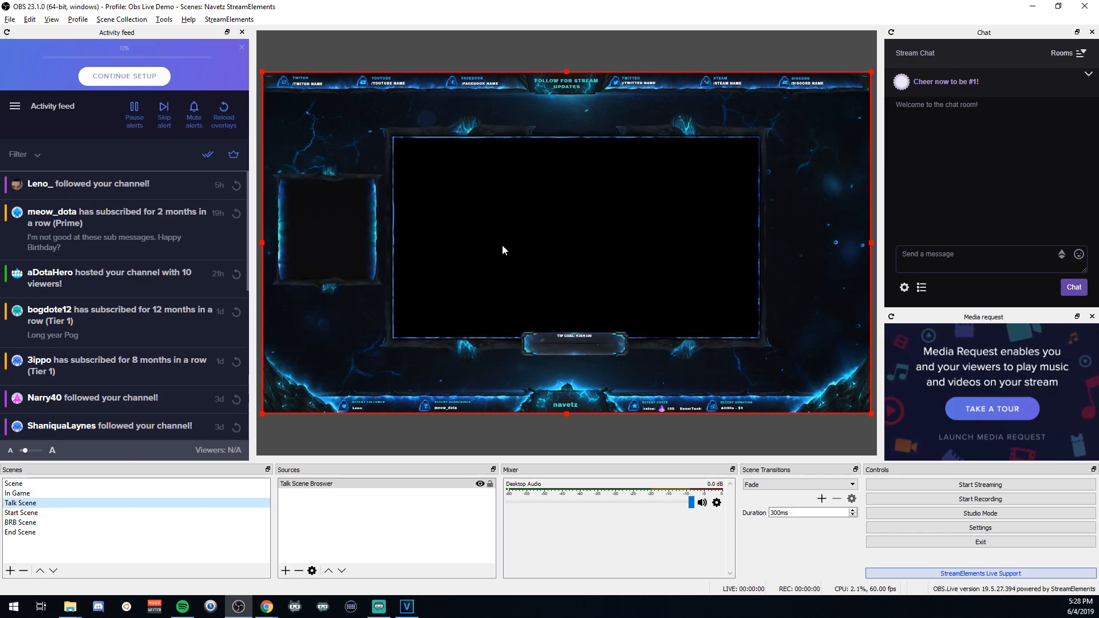
{"action": "left_click", "coordinate": [17, 493]}
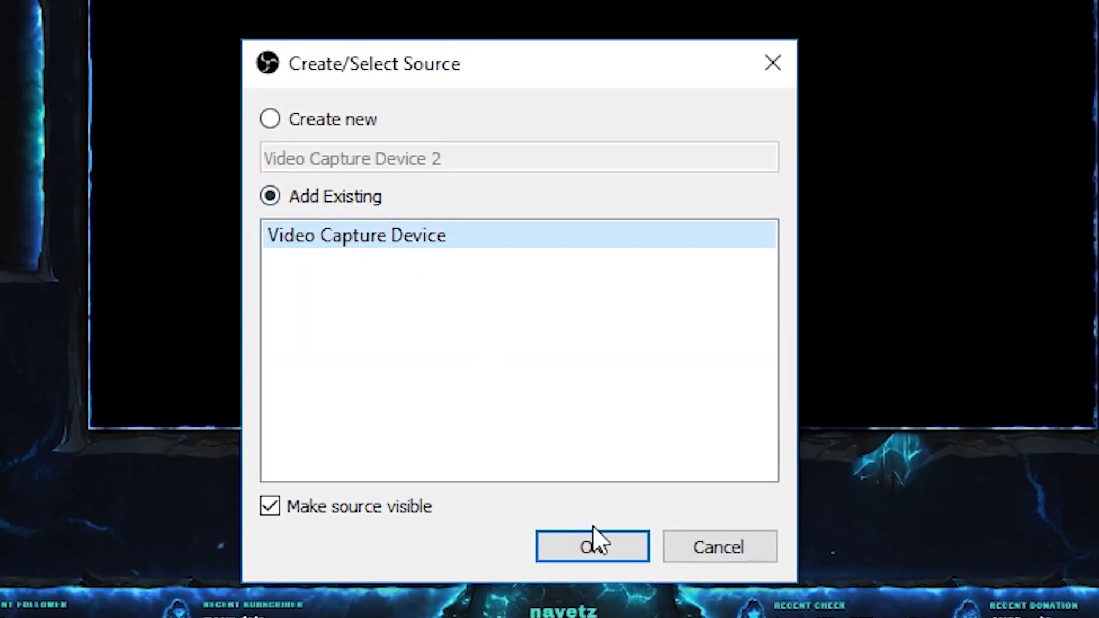
{"action": "left_click", "coordinate": [591, 547]}
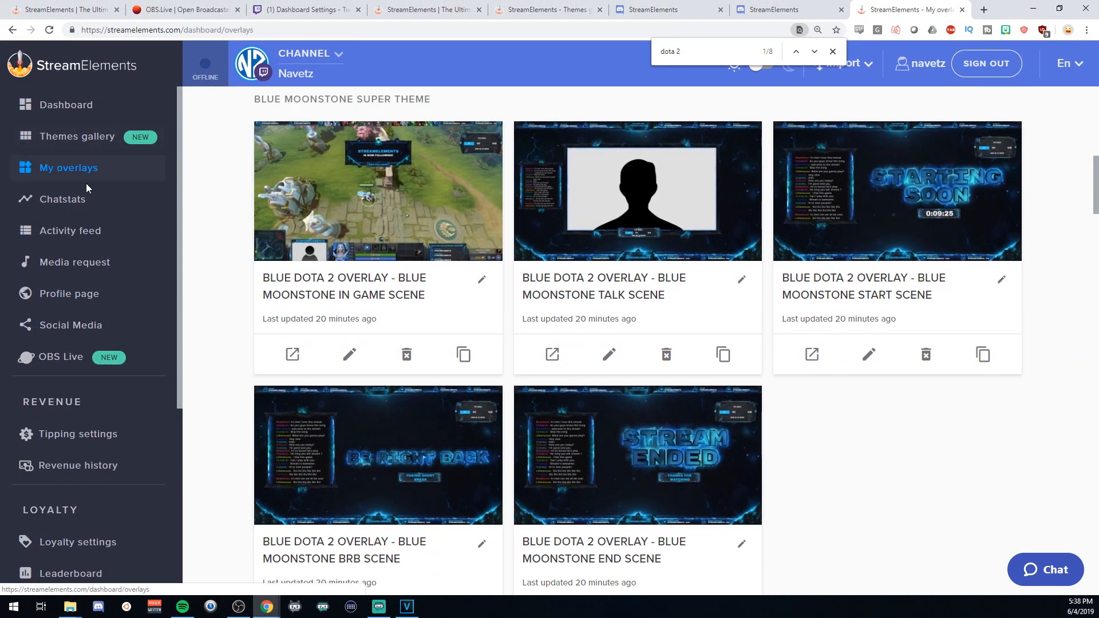
{"action": "mouse_move", "coordinate": [869, 352]}
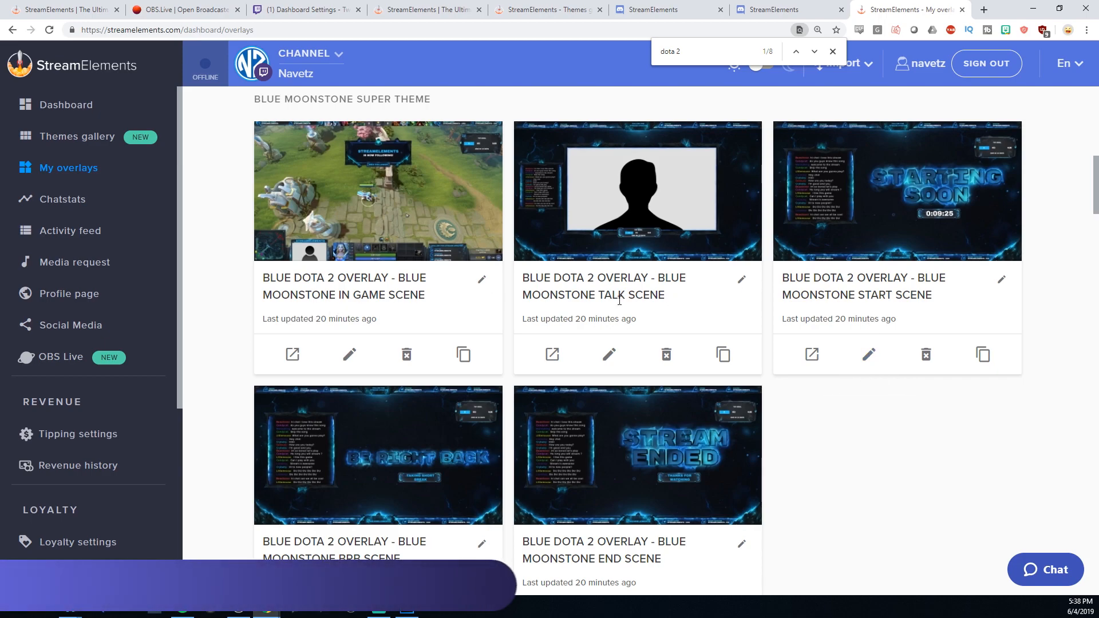
Change the Talk Scene overlay's Twitch name text to /NAVETZ and save.
{"action": "left_click", "coordinate": [609, 354]}
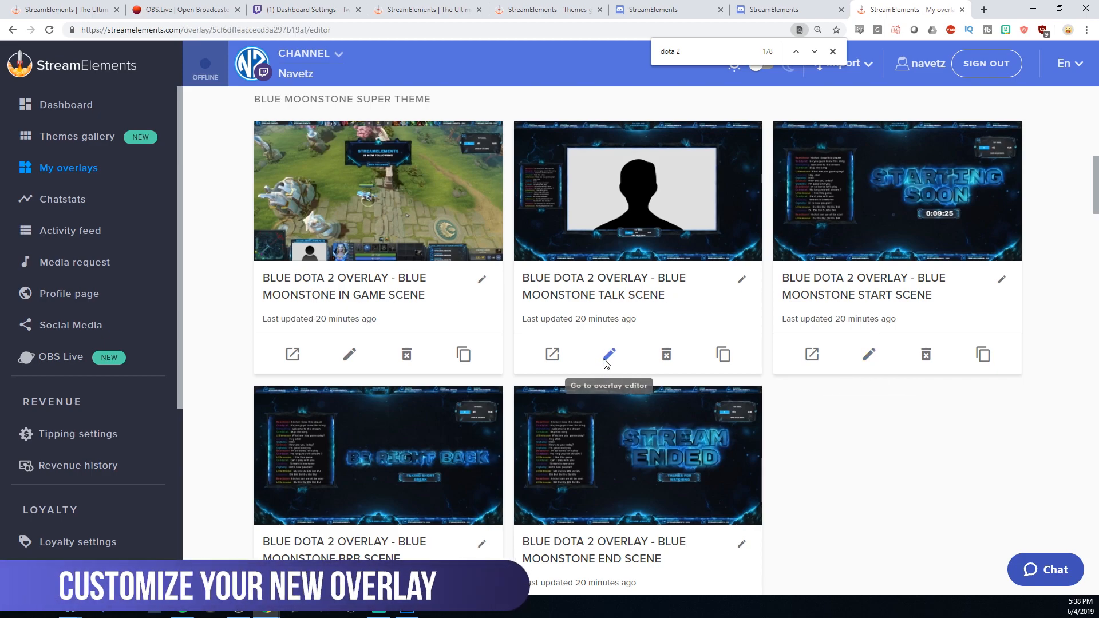
{"action": "left_click", "coordinate": [609, 355]}
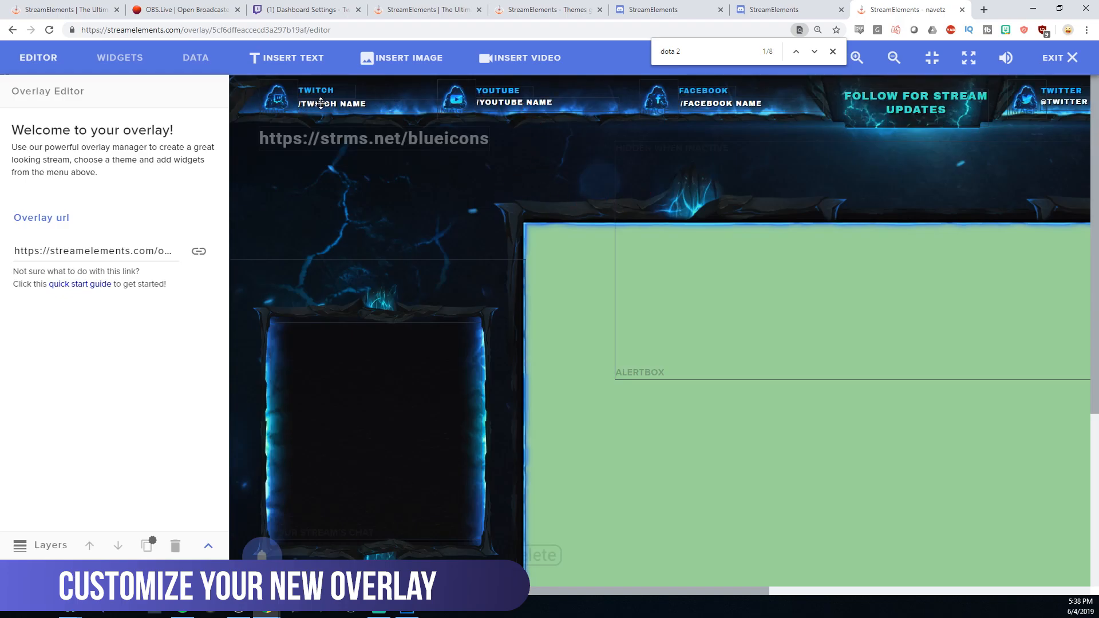
{"action": "left_click", "coordinate": [327, 104]}
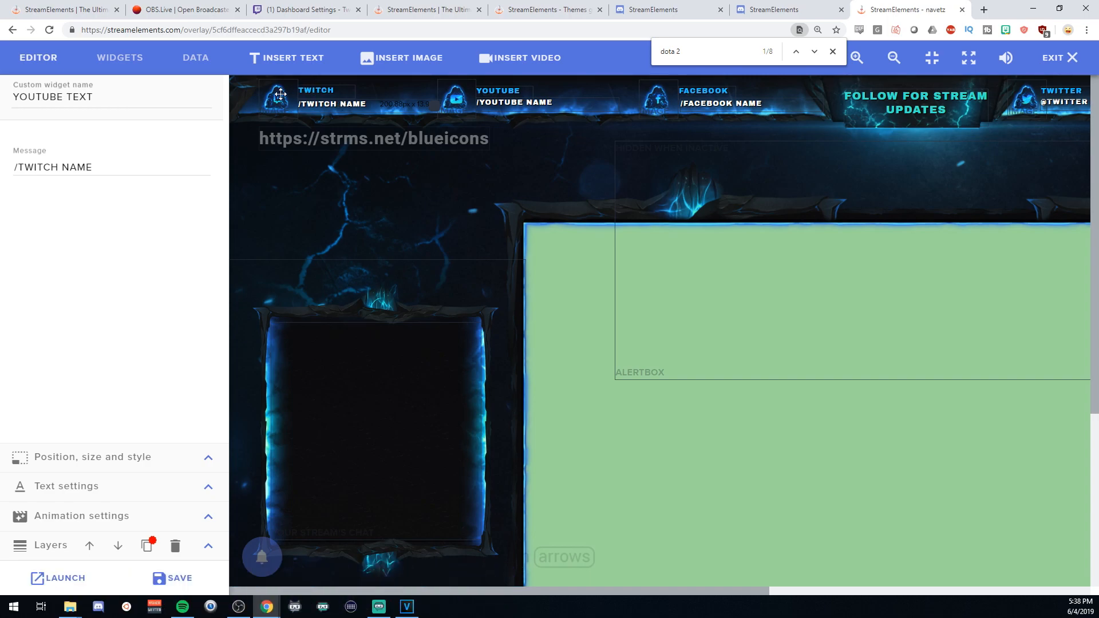
{"action": "mouse_move", "coordinate": [390, 105]}
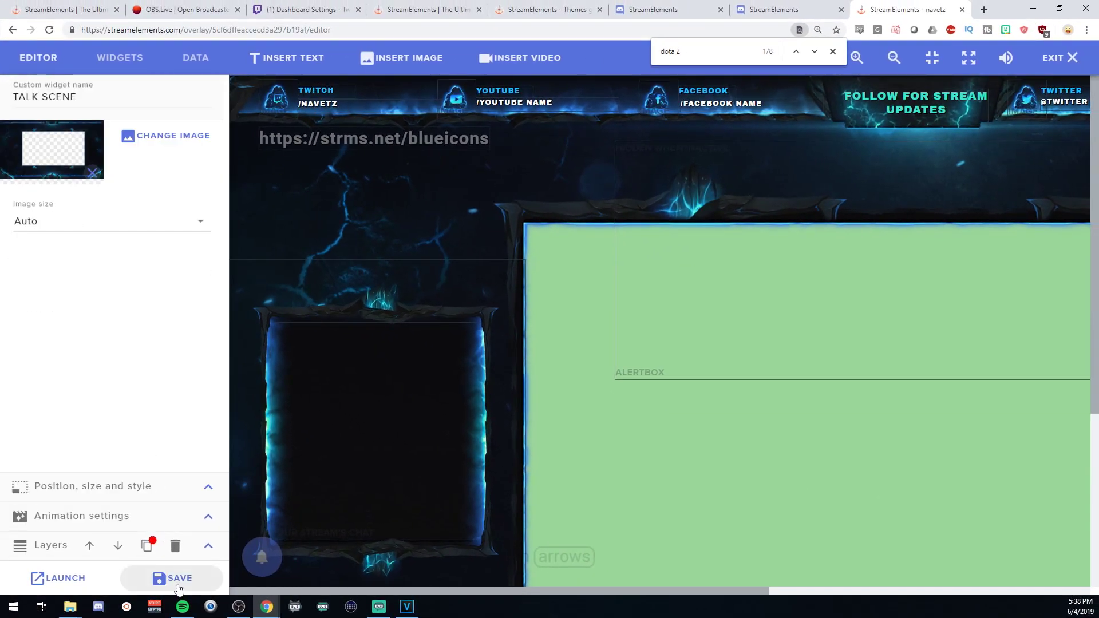
{"action": "left_click", "coordinate": [172, 578]}
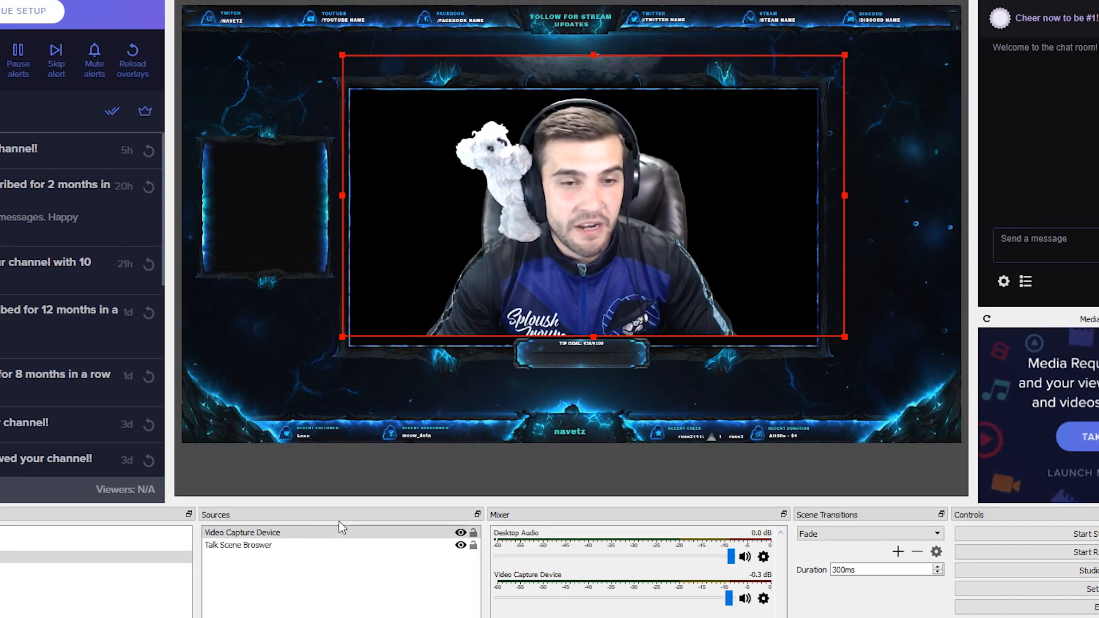
Refresh the Talk Scene Broswer browser source's page cache from its properties.
{"action": "left_click", "coordinate": [239, 545]}
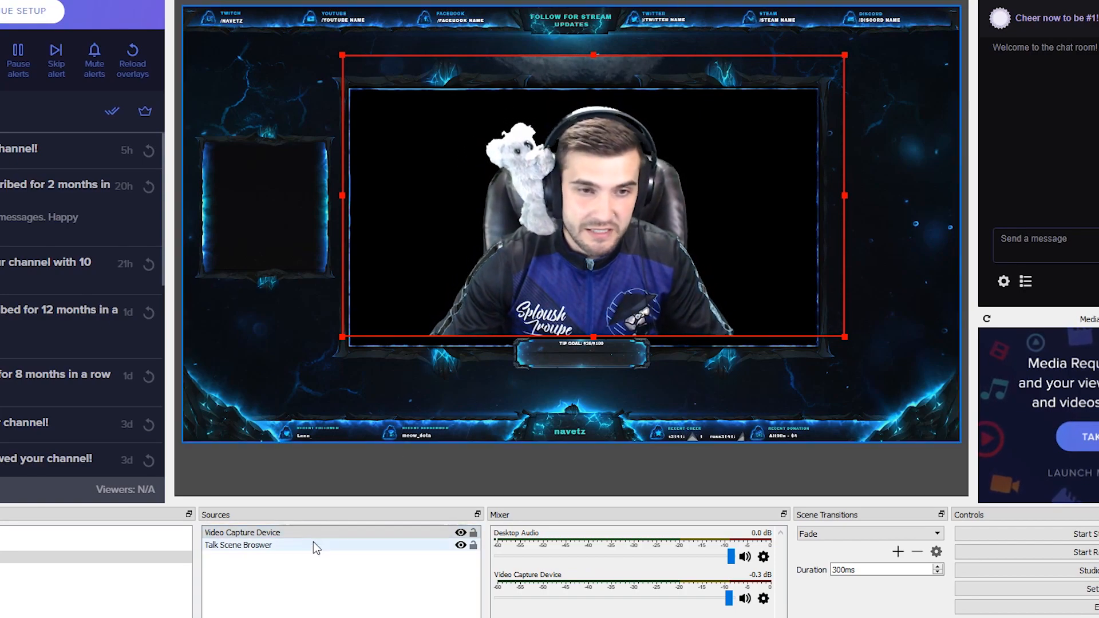
{"action": "double_click", "coordinate": [237, 545]}
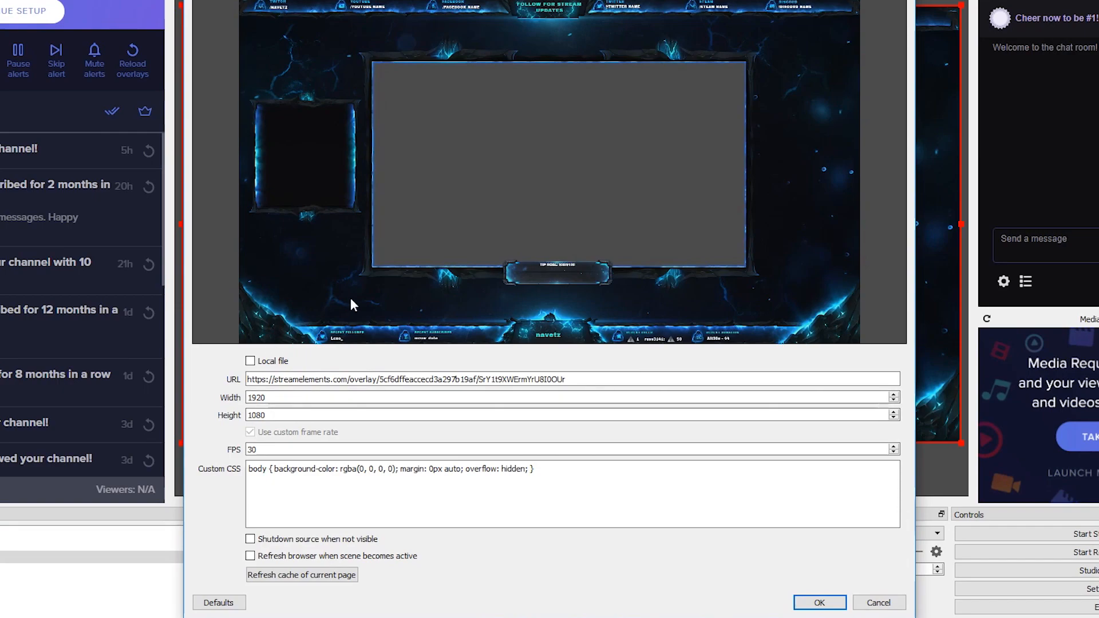
{"action": "left_click", "coordinate": [301, 575]}
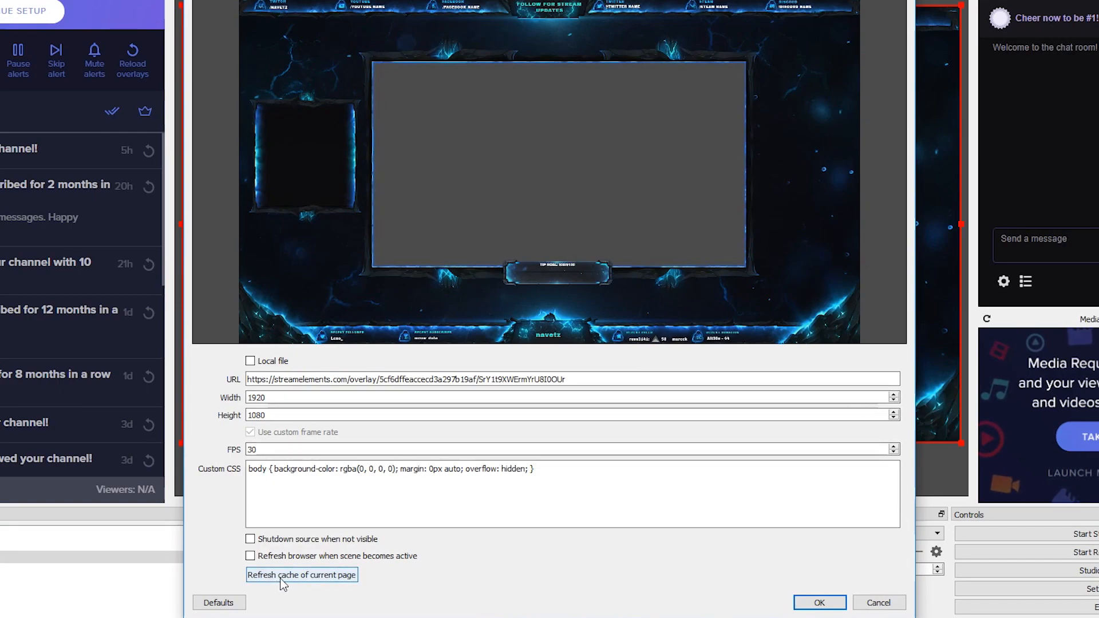
{"action": "left_click", "coordinate": [821, 603]}
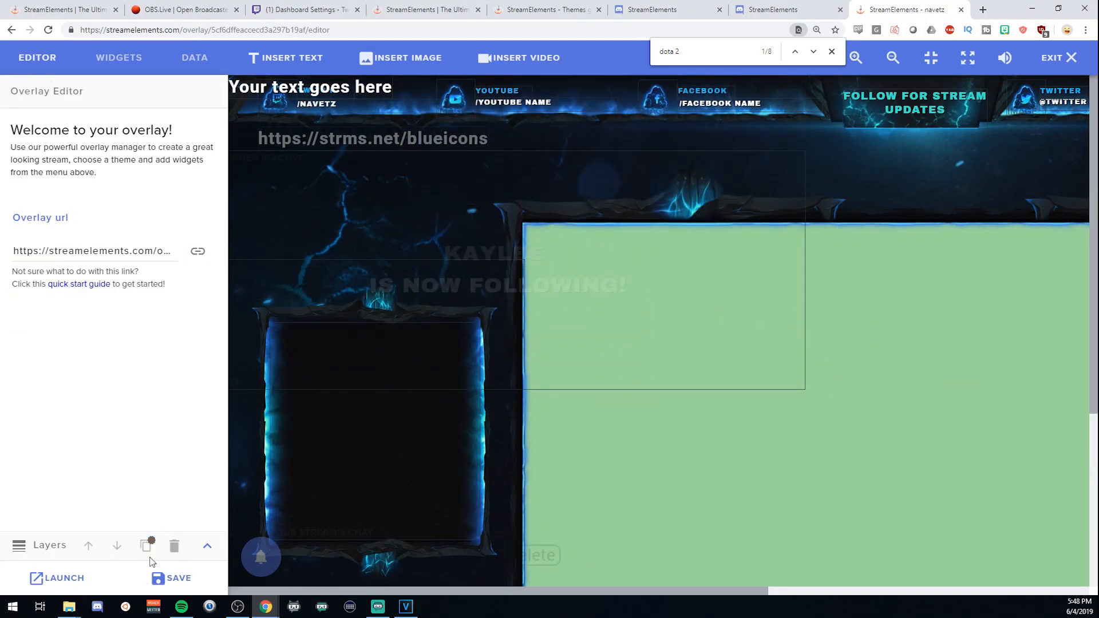
Insert the 'Your text goes here' text element and launch the Talk Scene overlay.
{"action": "left_click", "coordinate": [171, 578]}
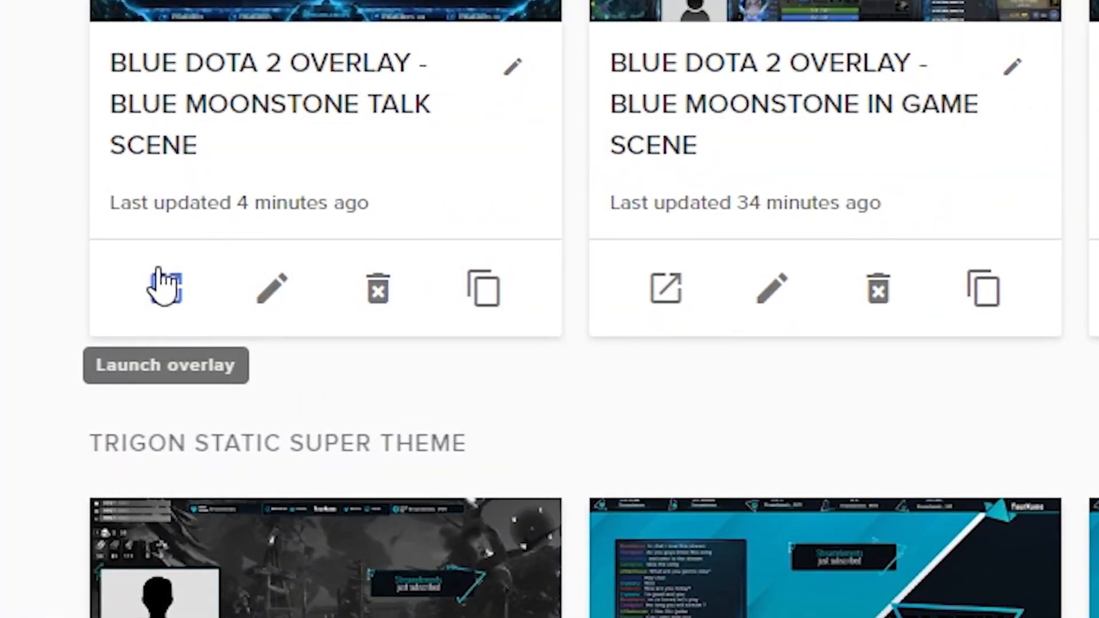
{"action": "left_click", "coordinate": [165, 288]}
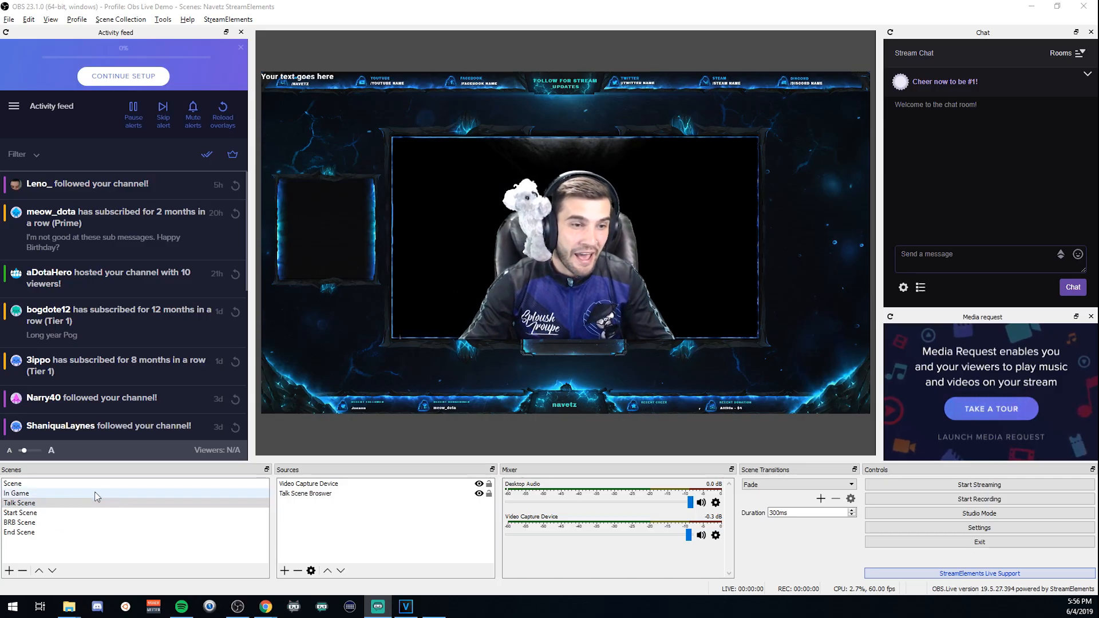
Add a Game Capture source to In Game, capturing the [dota2.exe]: Dota 2 window.
{"action": "left_click", "coordinate": [16, 492]}
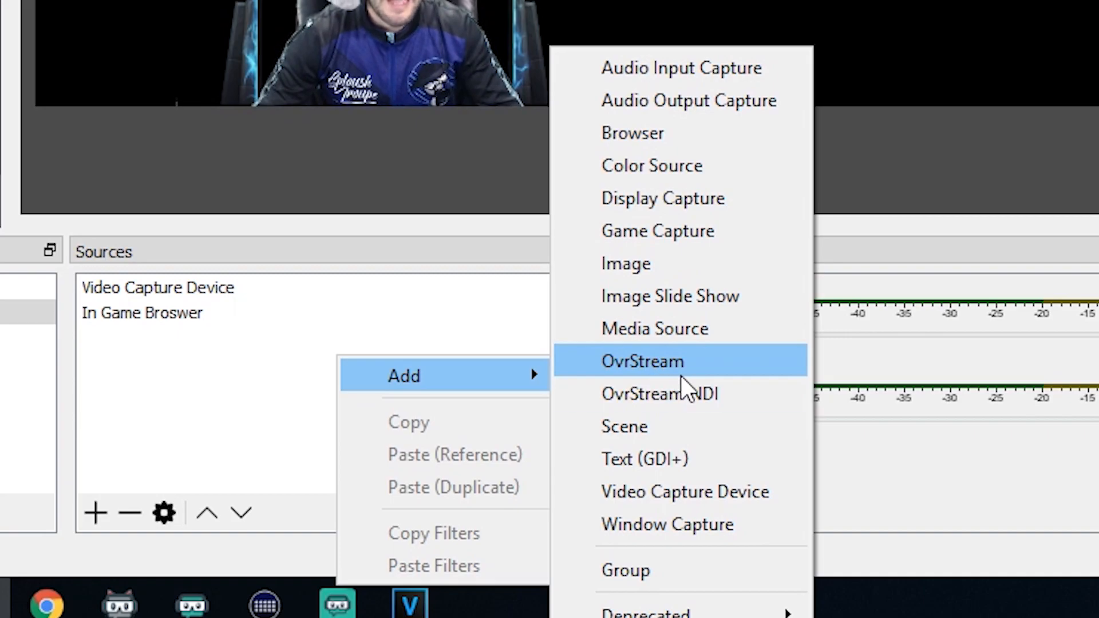
{"action": "left_click", "coordinate": [643, 361]}
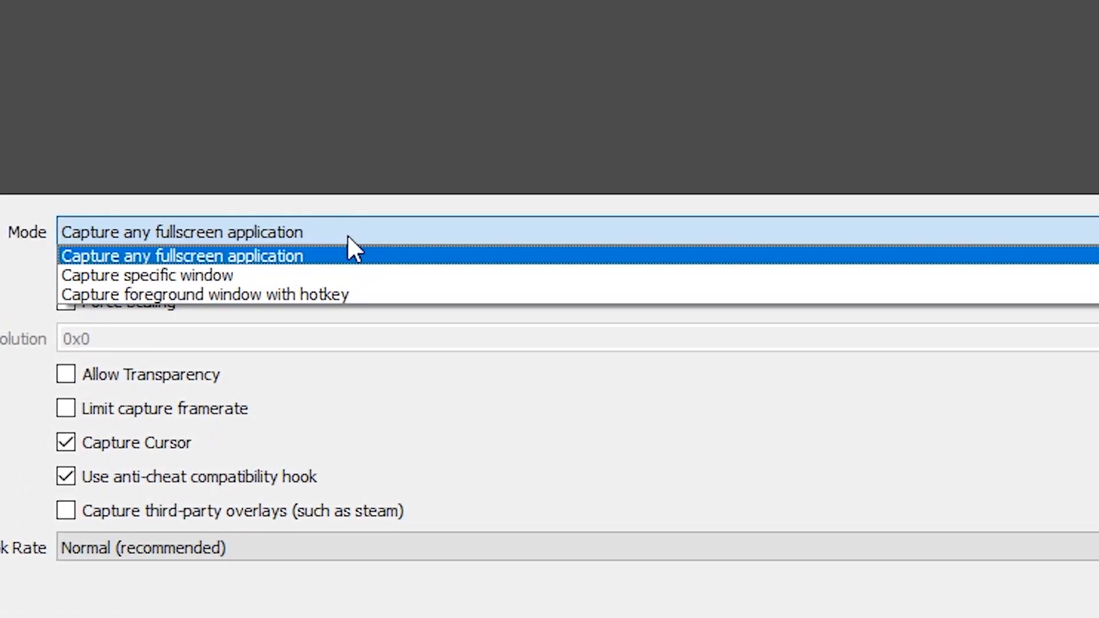
{"action": "mouse_move", "coordinate": [313, 249]}
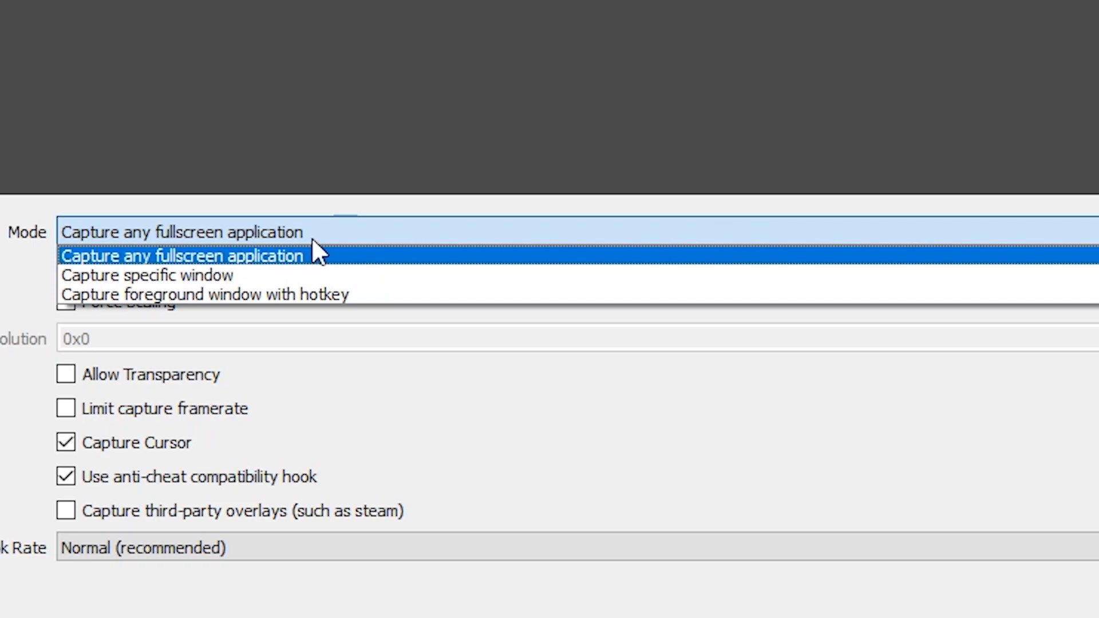
{"action": "mouse_move", "coordinate": [320, 288]}
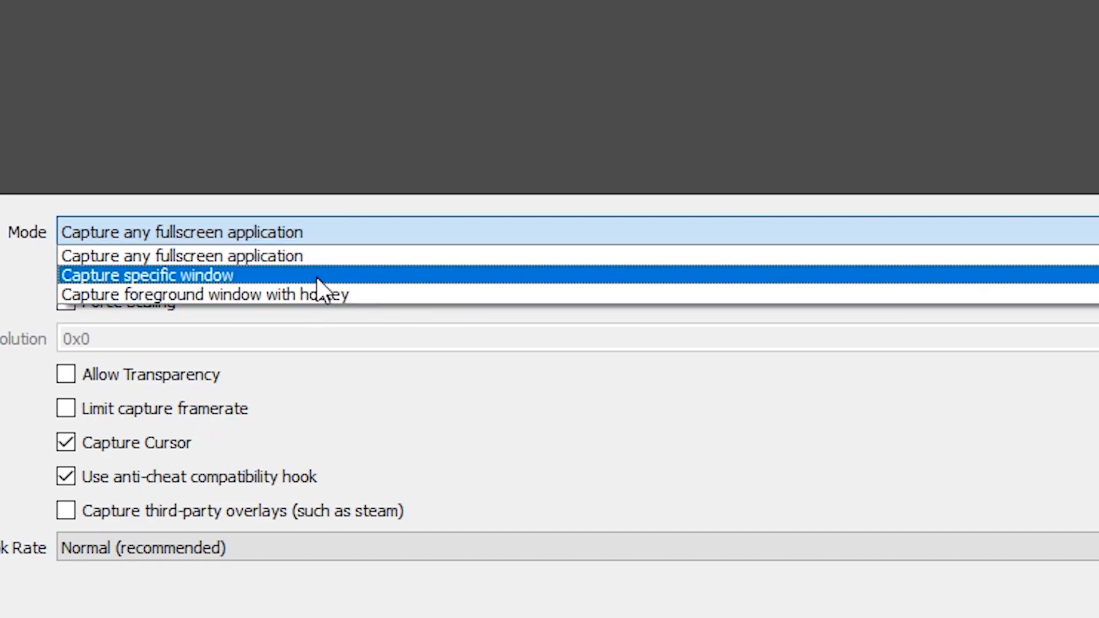
{"action": "left_click", "coordinate": [143, 275]}
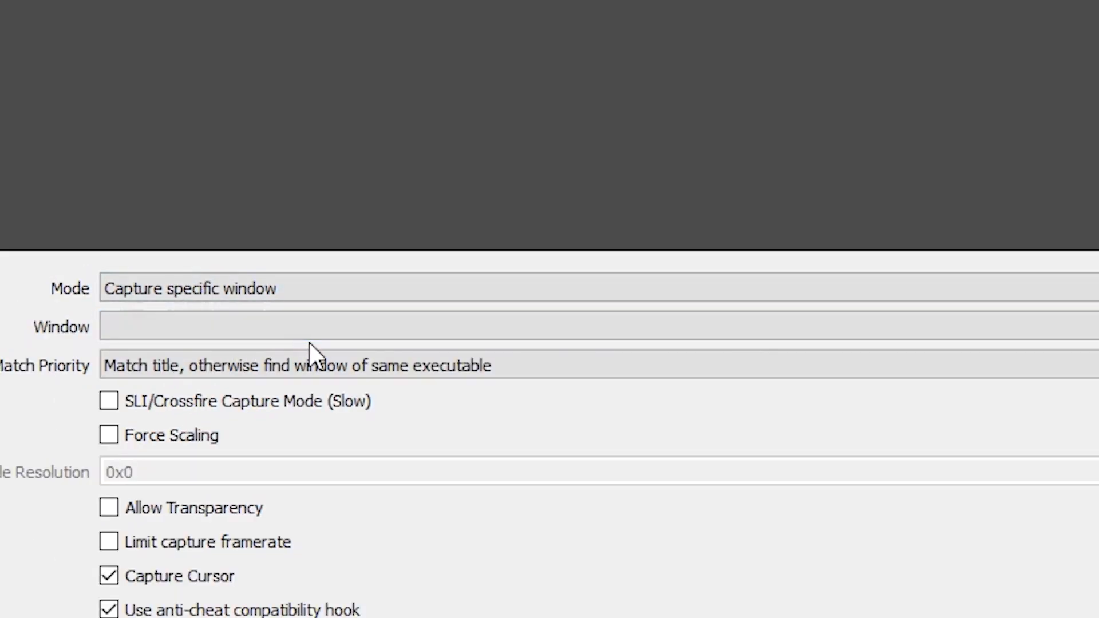
{"action": "left_click", "coordinate": [490, 321]}
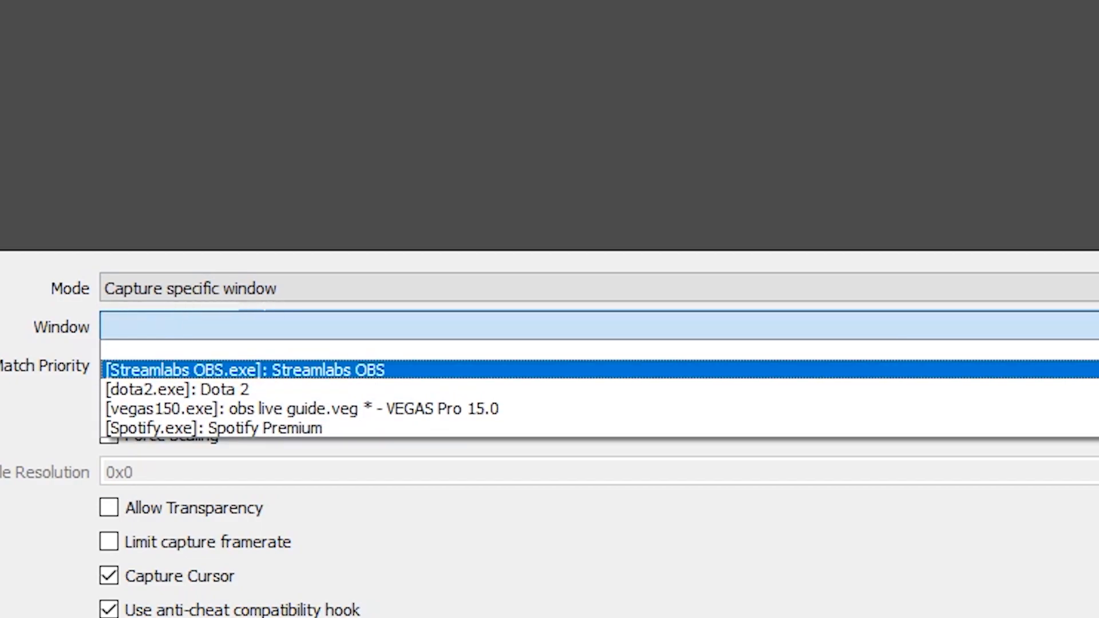
{"action": "left_click", "coordinate": [149, 390]}
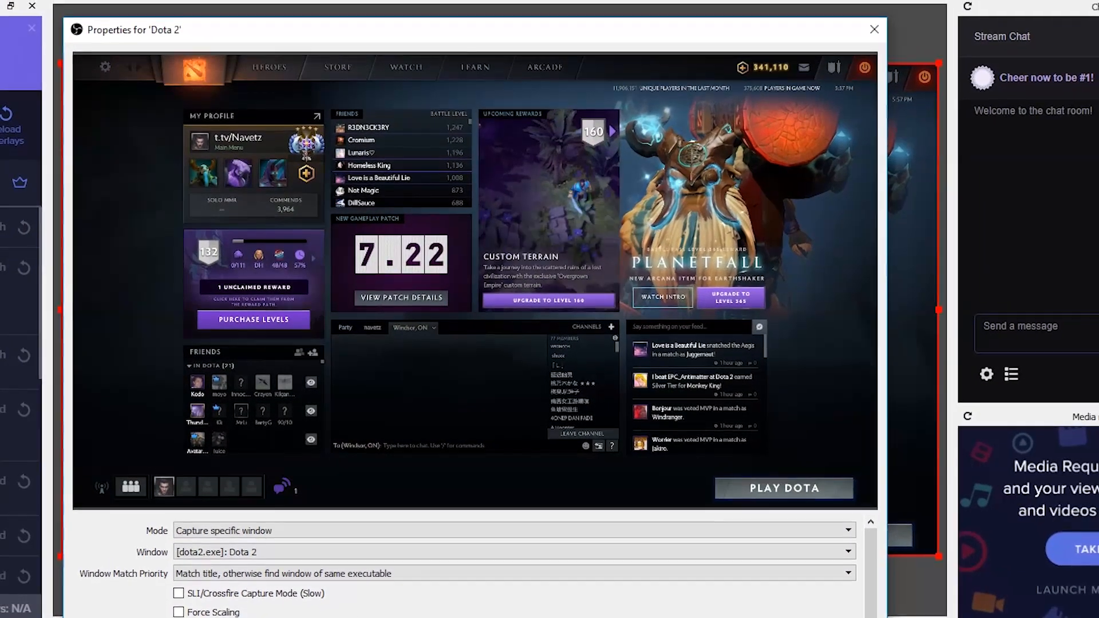
{"action": "left_click", "coordinate": [873, 29]}
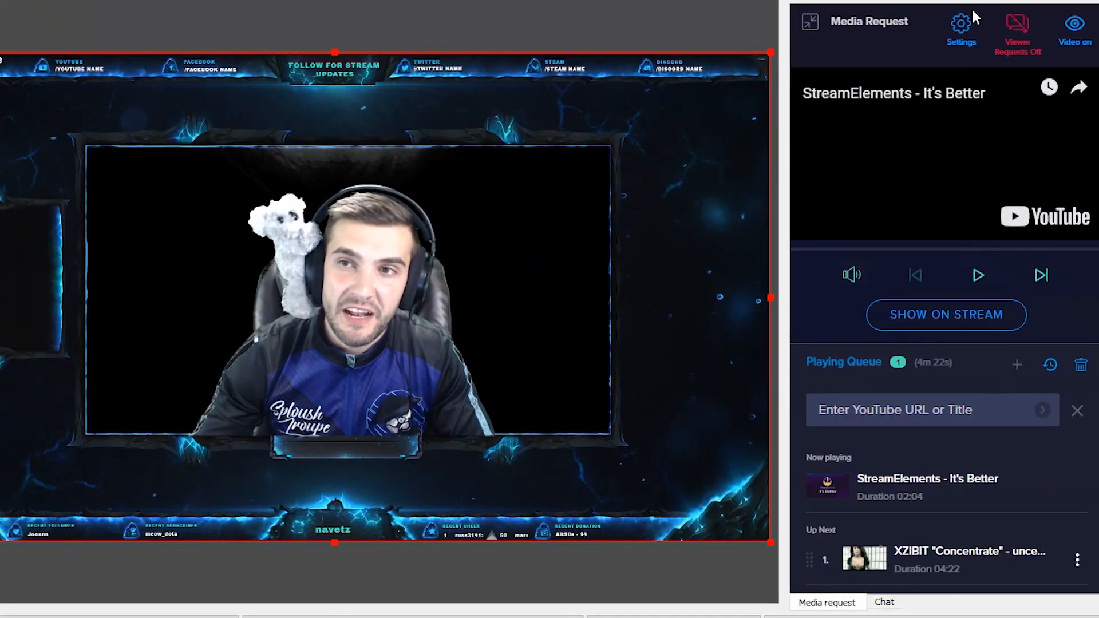
{"action": "left_click", "coordinate": [959, 21]}
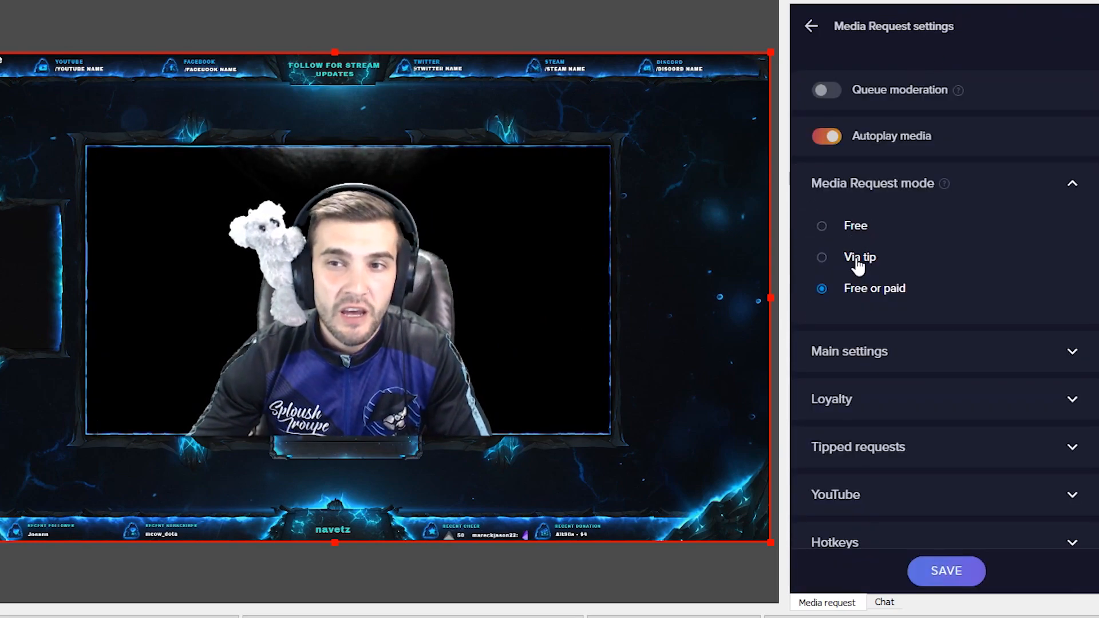
{"action": "left_click", "coordinate": [810, 27]}
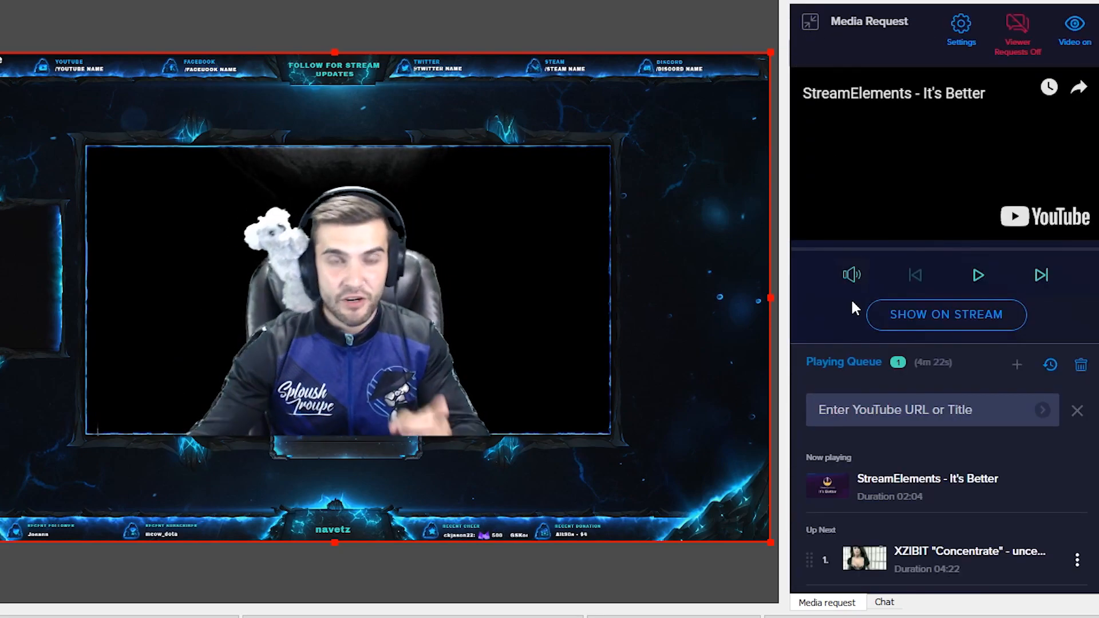
{"action": "left_click", "coordinate": [885, 602]}
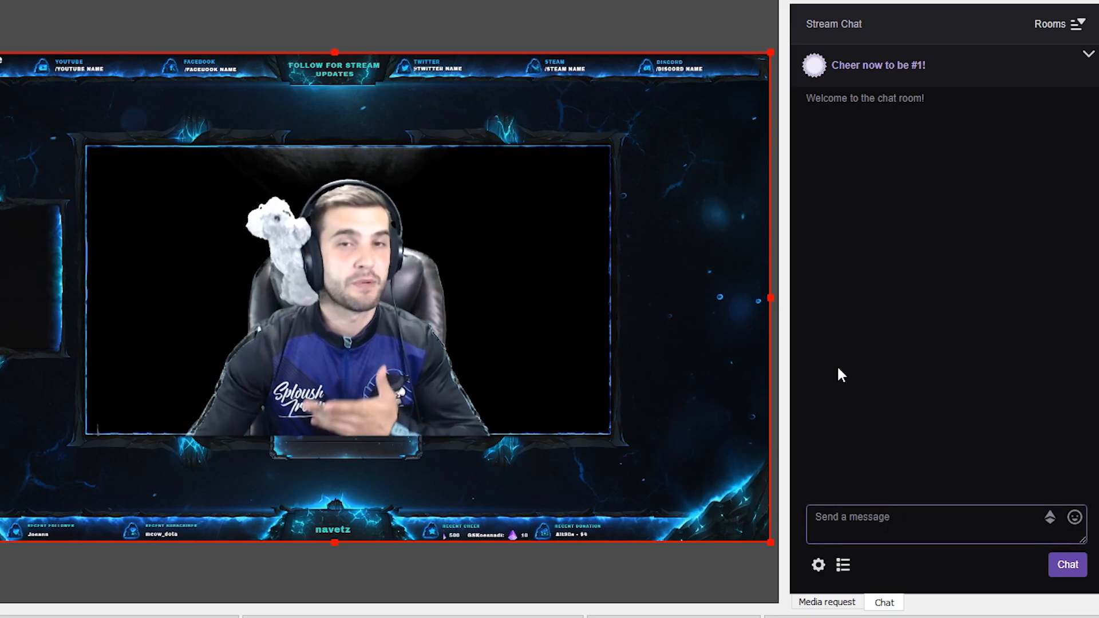
{"action": "left_click", "coordinate": [270, 22]}
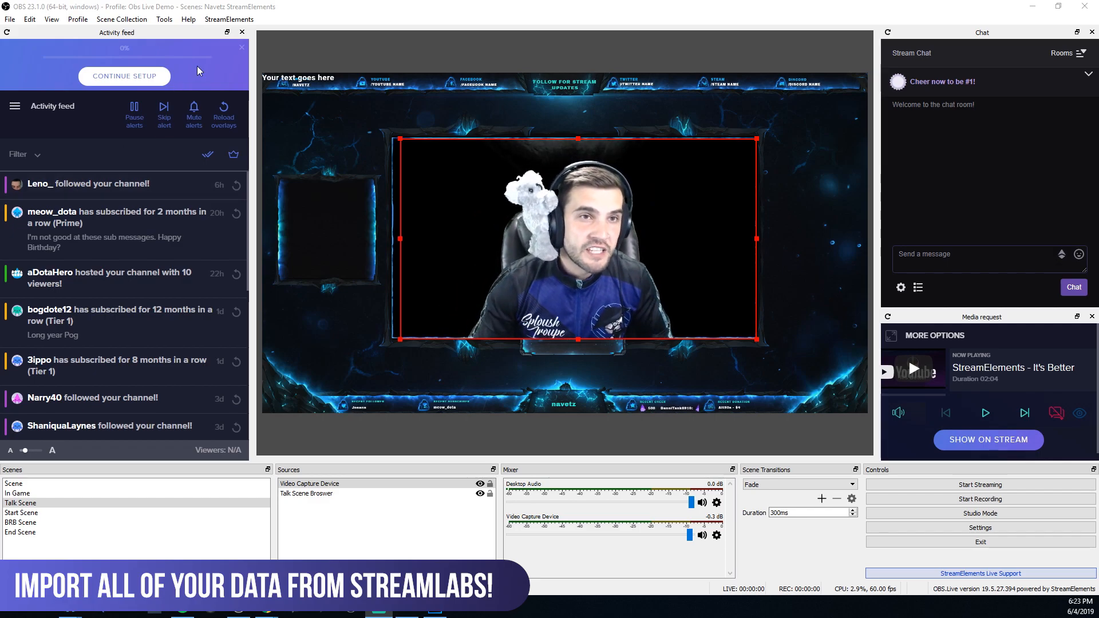
View StreamElements' Import from other Services page (StreamLabs, NightBot) and close it.
{"action": "left_click", "coordinate": [227, 19]}
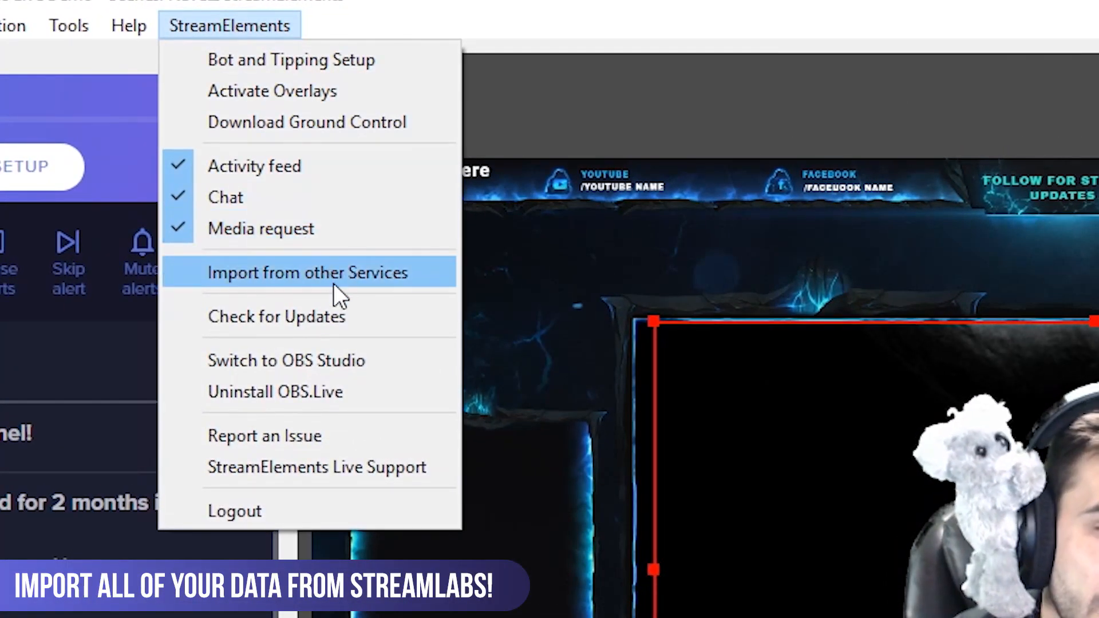
{"action": "left_click", "coordinate": [307, 273]}
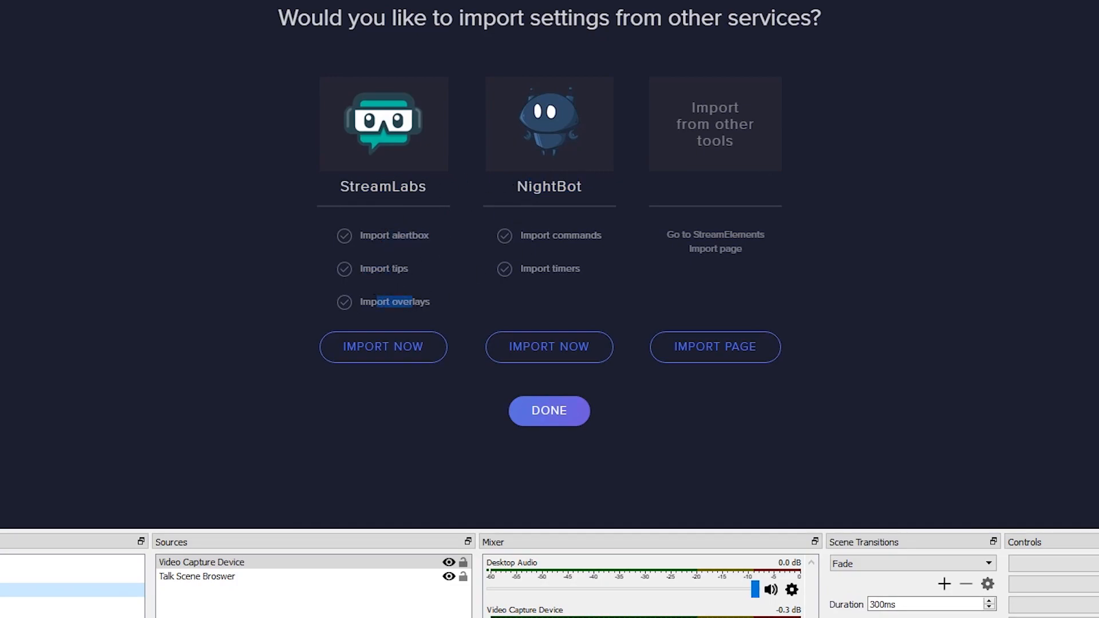
{"action": "left_click", "coordinate": [549, 411]}
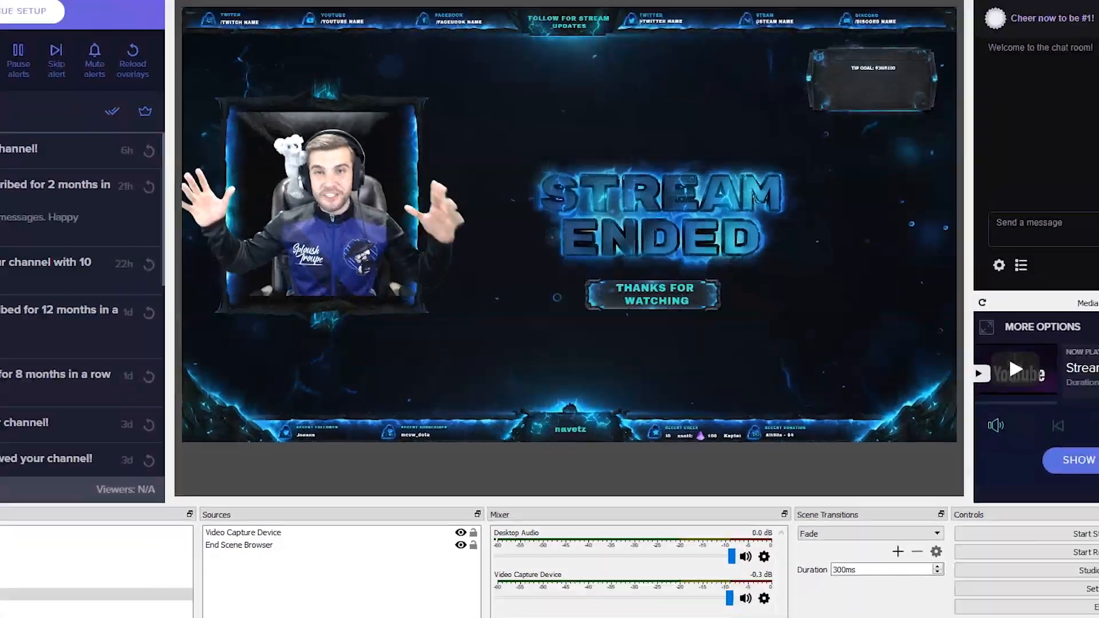